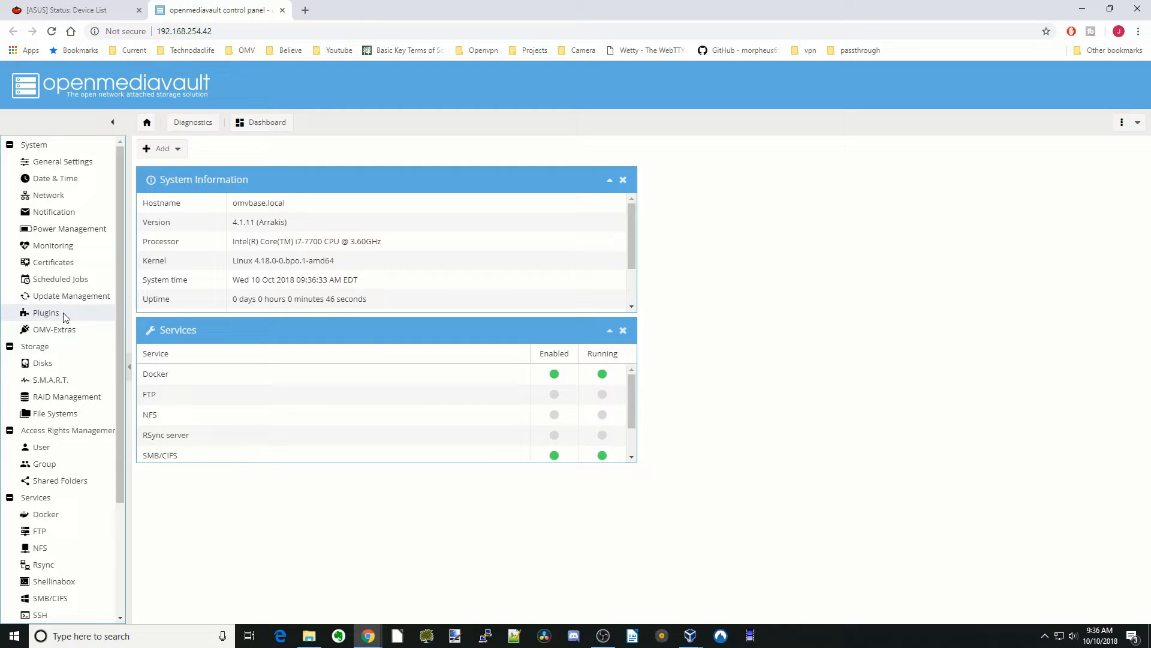
mouse_move(54, 329)
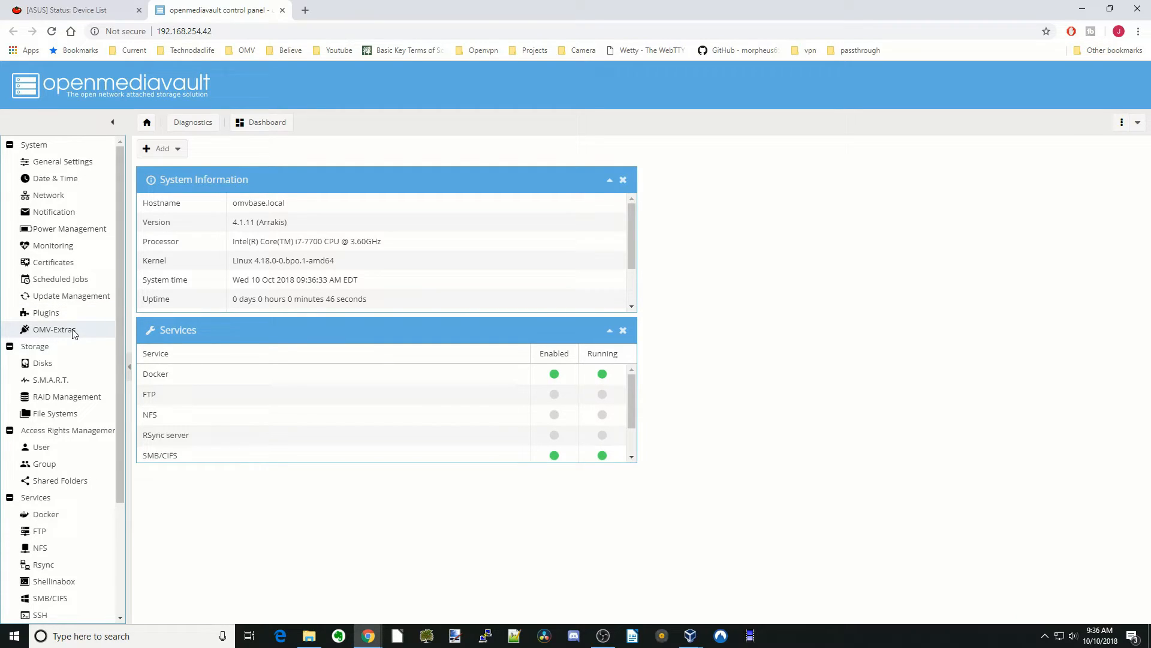
mouse_move(45, 312)
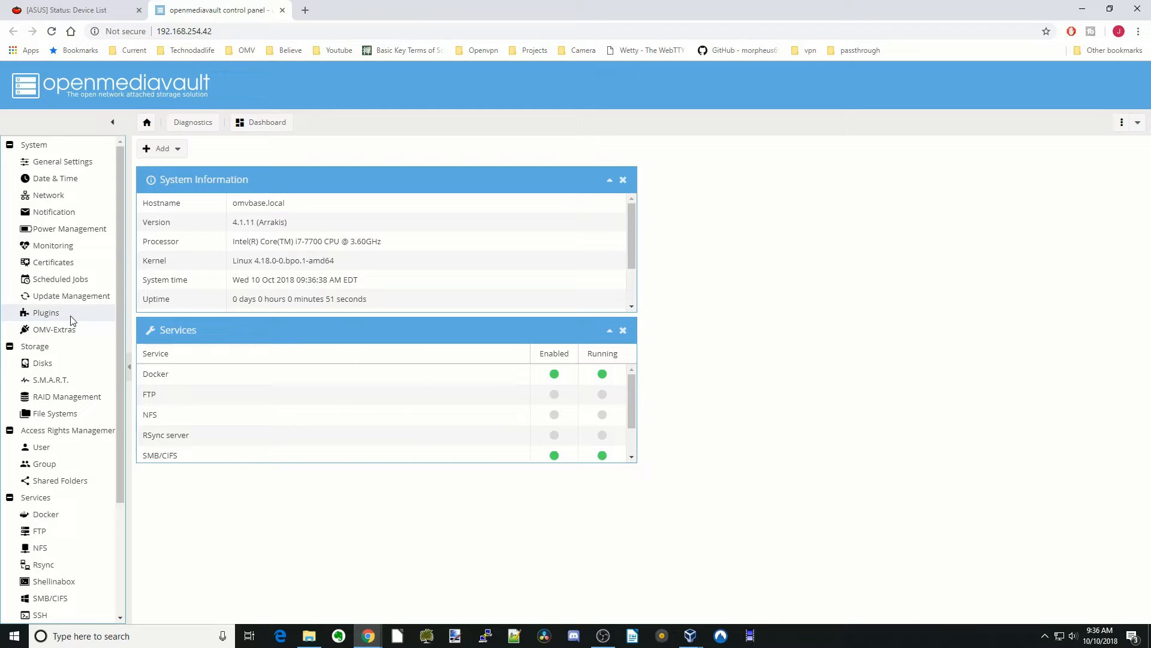
- Show the list of available plugins under System > Plugins
click(46, 311)
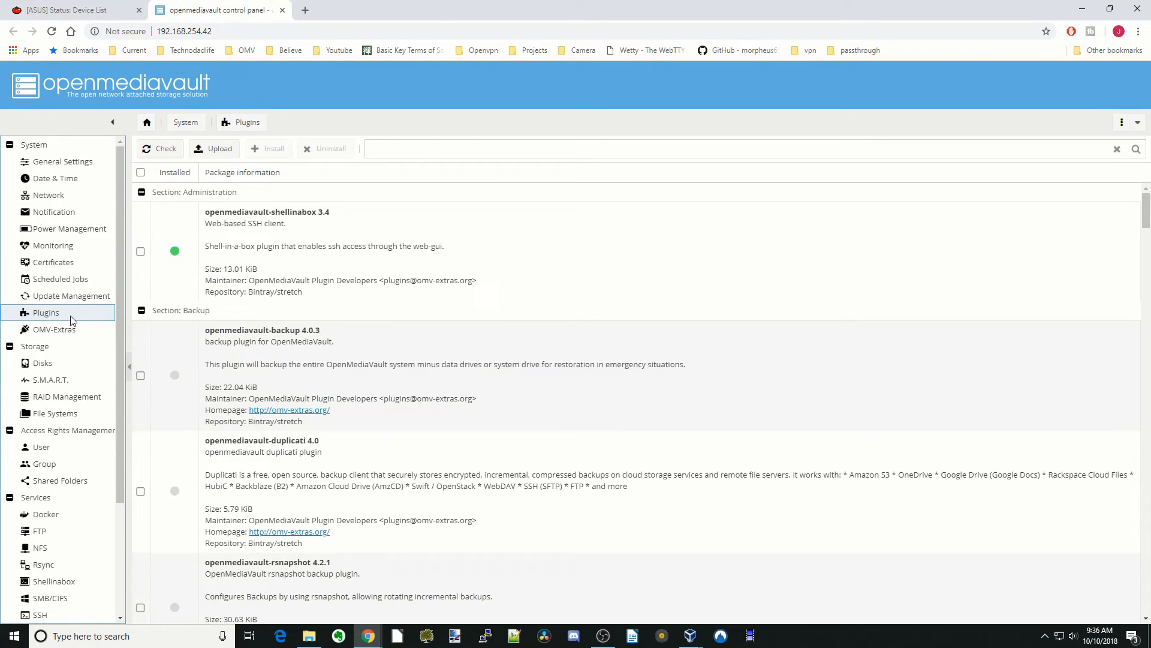
- Mark resetperms and WOL plugins, install them, confirm, and dismiss the finished install log
scroll(down, 3)
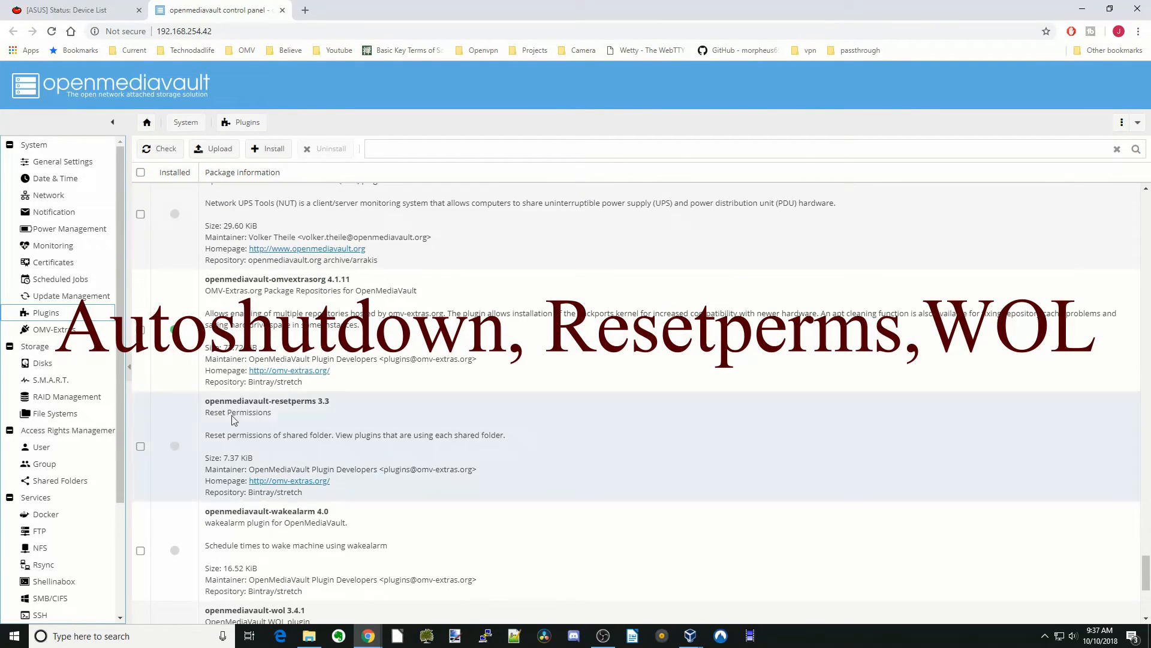
click(140, 446)
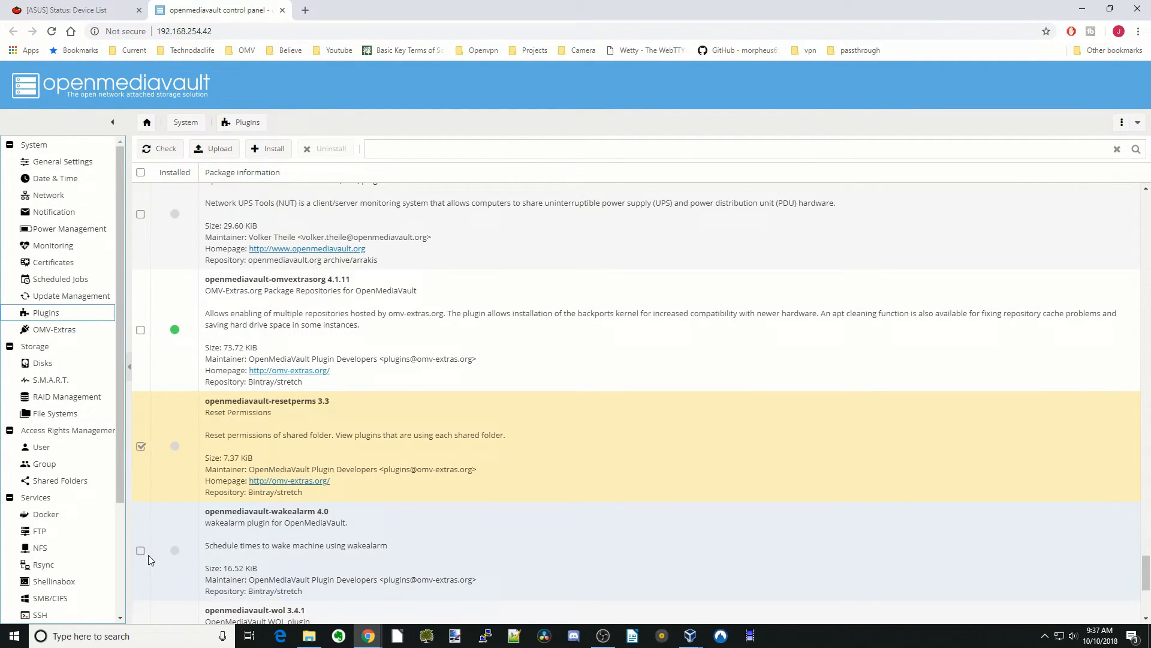
scroll(down, 3)
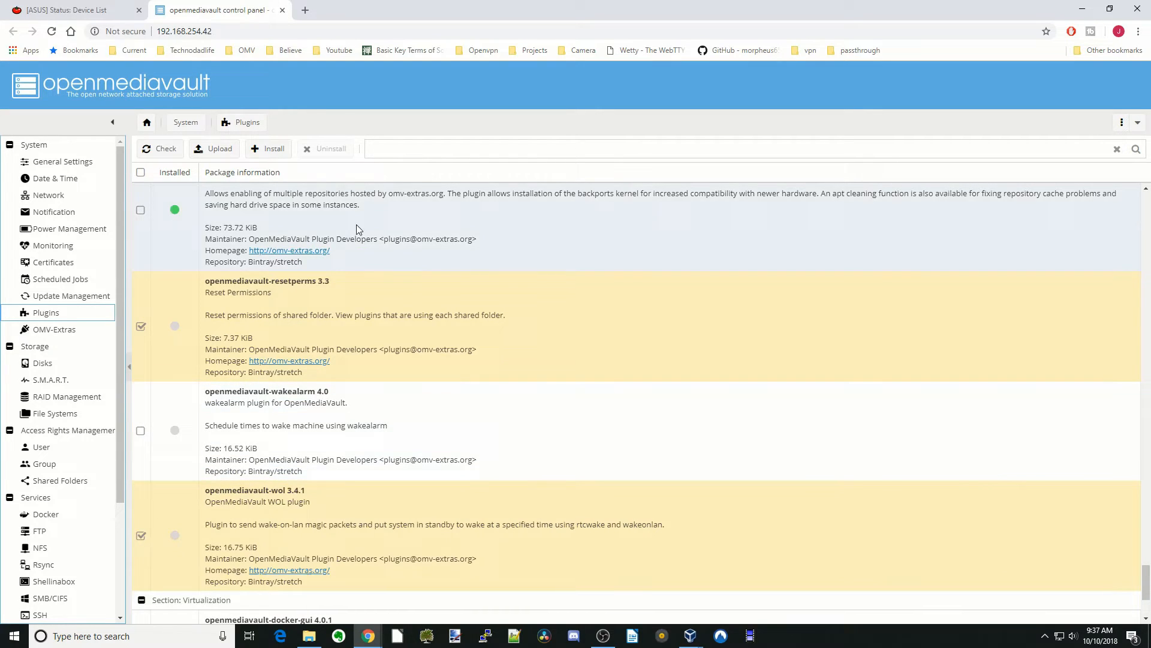
mouse_move(273, 149)
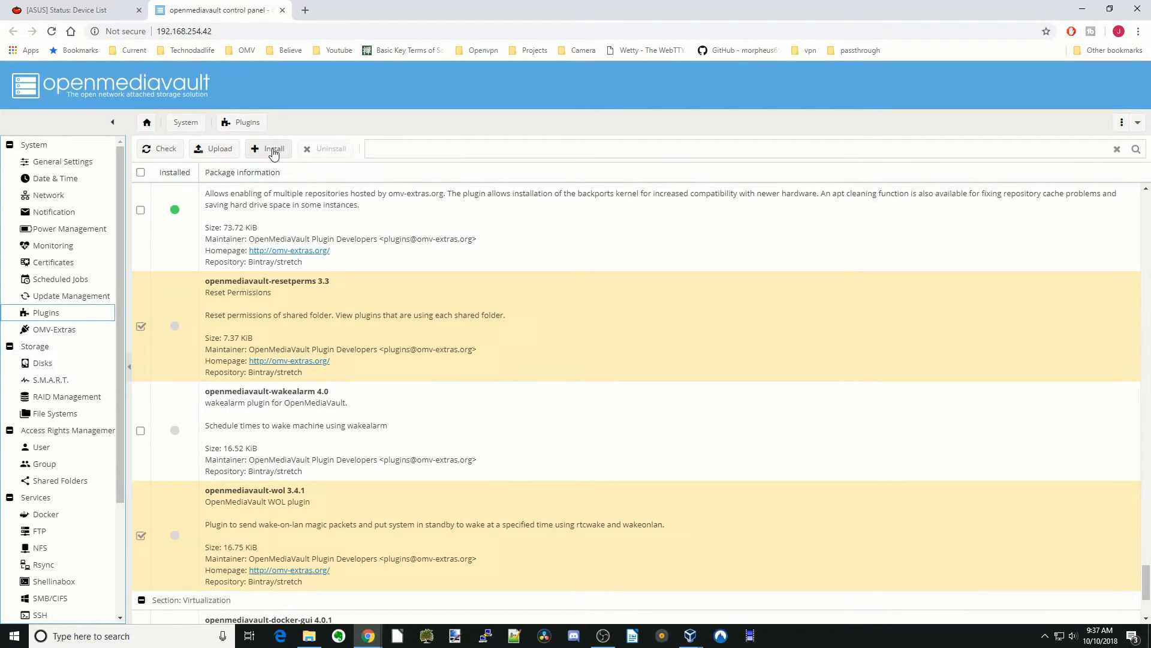
click(272, 149)
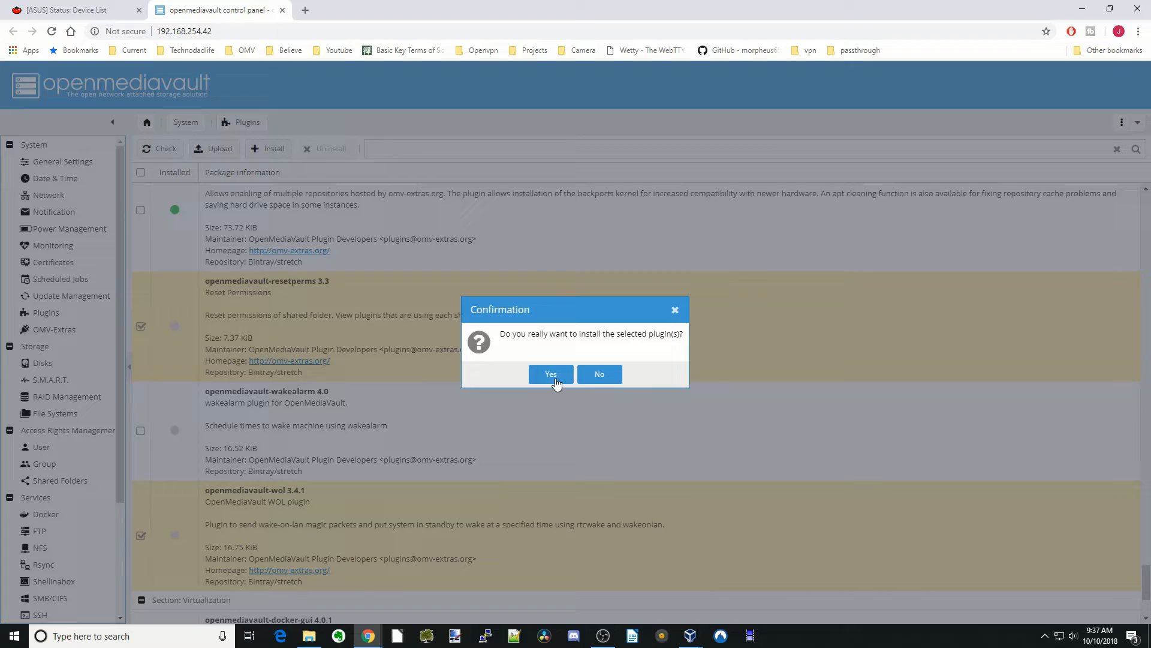
click(551, 375)
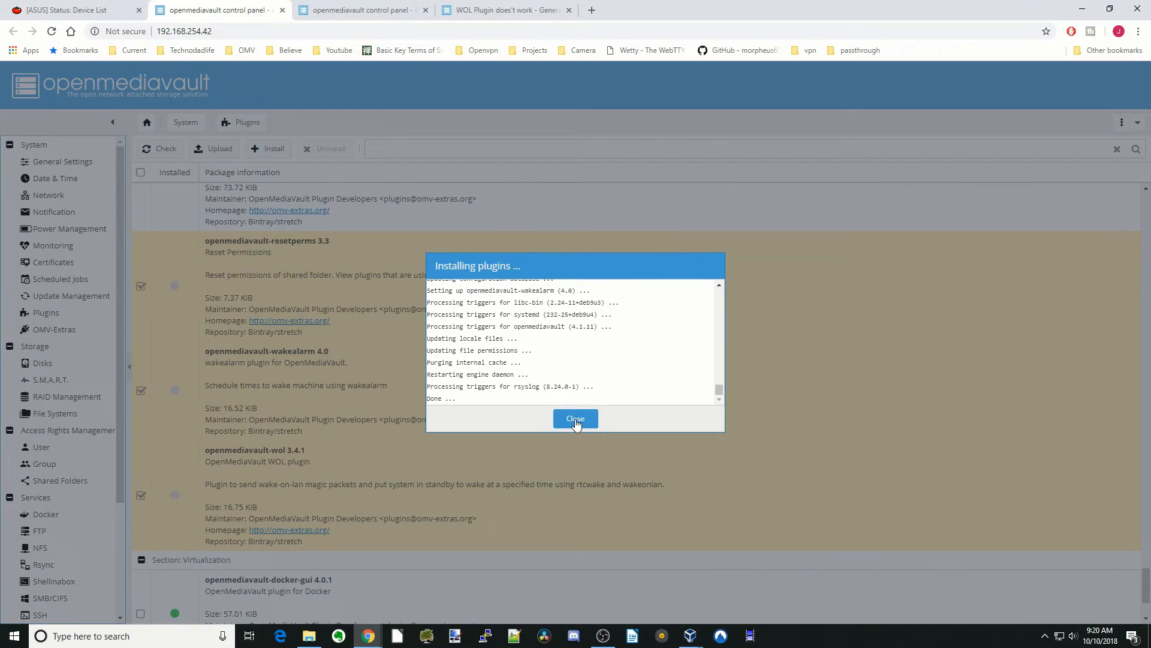
click(576, 418)
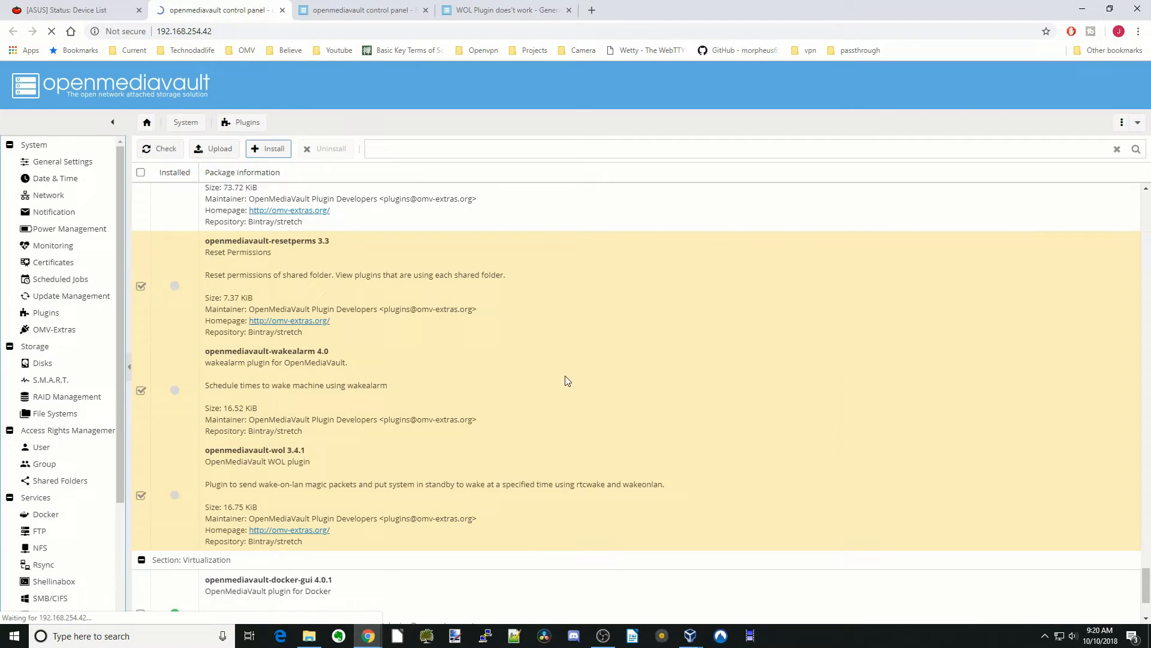
- Go to the Reset Permissions settings of Shared Folders and choose the media folder
click(147, 123)
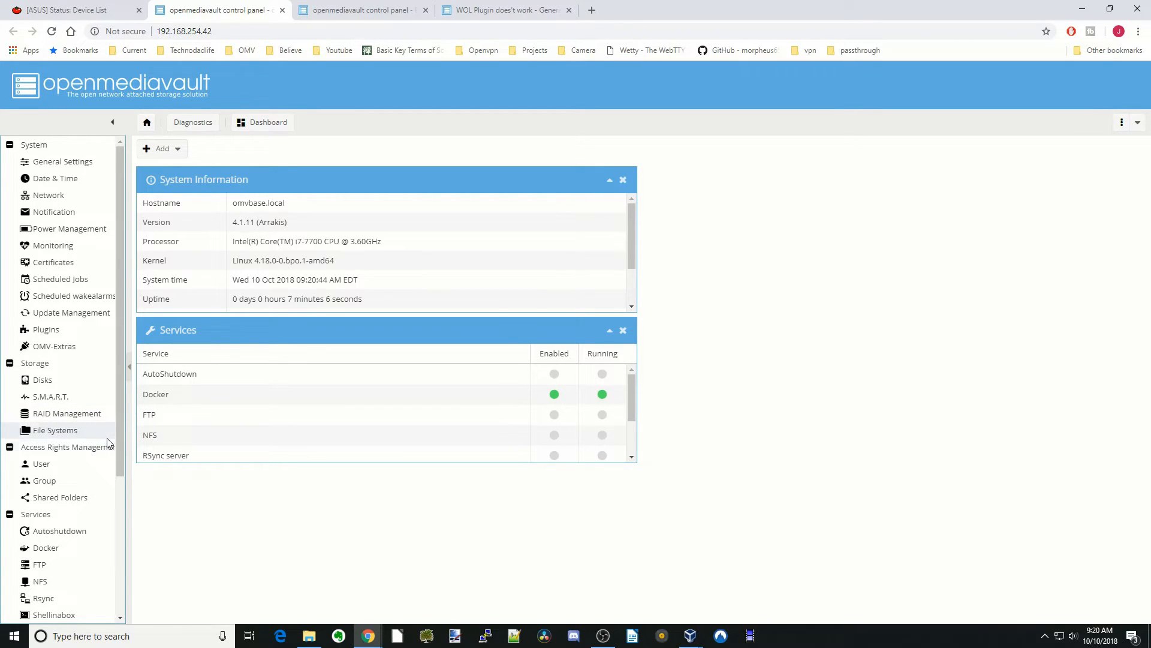
mouse_move(86, 499)
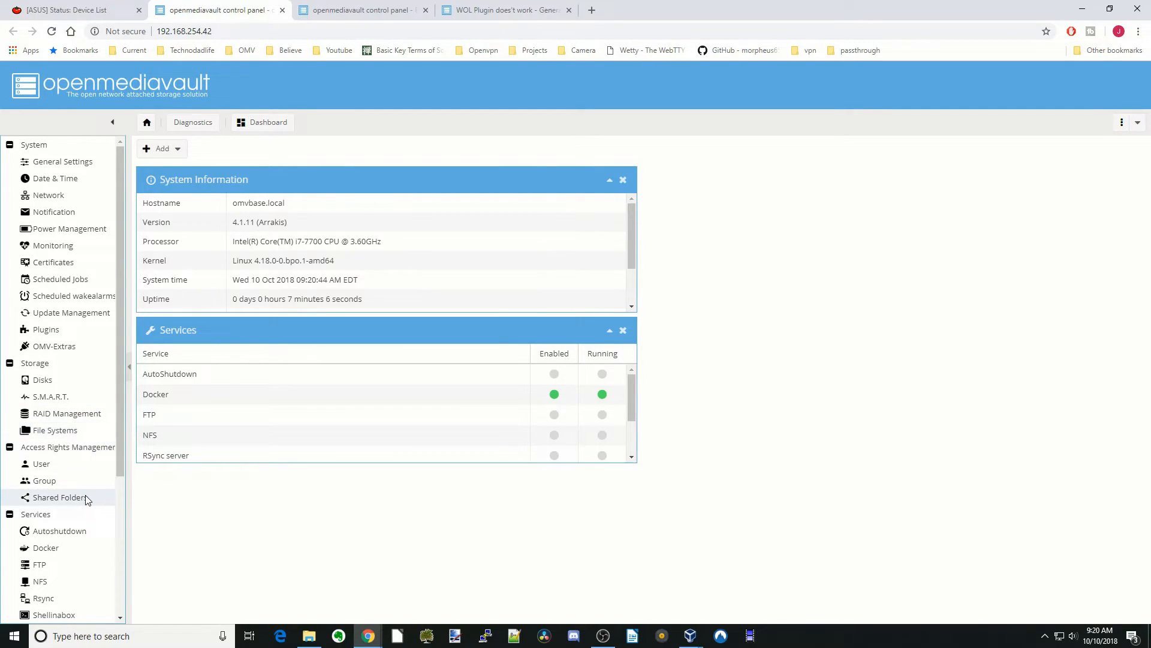
click(60, 497)
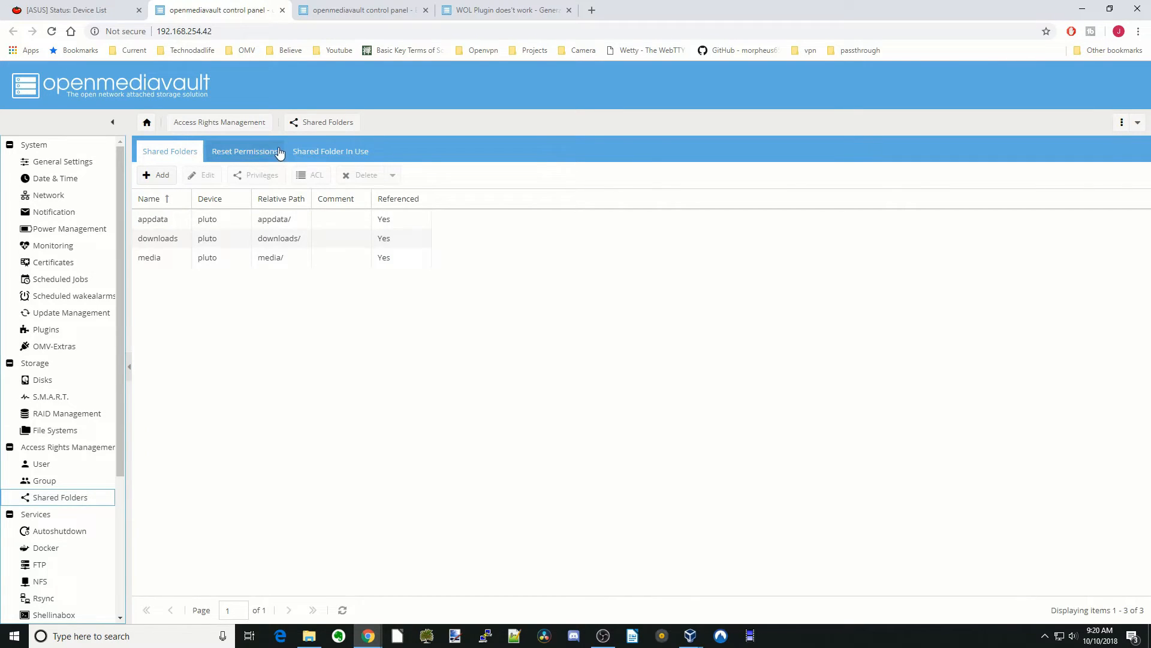
click(245, 151)
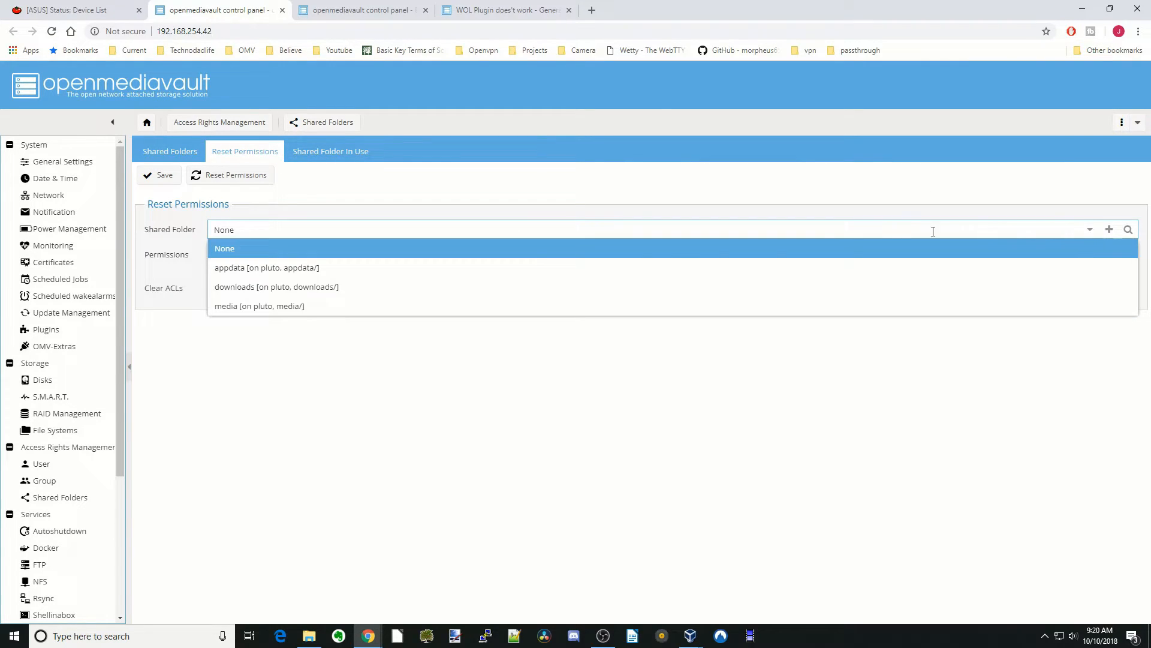
mouse_move(259, 306)
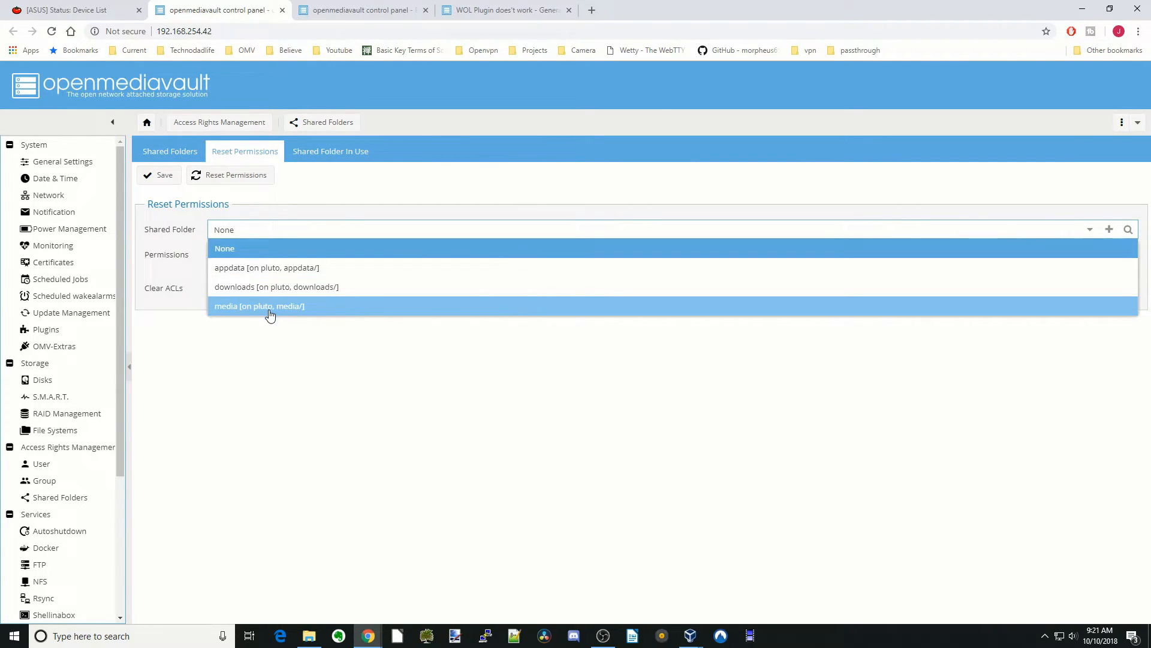
click(259, 306)
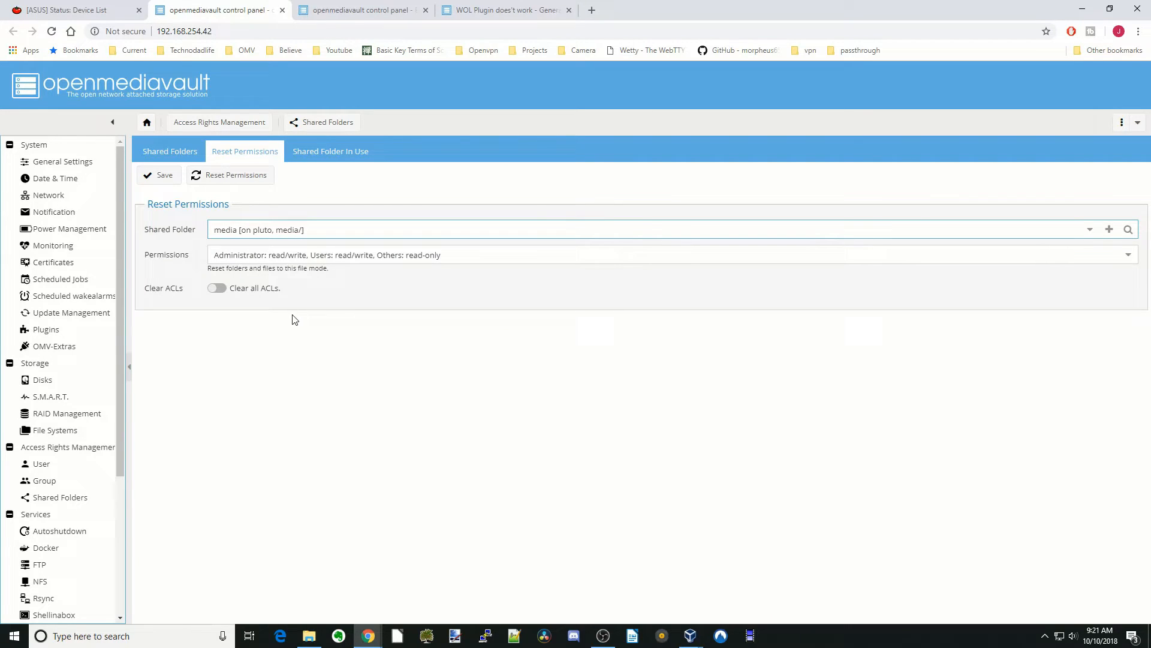
mouse_move(297, 304)
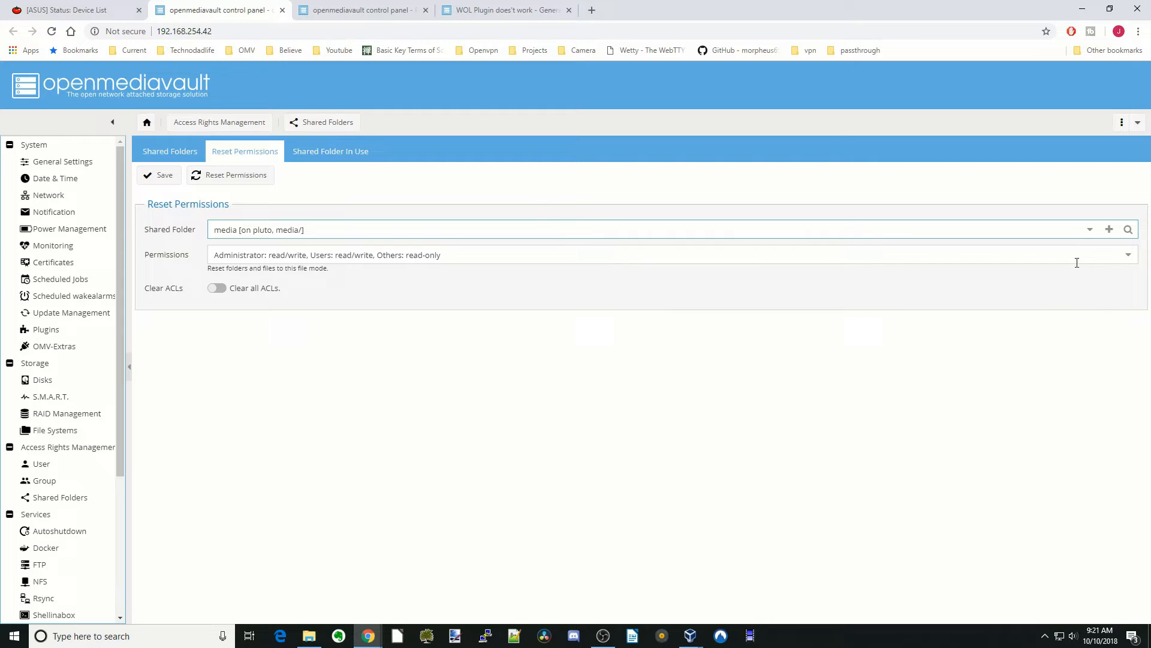
- Set permissions to Everyone: read/write and enable clearing all ACLs
click(1127, 255)
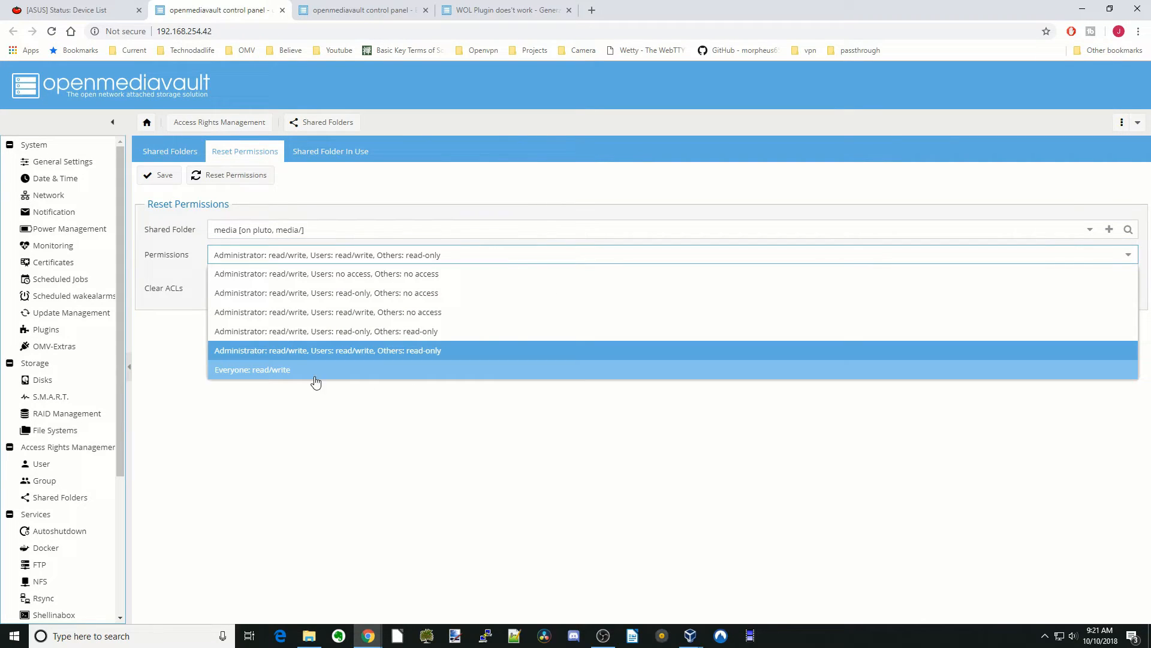
click(252, 369)
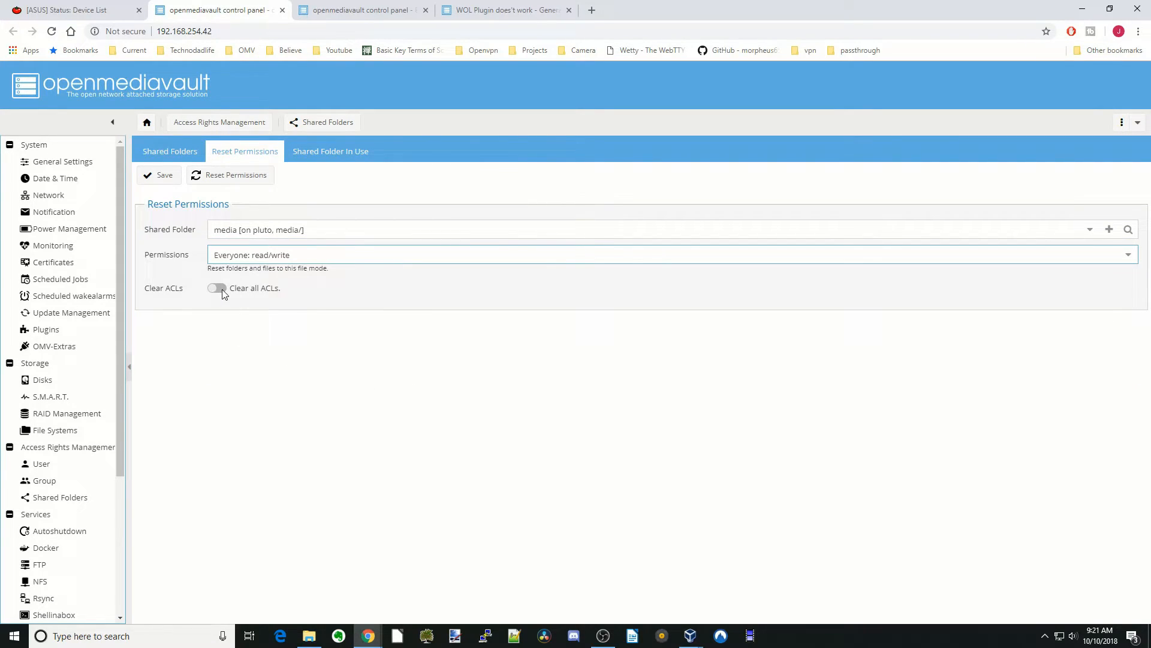
click(217, 287)
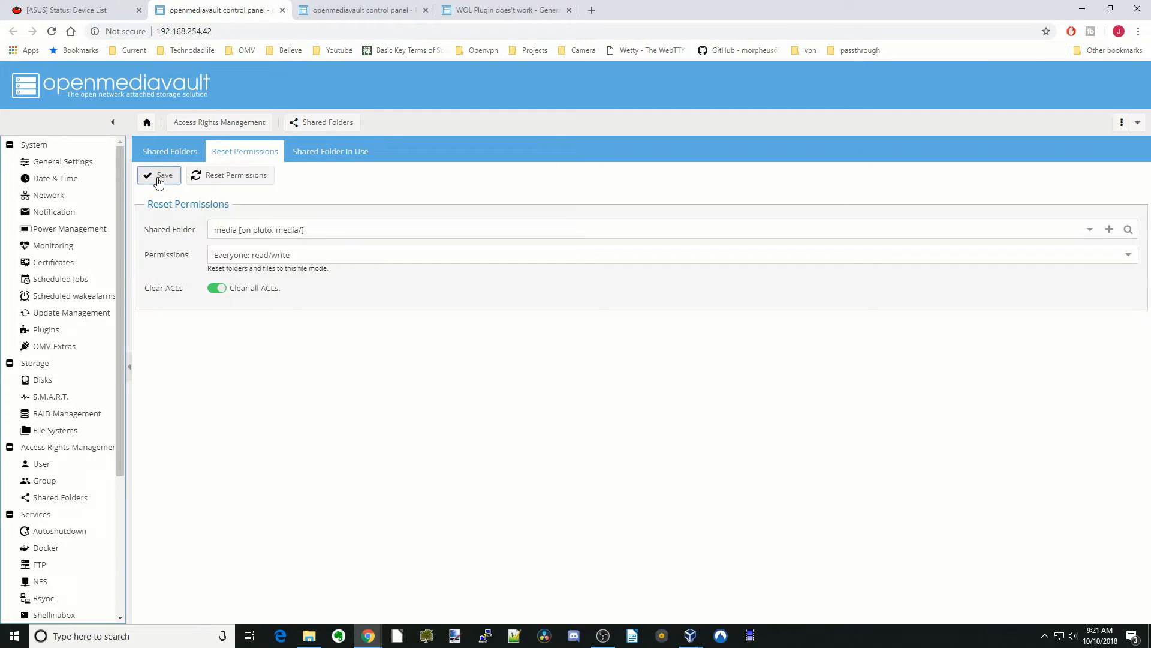
mouse_move(334, 198)
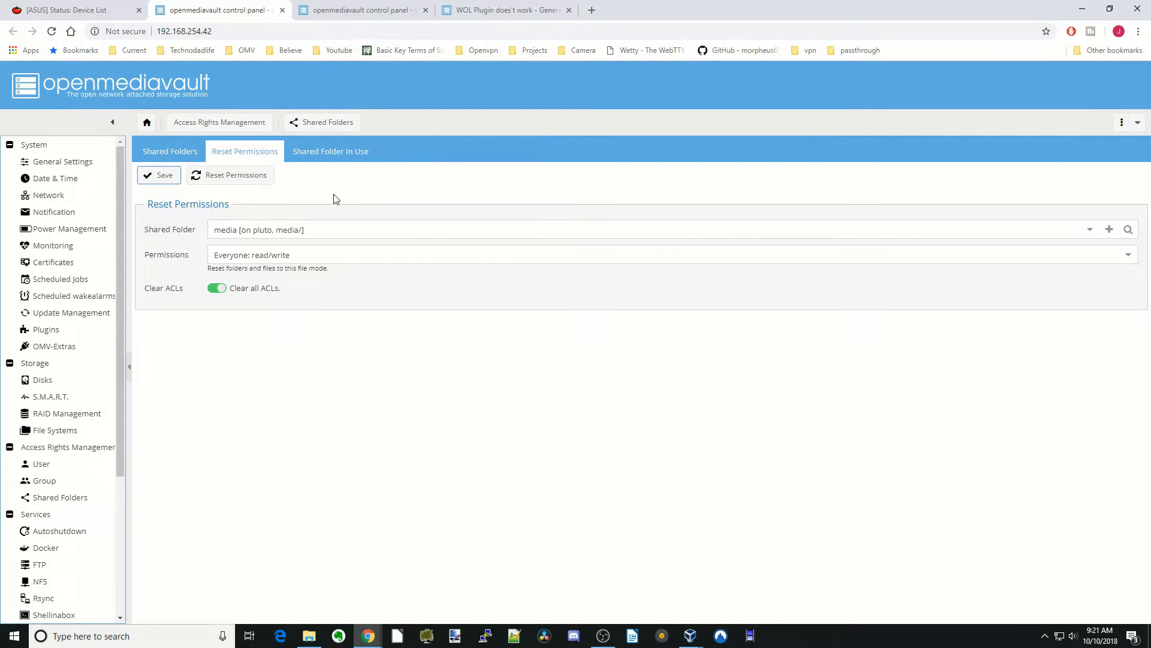
mouse_move(325, 192)
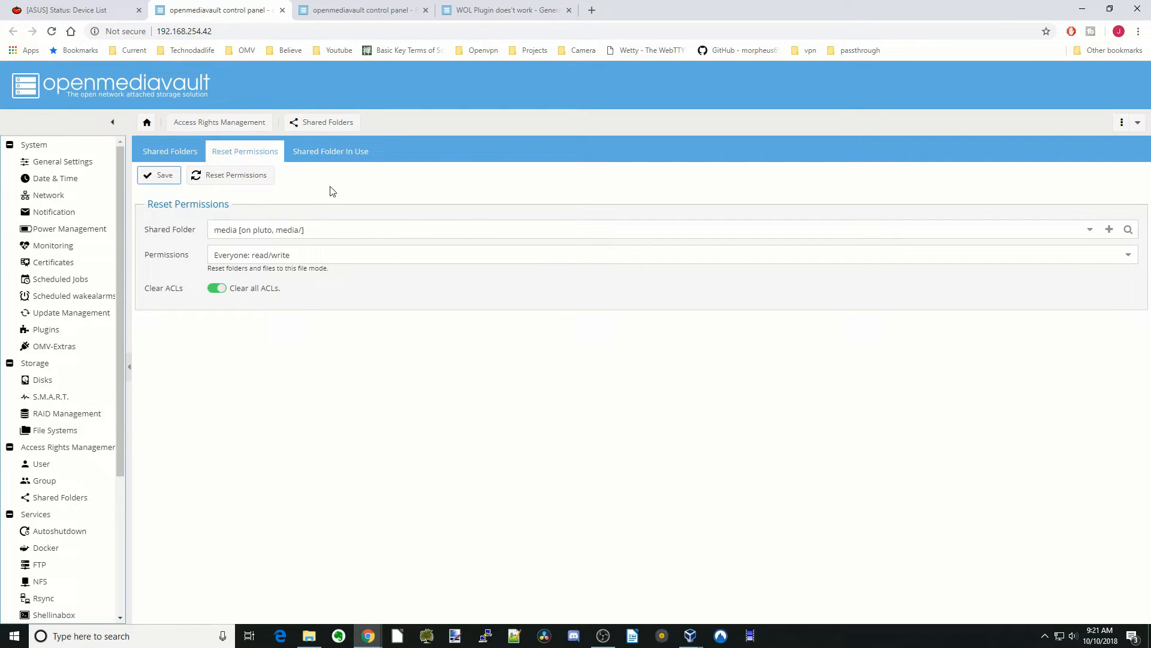
mouse_move(145, 320)
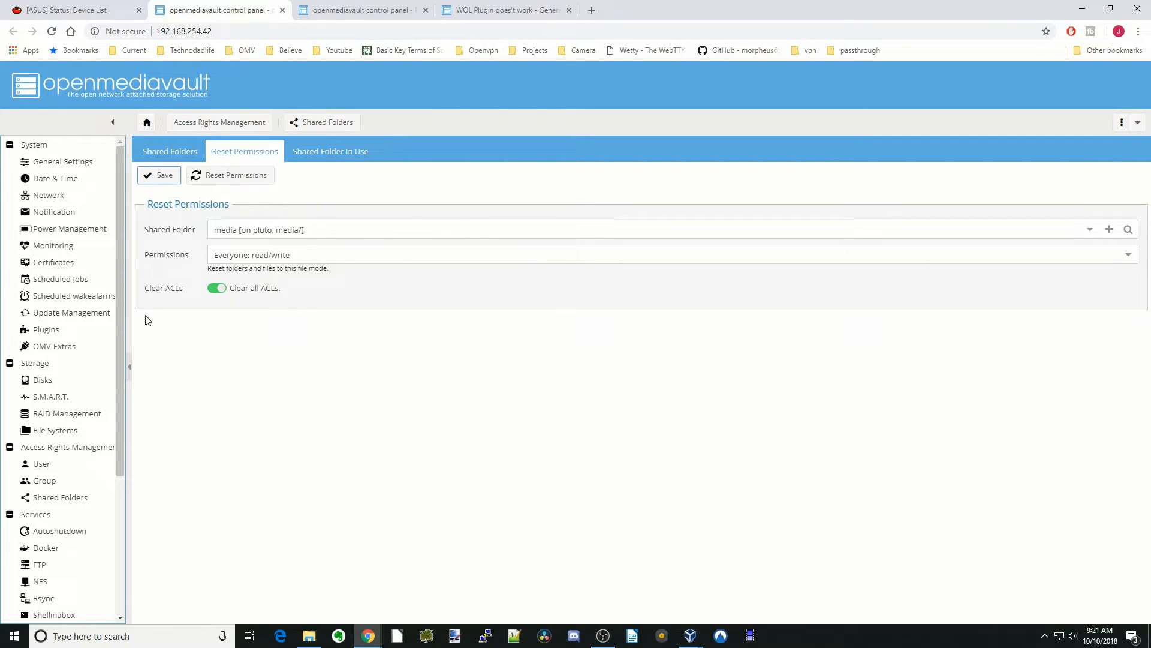
scroll(down, 3)
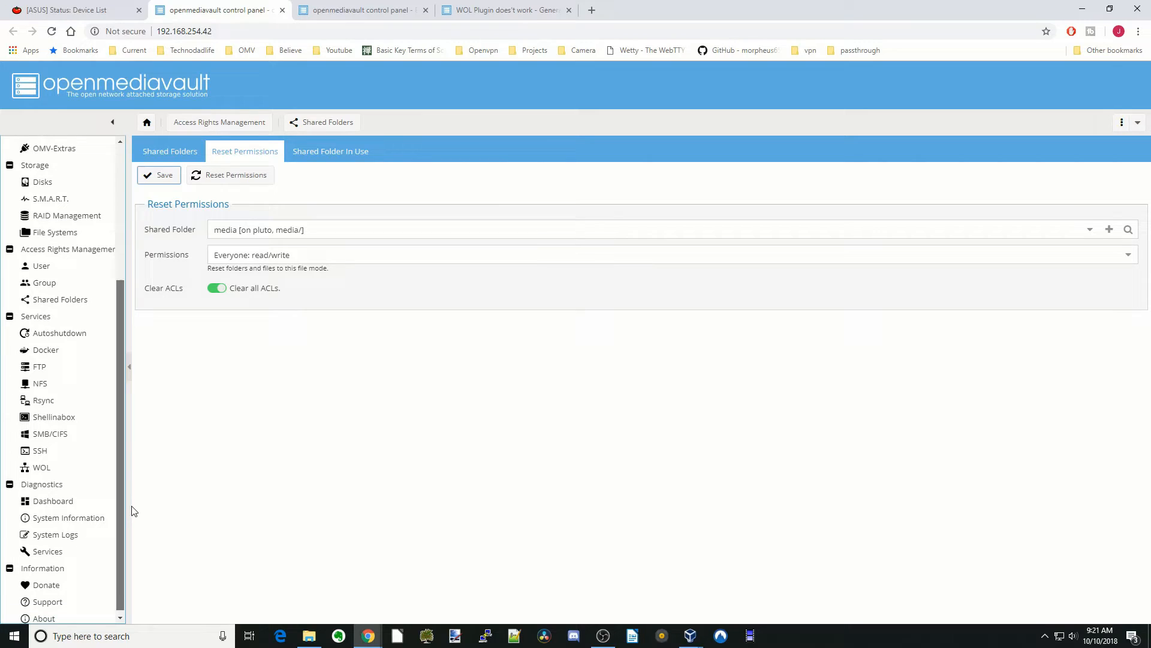
mouse_move(58, 332)
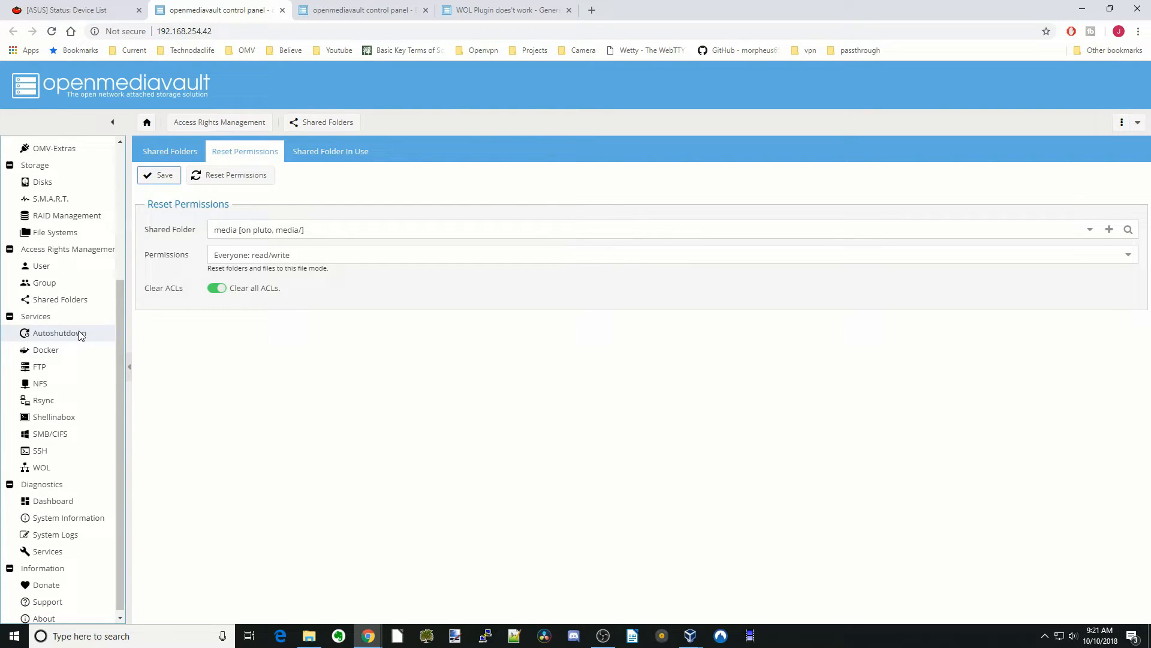
click(58, 332)
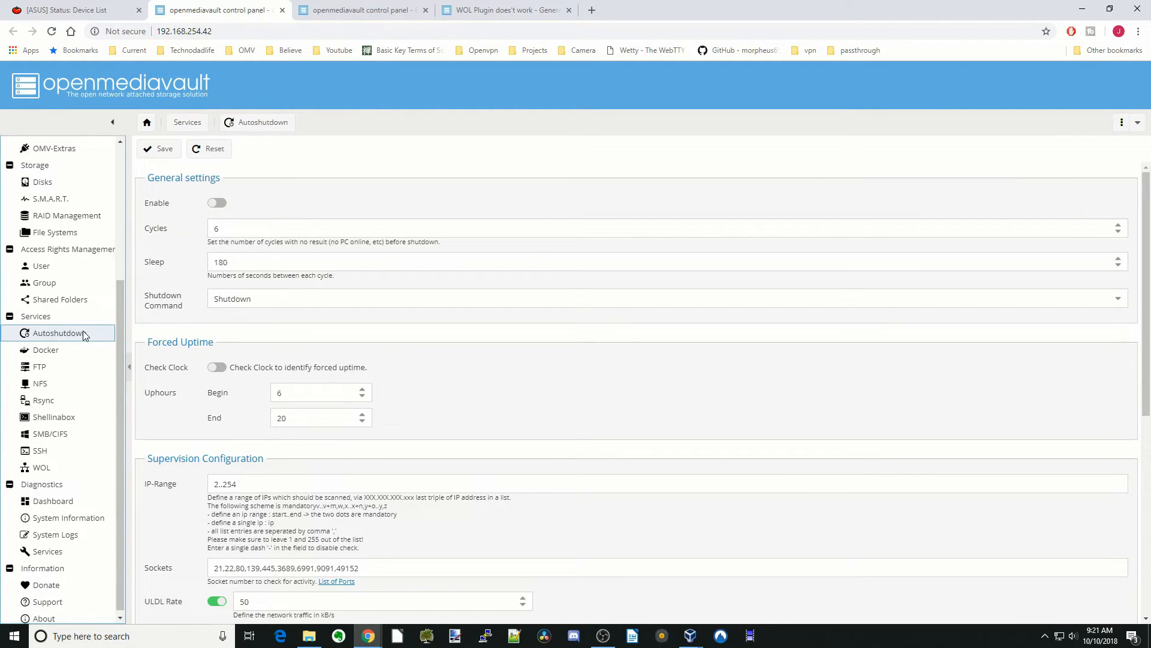
mouse_move(107, 326)
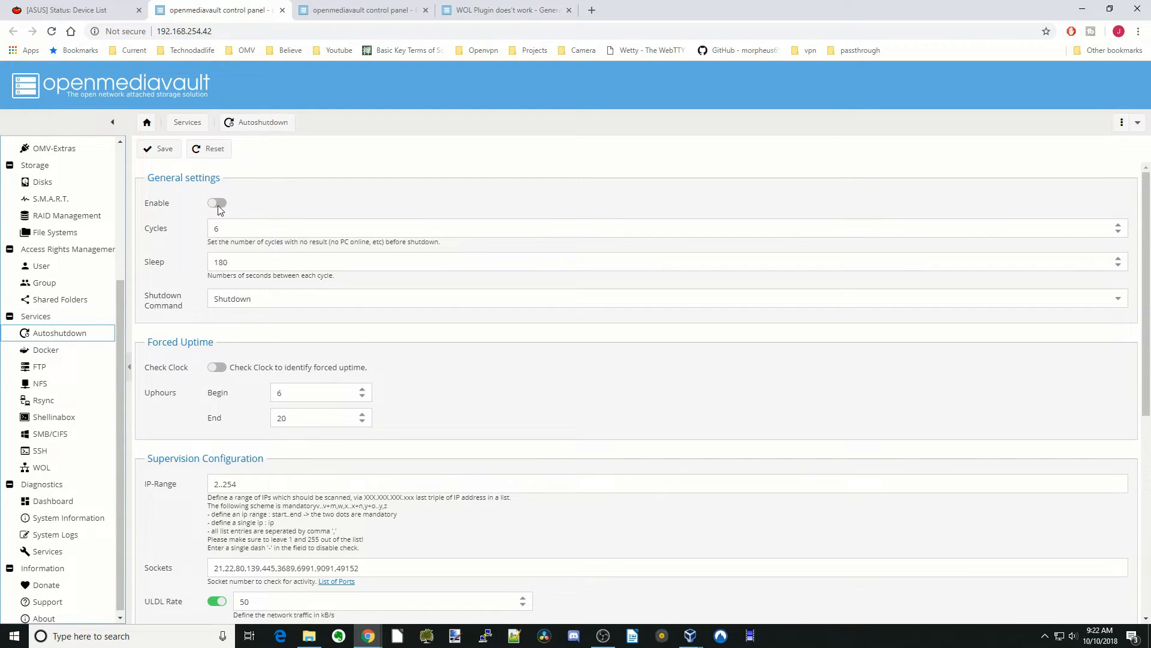
click(217, 203)
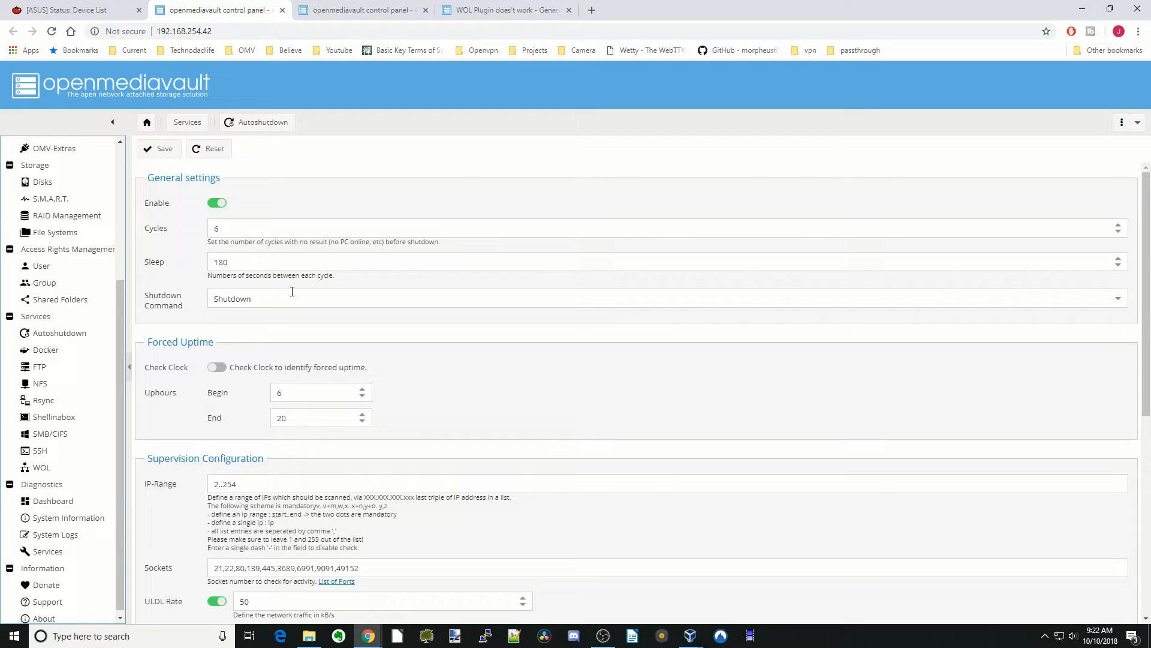
mouse_move(239, 290)
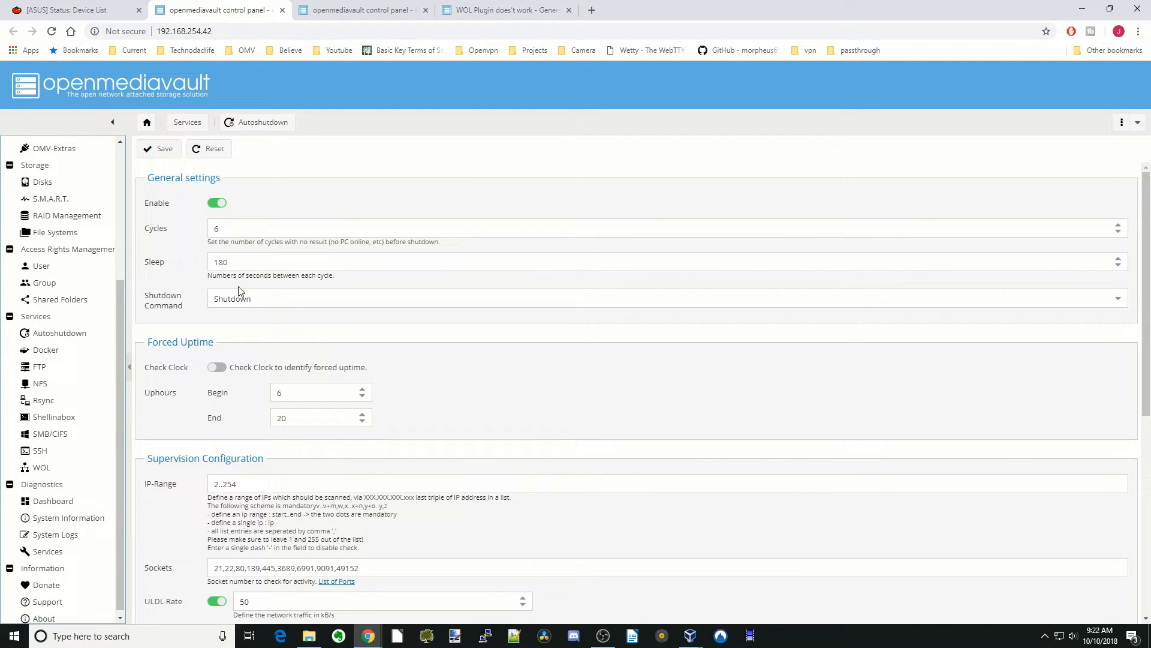
mouse_move(213, 275)
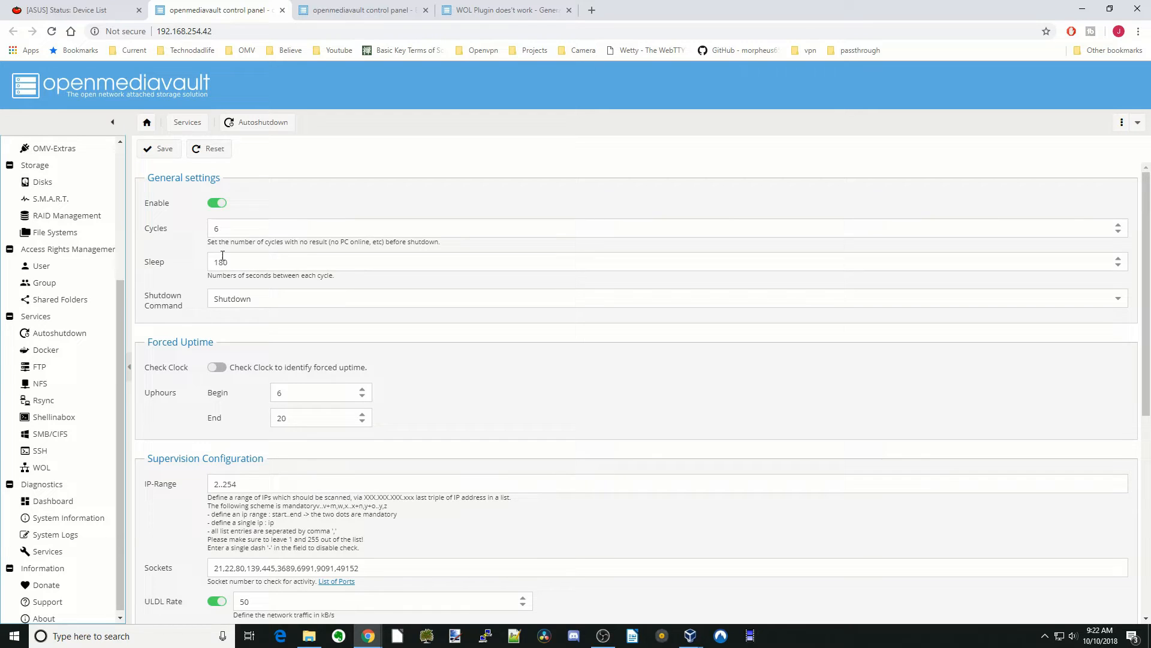
mouse_move(447, 293)
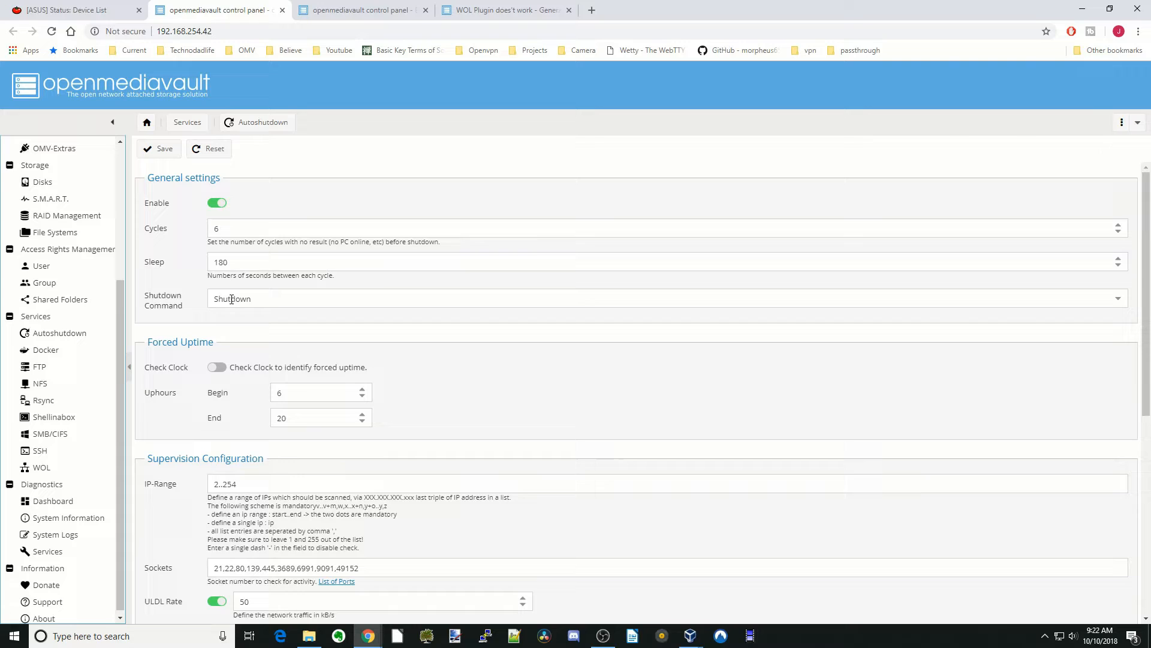
mouse_move(326, 314)
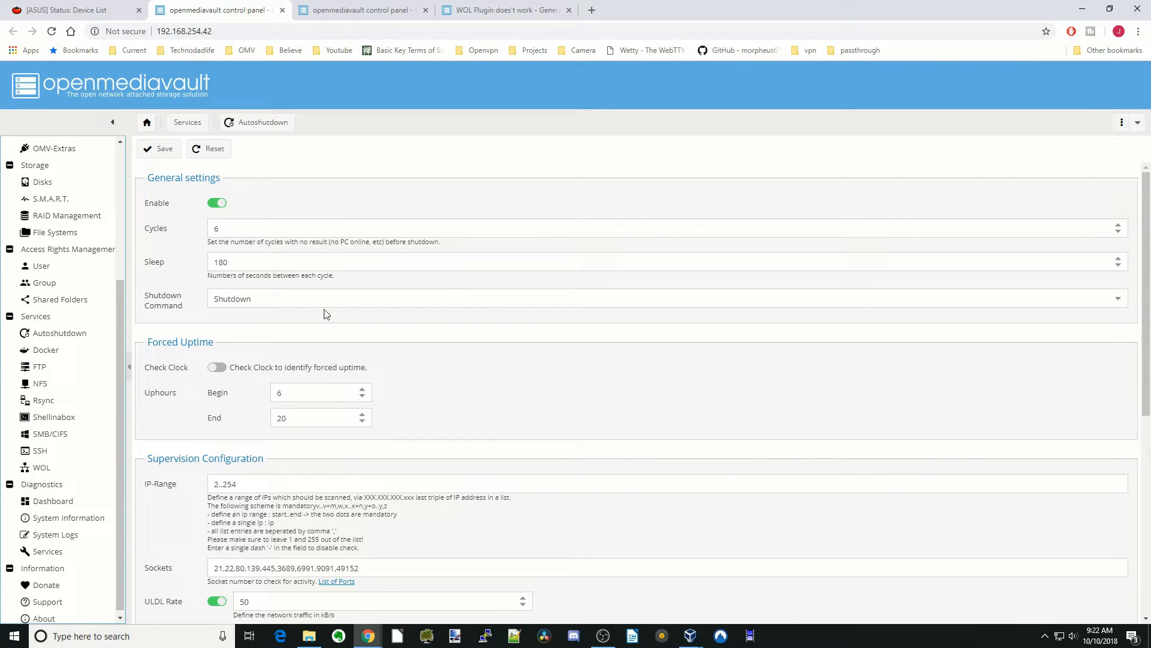
click(1116, 299)
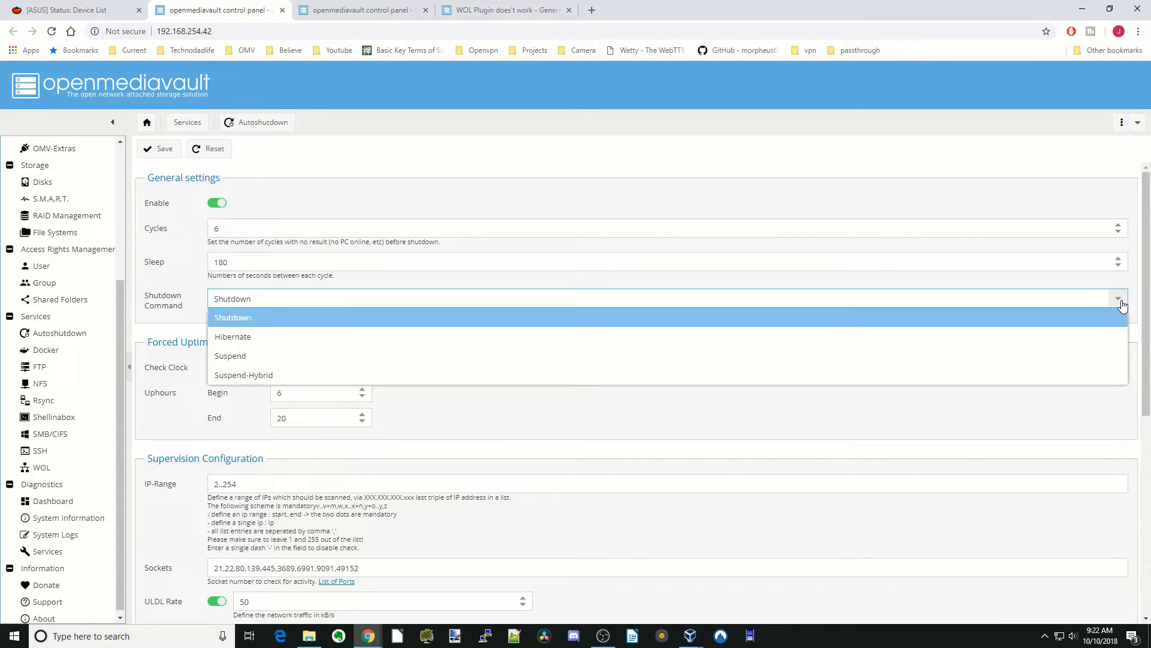
mouse_move(309, 356)
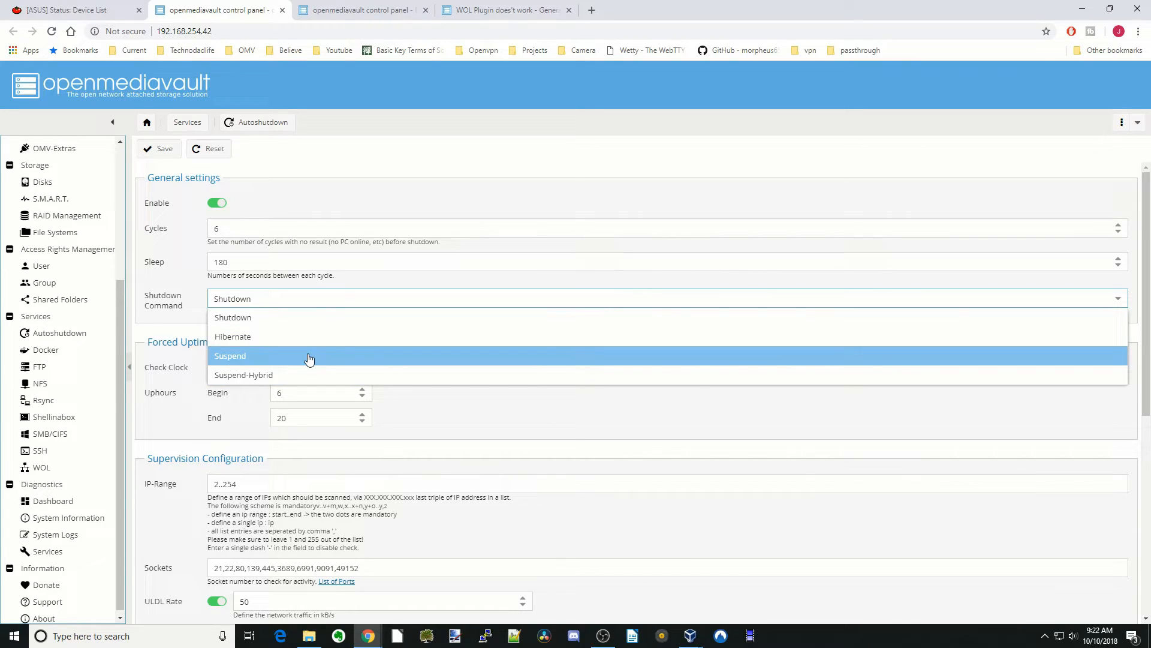
mouse_move(316, 374)
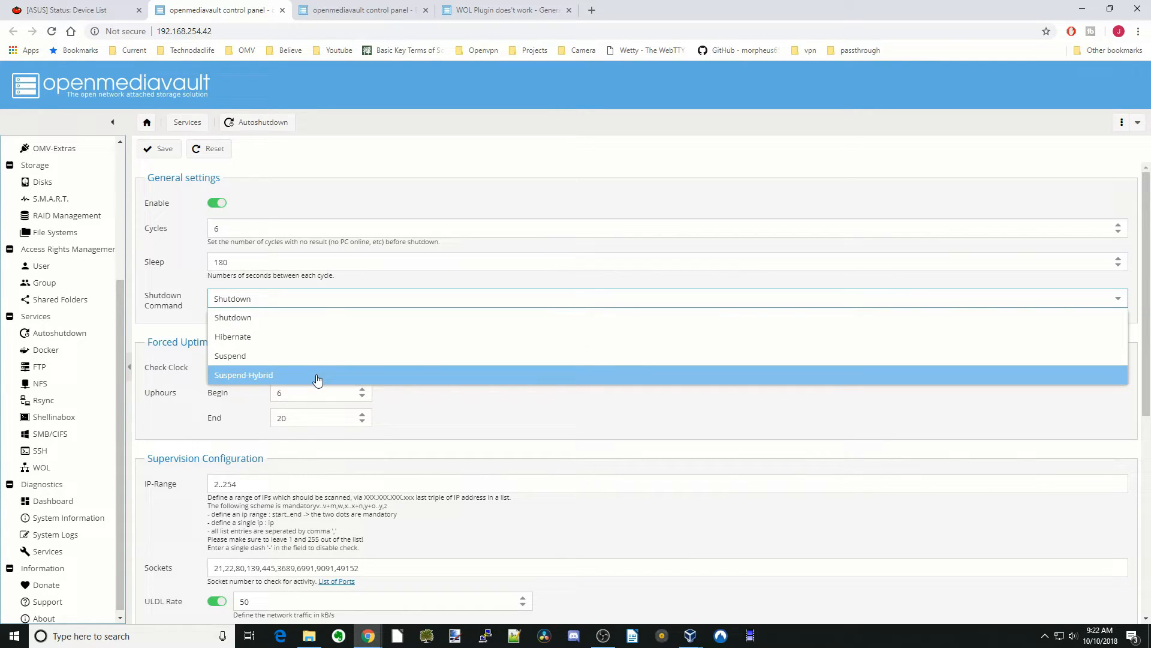
click(232, 316)
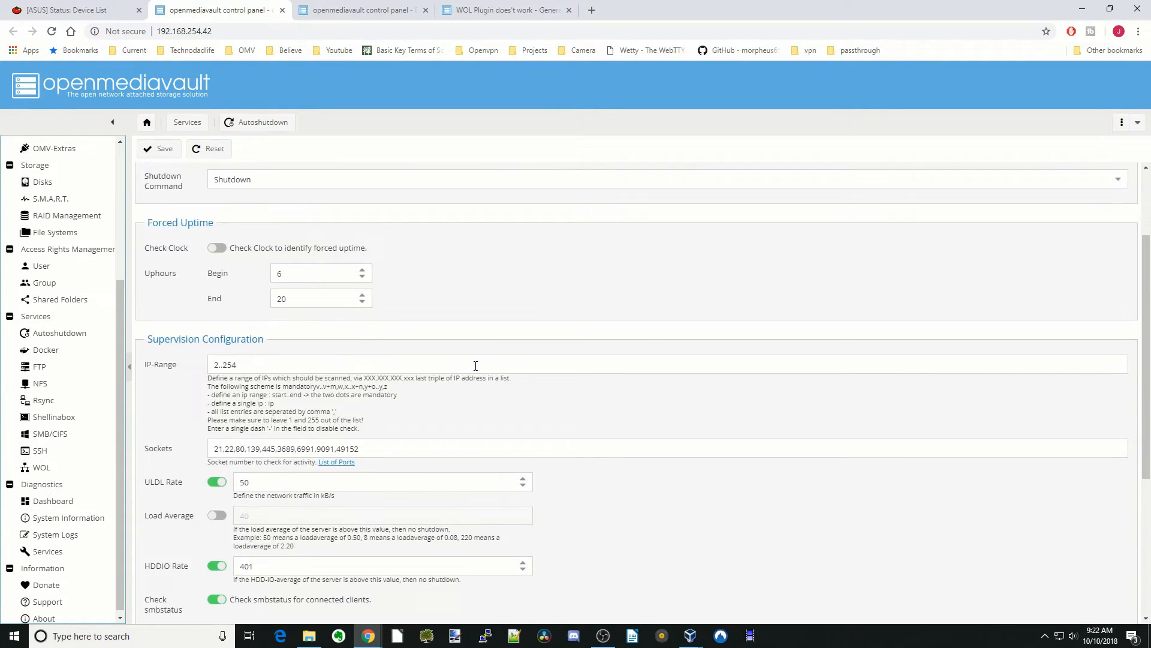
mouse_move(224, 250)
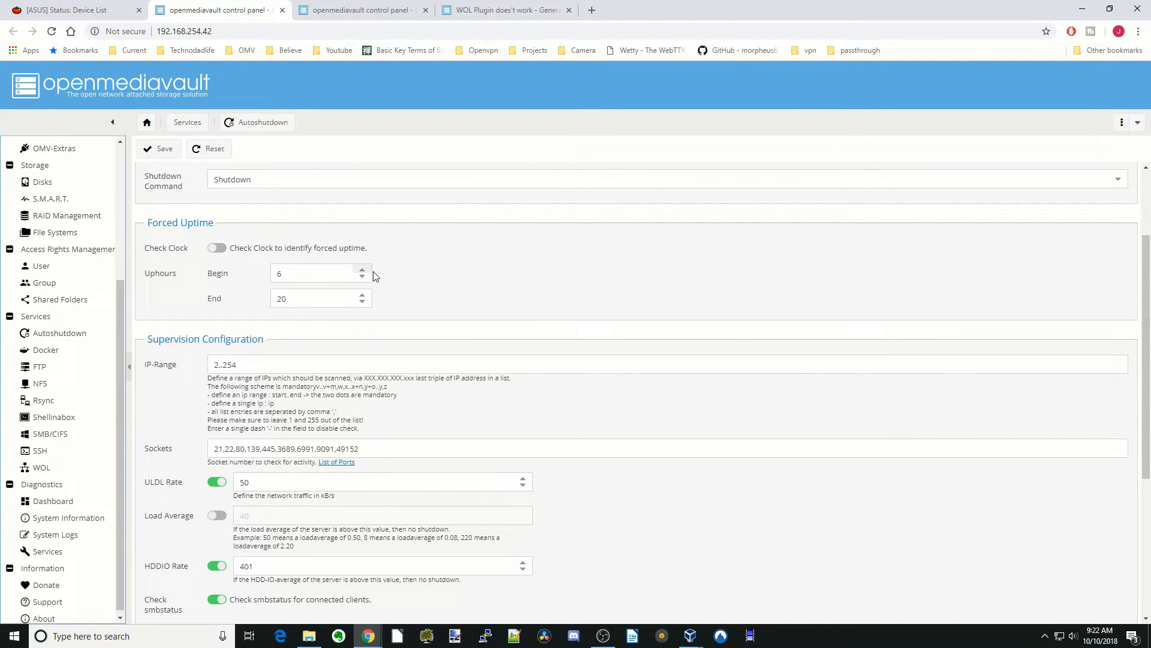
- Set forced uptime from 8 to 17, then reload Autoshutdown so it reverts to disabled defaults
click(361, 270)
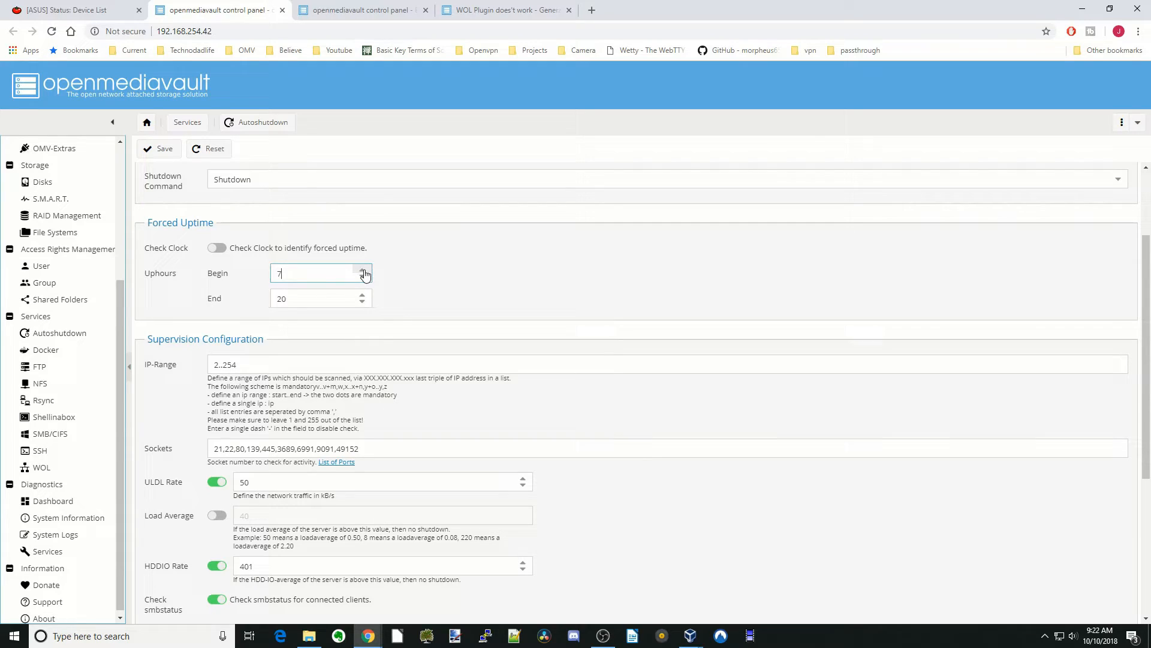
click(362, 269)
text(17)
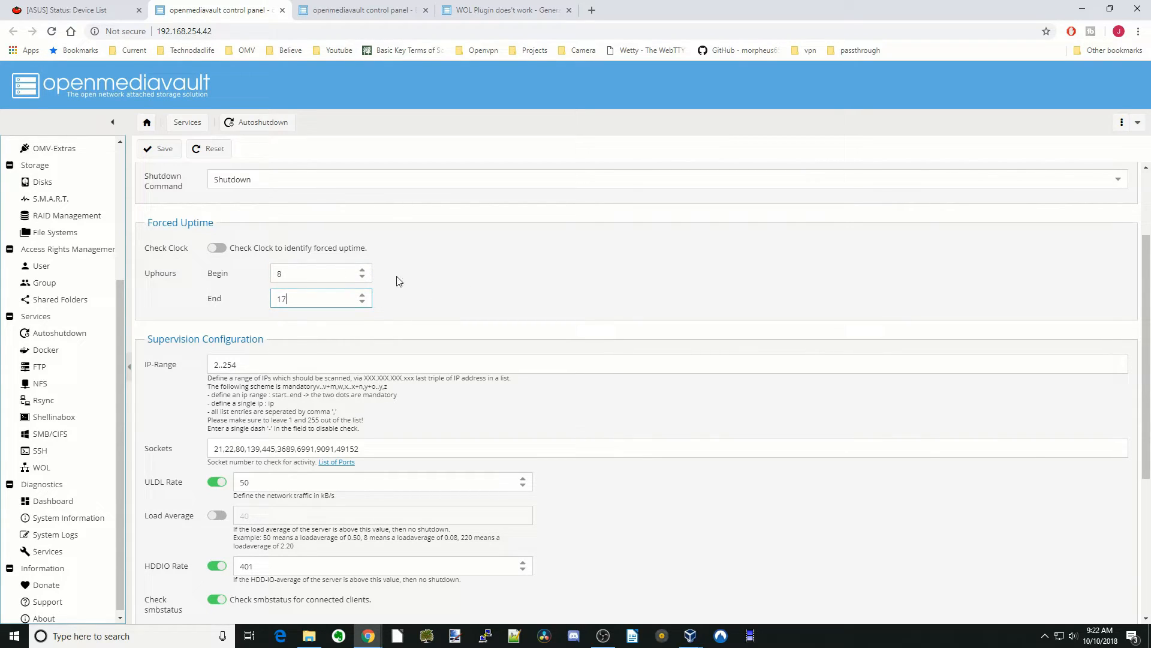
click(159, 148)
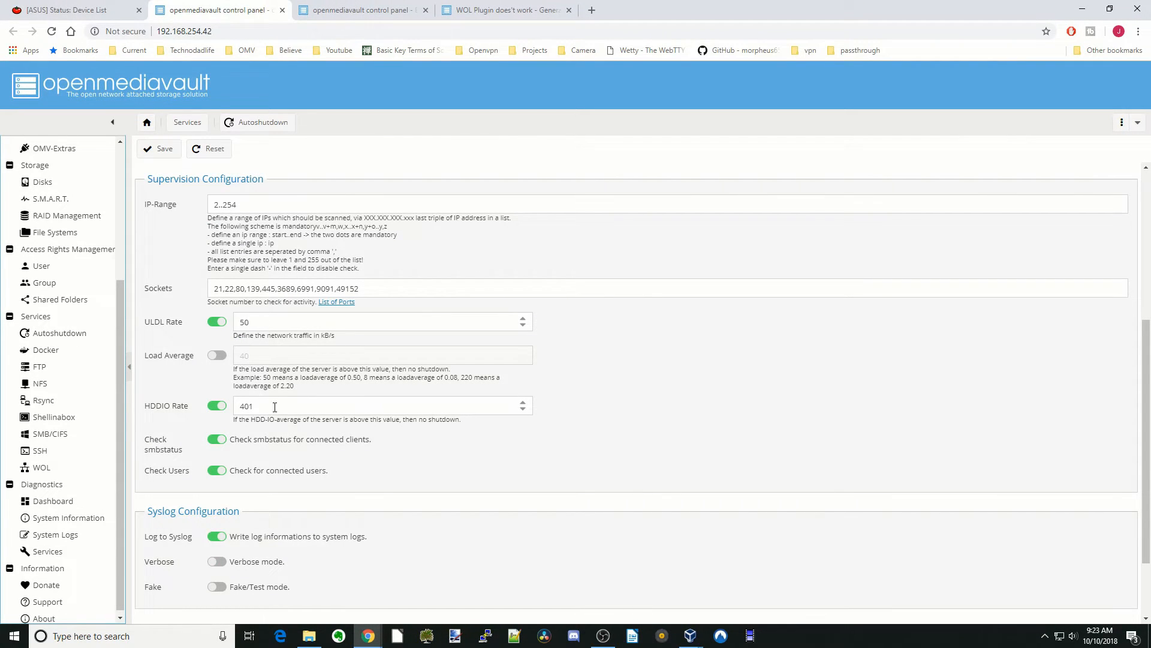
mouse_move(295, 525)
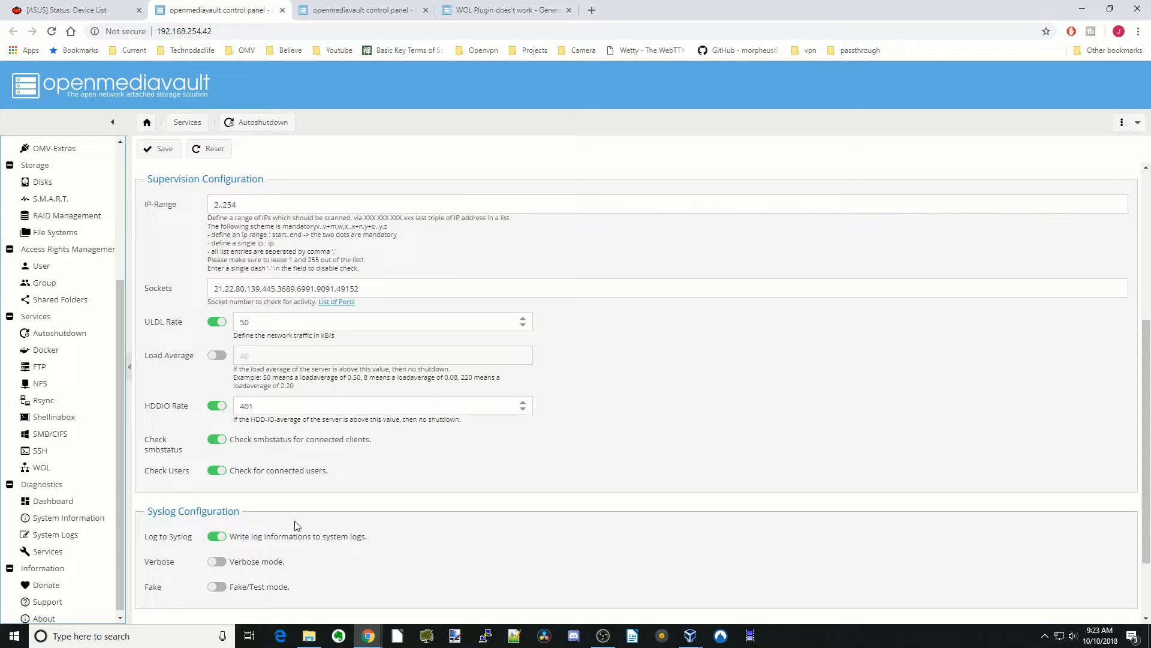
scroll(down, 3)
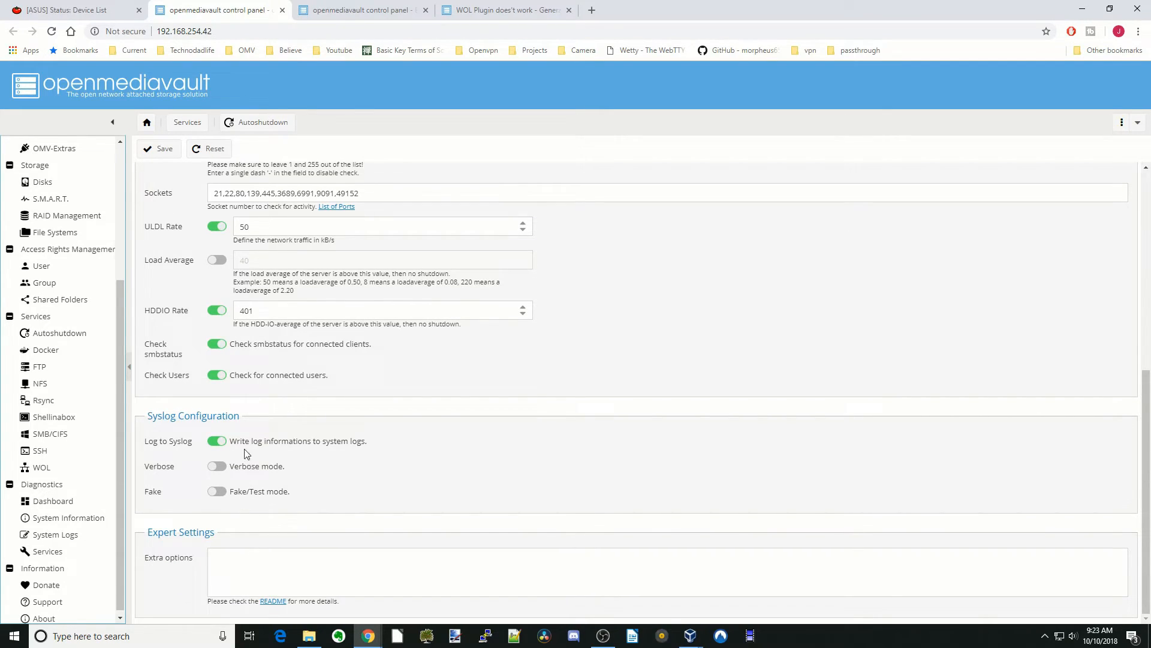
scroll(up, 3)
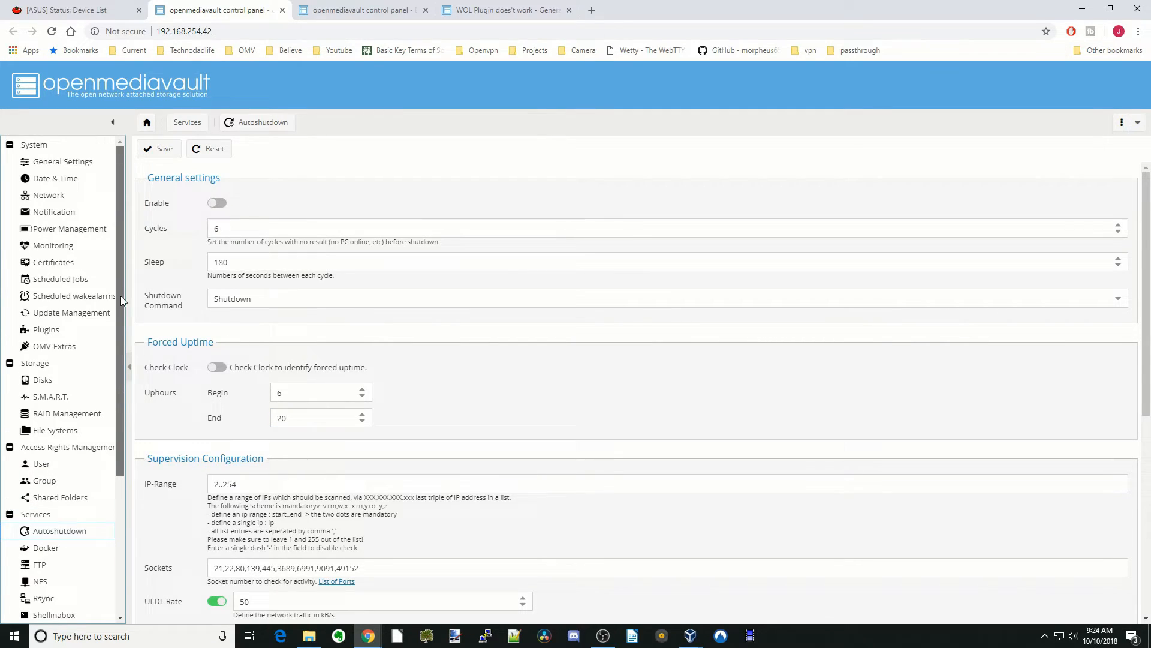
mouse_move(70, 228)
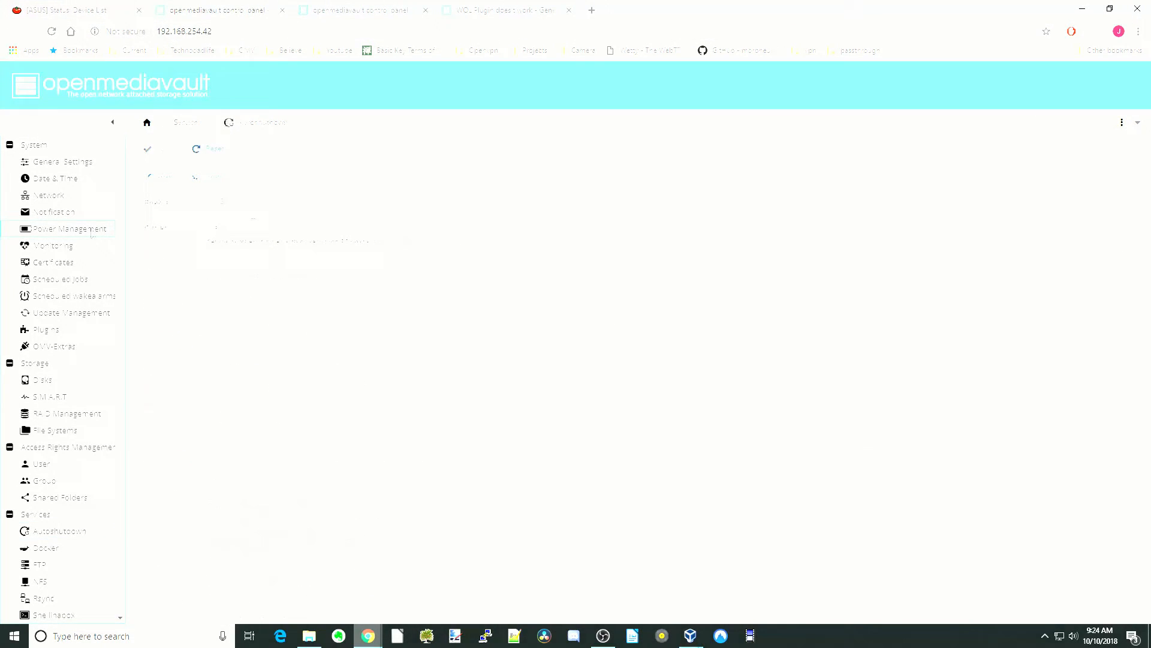
- In Power Management set the power button action to Standby, then view the scheduled jobs list
click(69, 228)
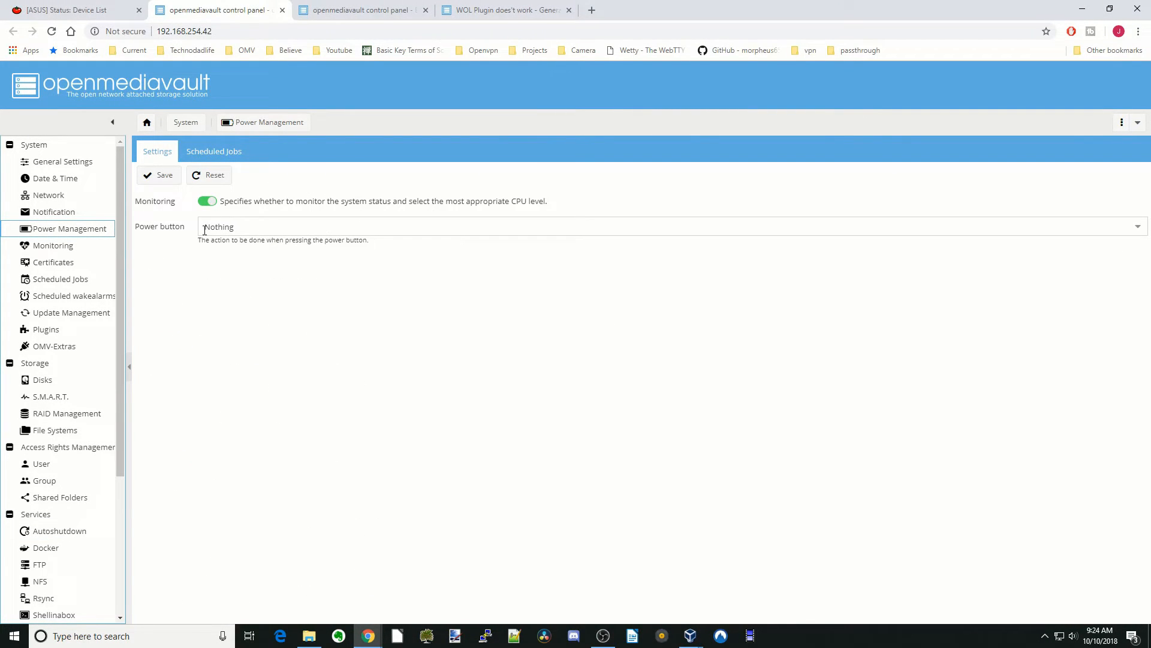
mouse_move(231, 206)
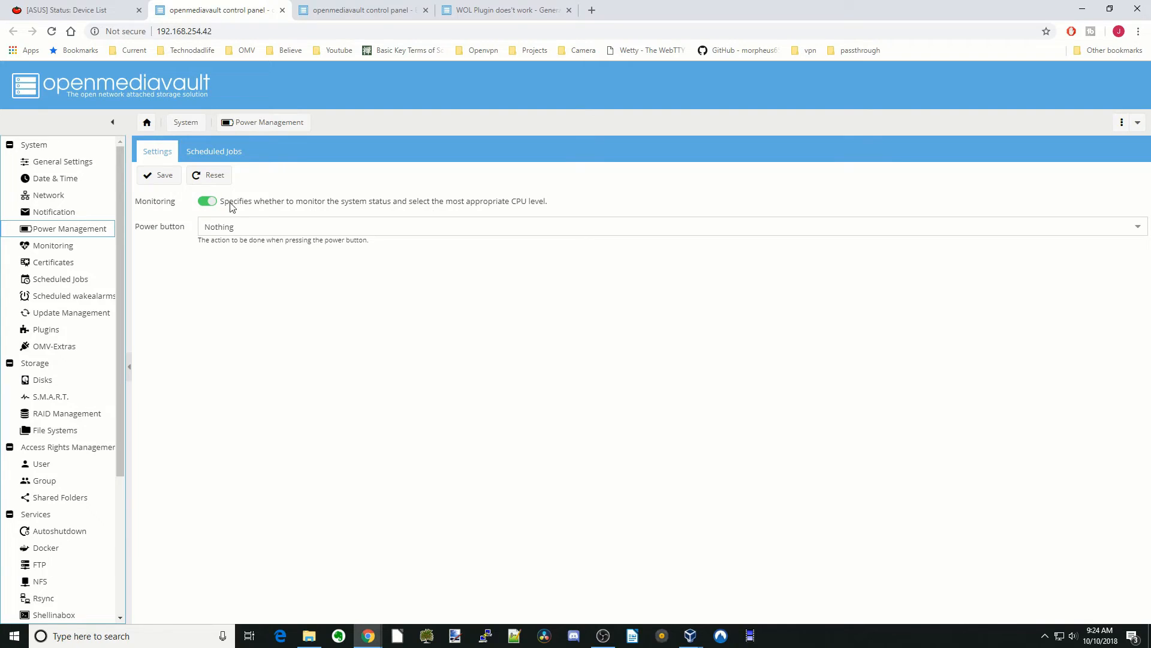
mouse_move(337, 214)
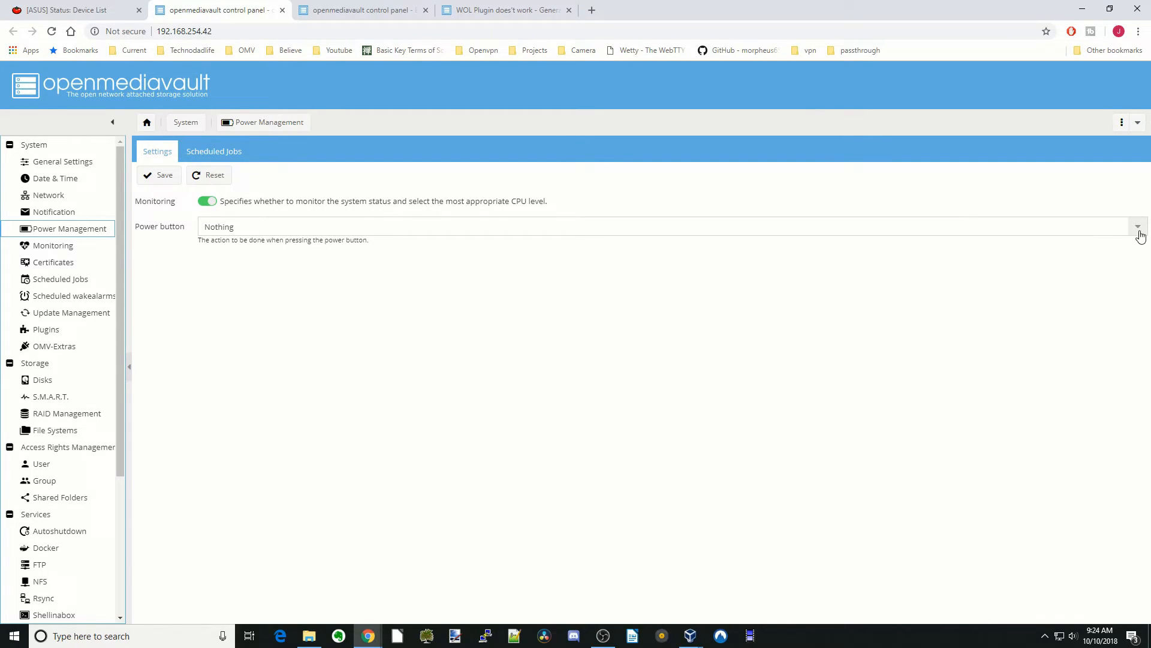
click(1137, 227)
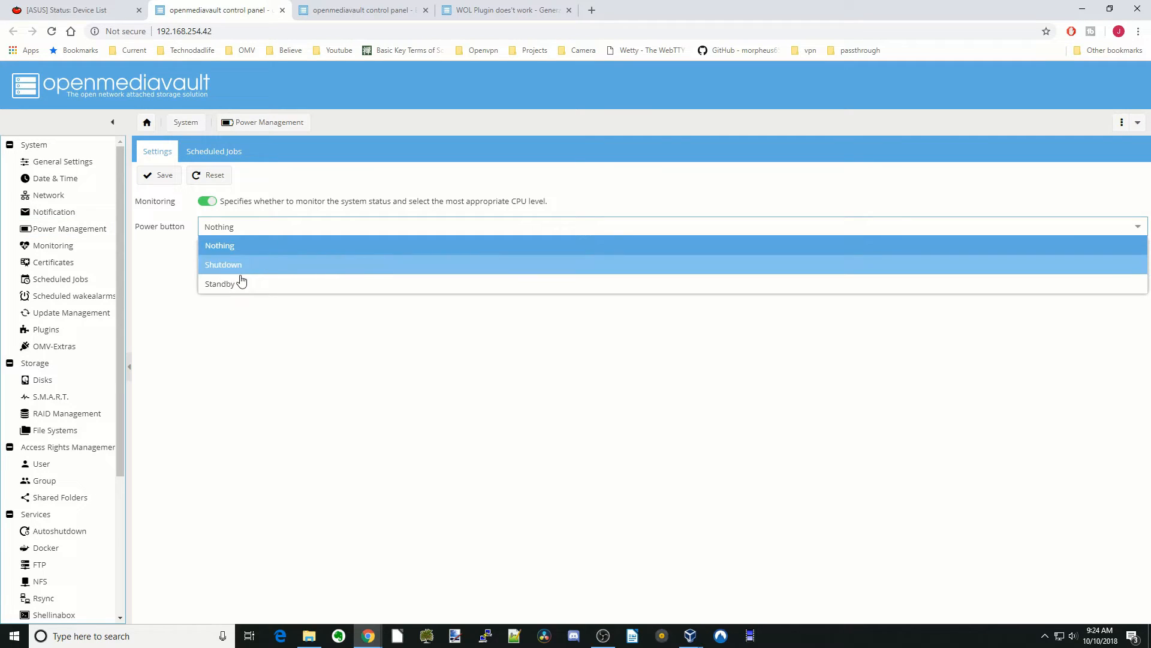
click(220, 283)
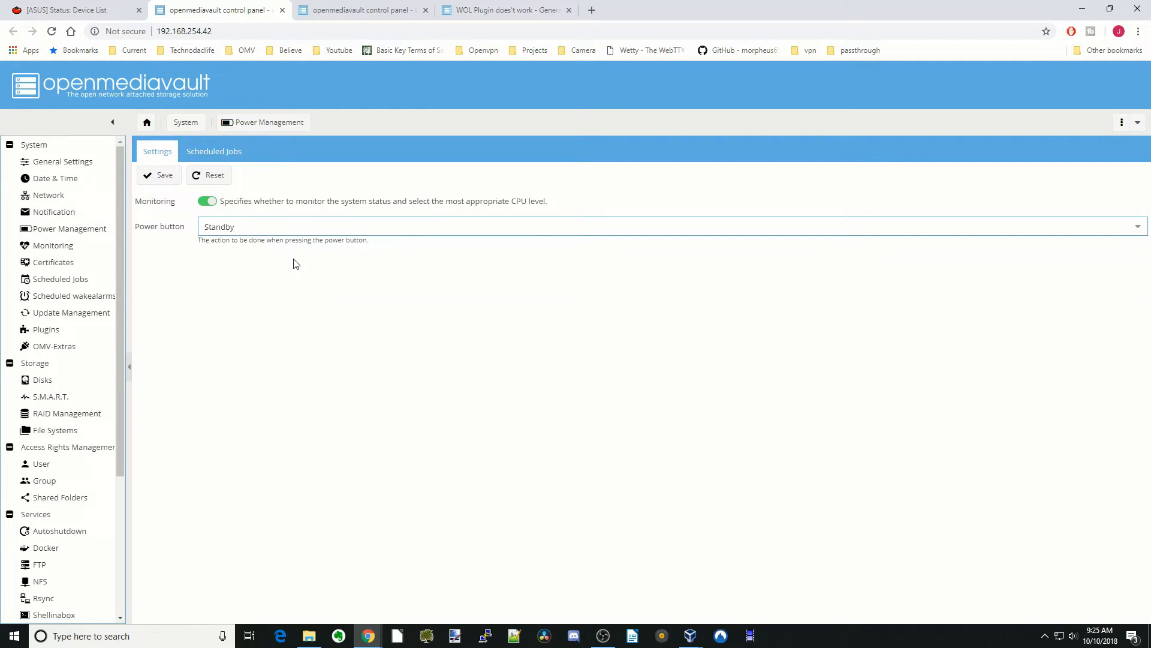
click(214, 151)
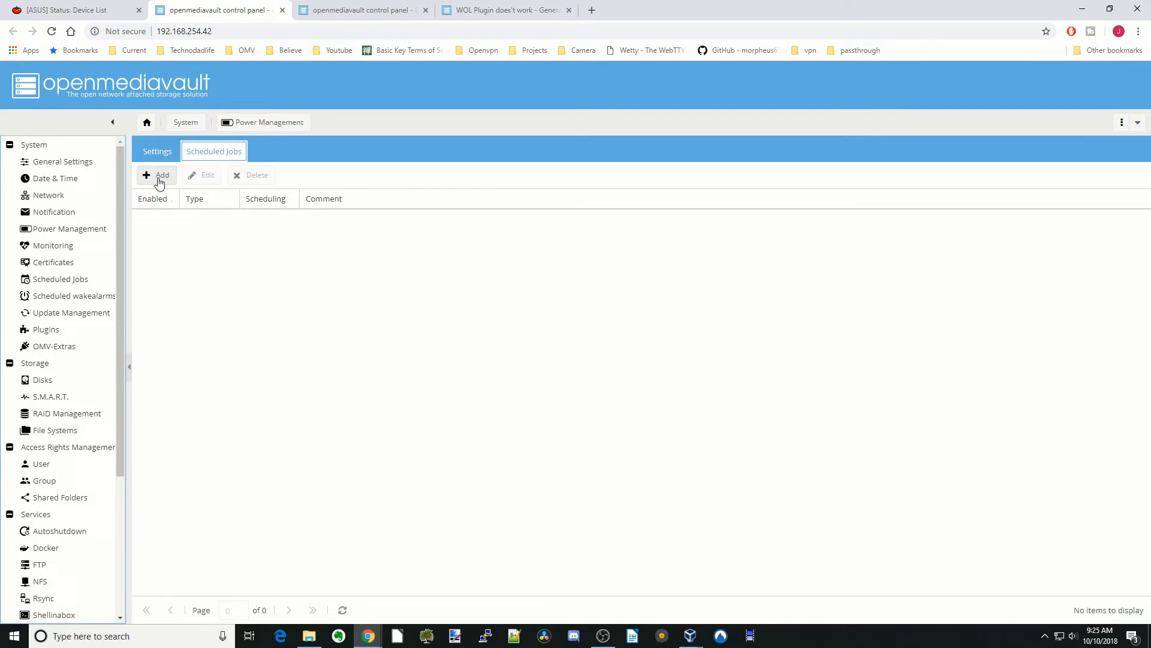
- Add a new Standby scheduled job running at minute 0
click(156, 175)
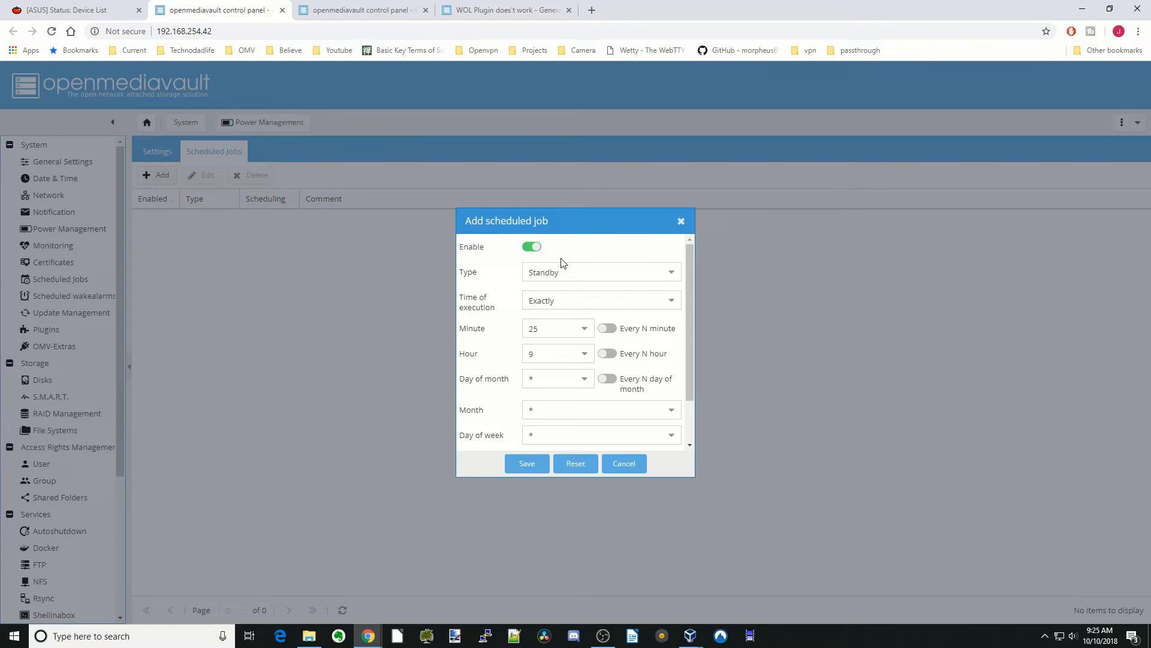
mouse_move(522, 251)
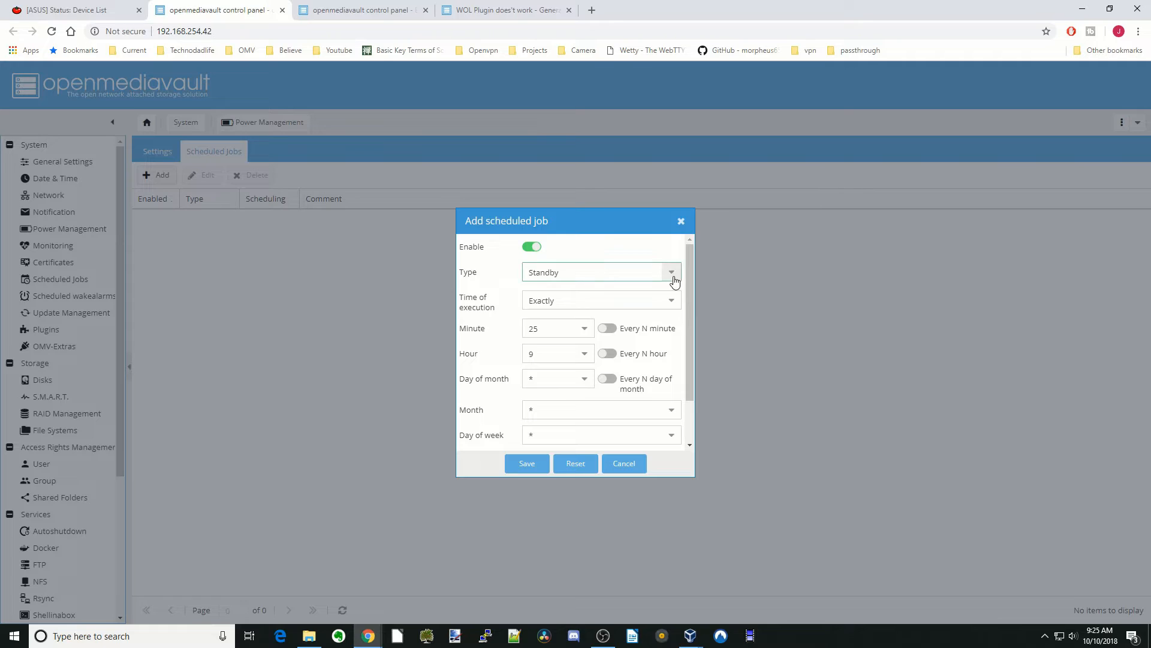
click(670, 272)
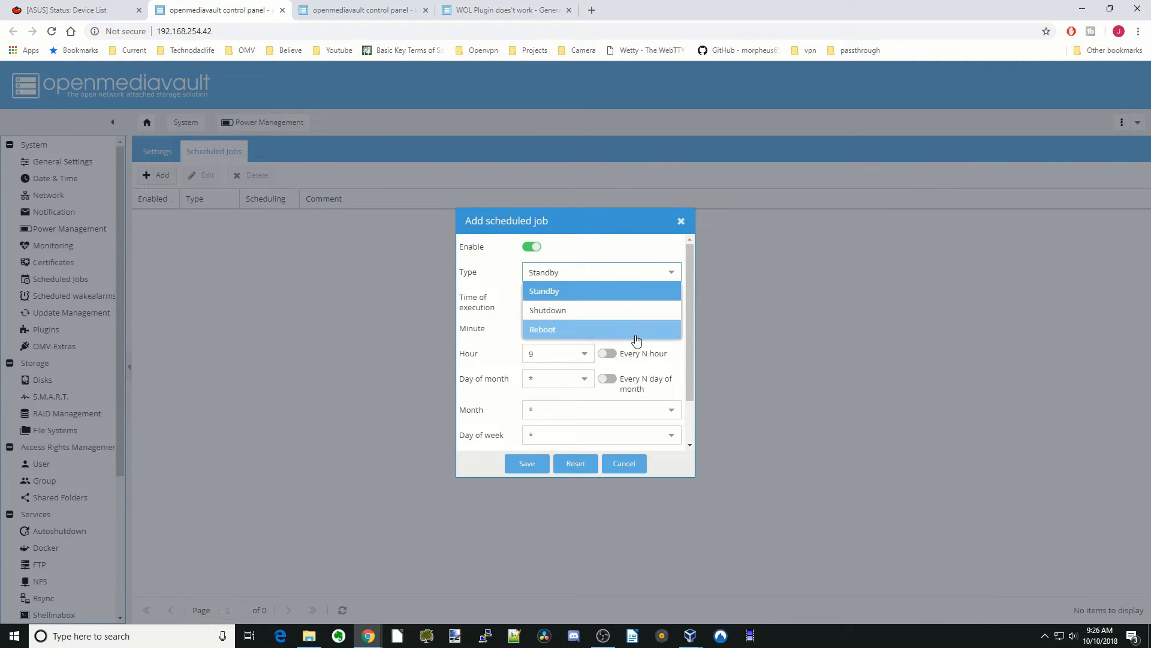
mouse_move(639, 310)
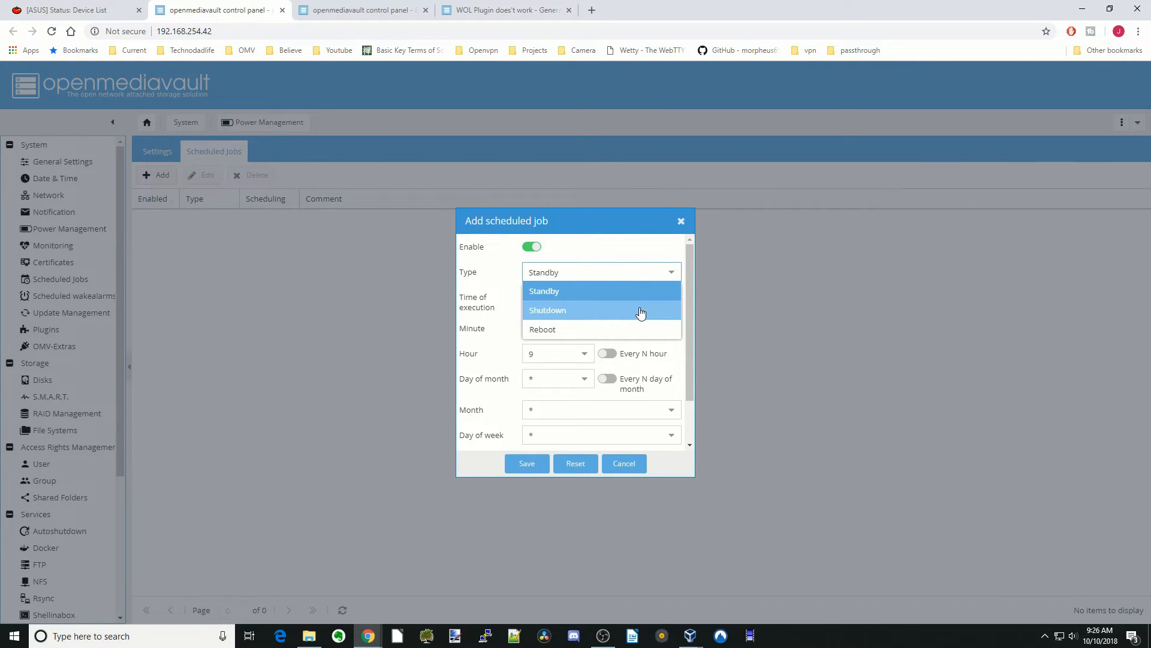
click(545, 291)
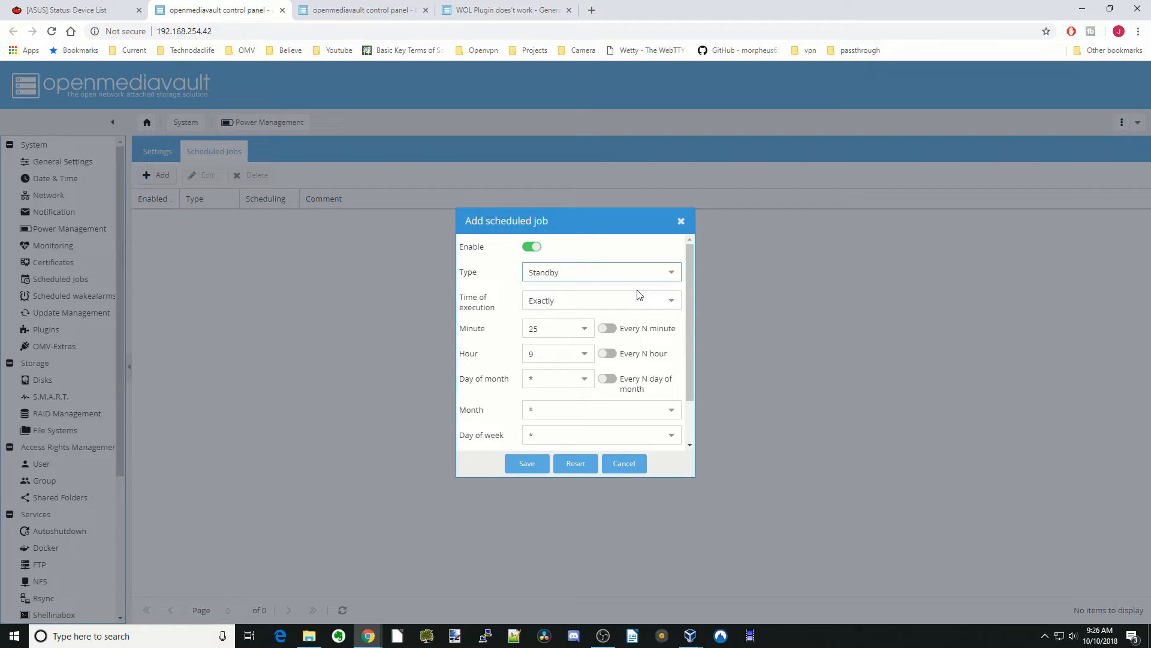
mouse_move(613, 308)
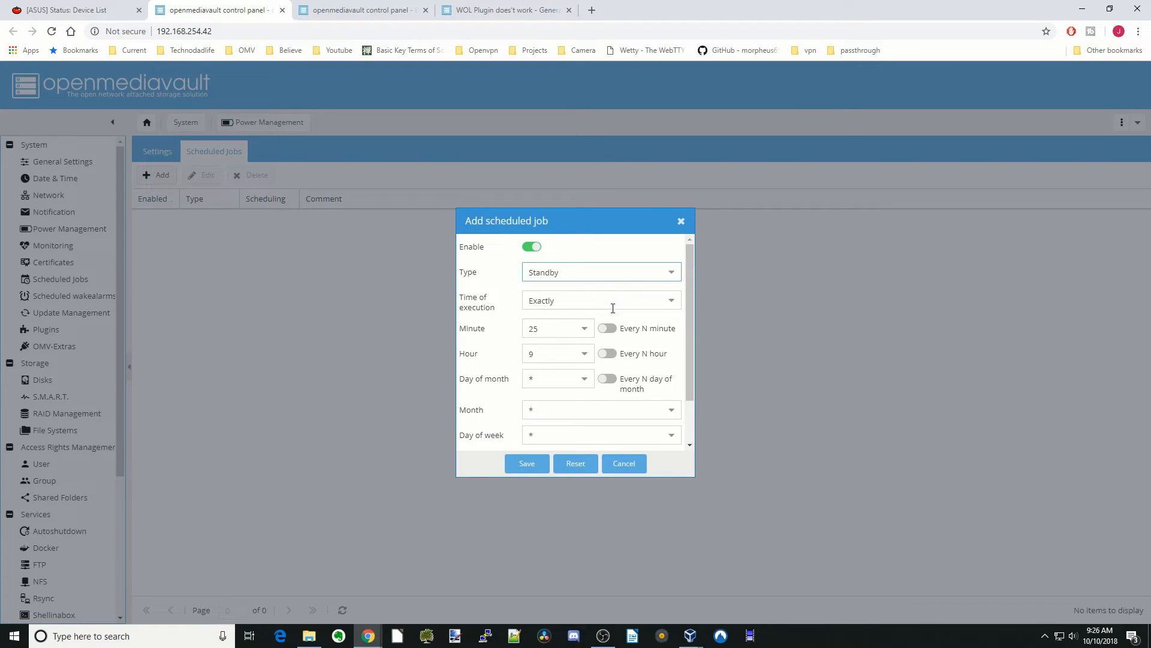
scroll(down, 3)
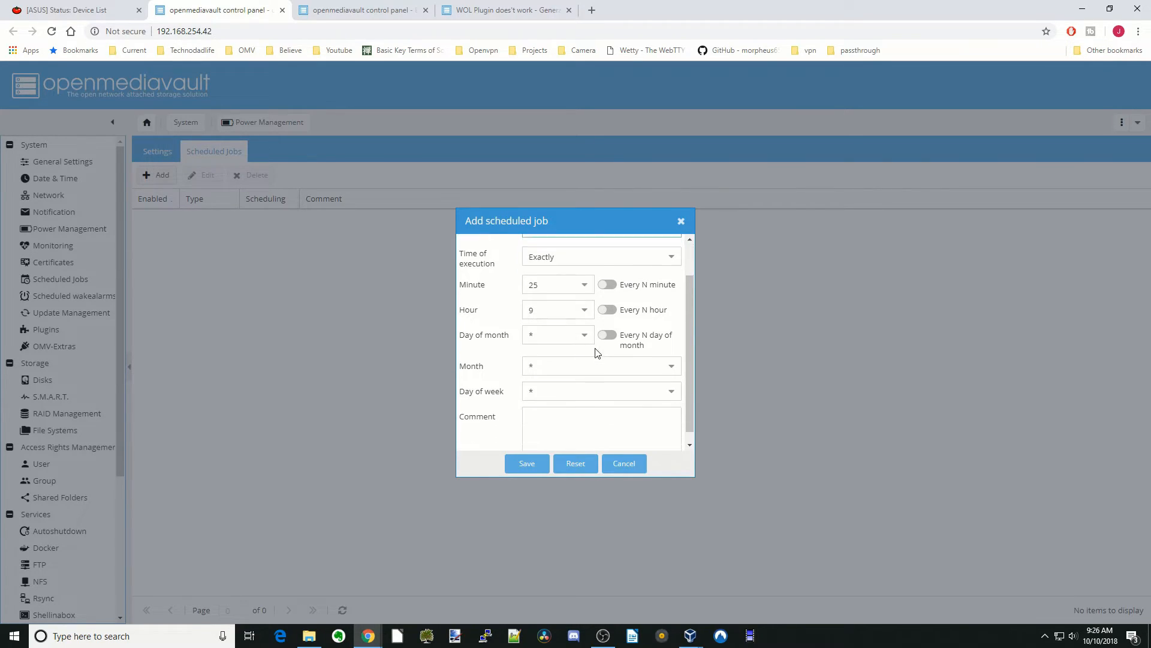
click(584, 284)
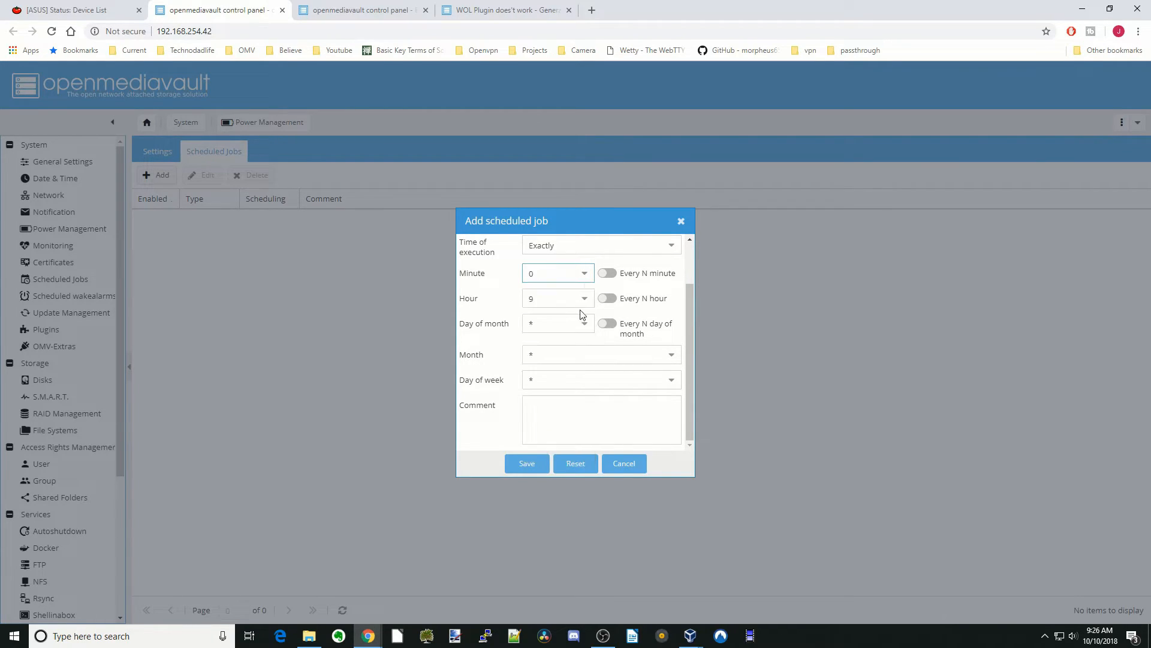
- Try hour 18, then set the job hour to 12 repeating every N hours
click(584, 299)
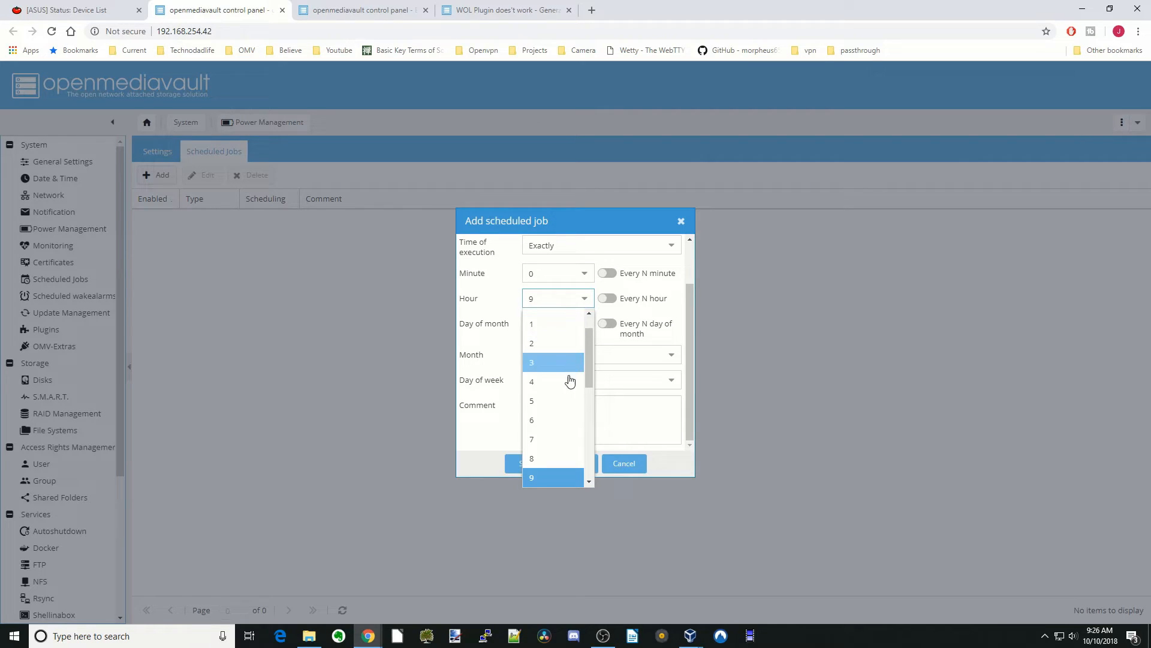
scroll(down, 3)
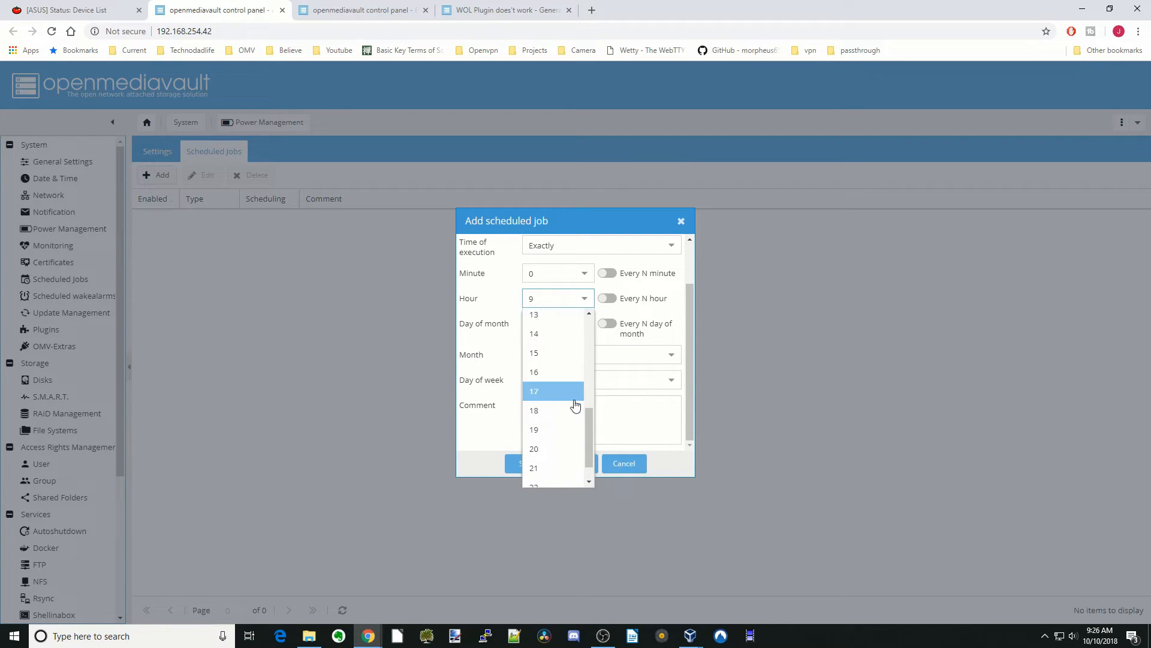
click(534, 410)
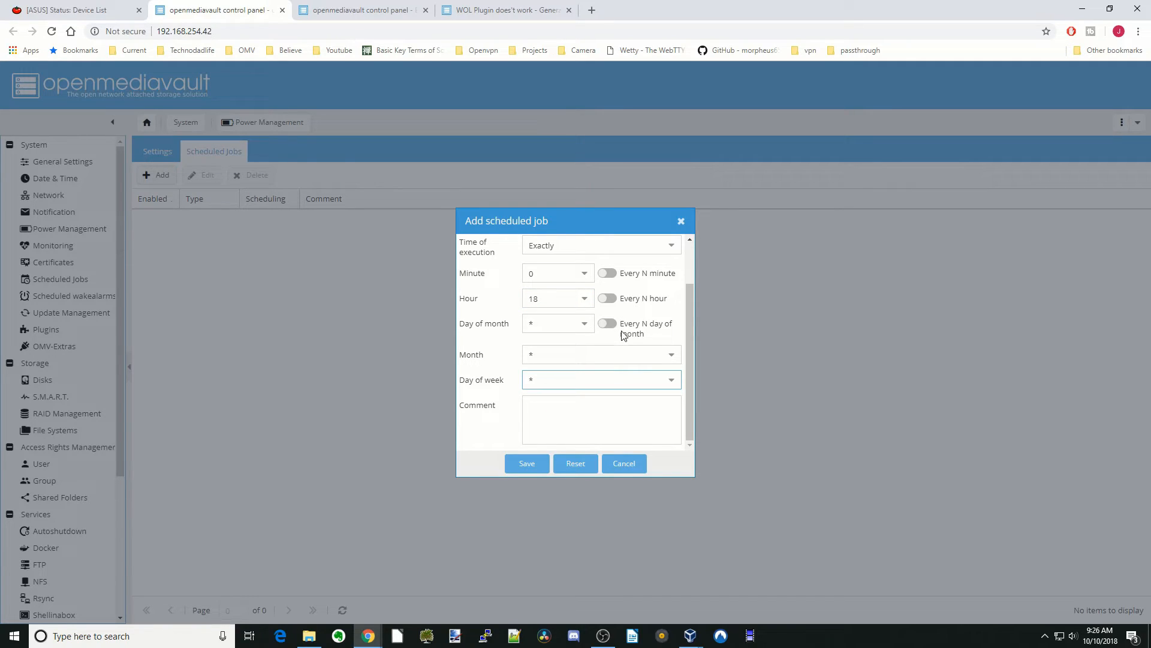
mouse_move(654, 305)
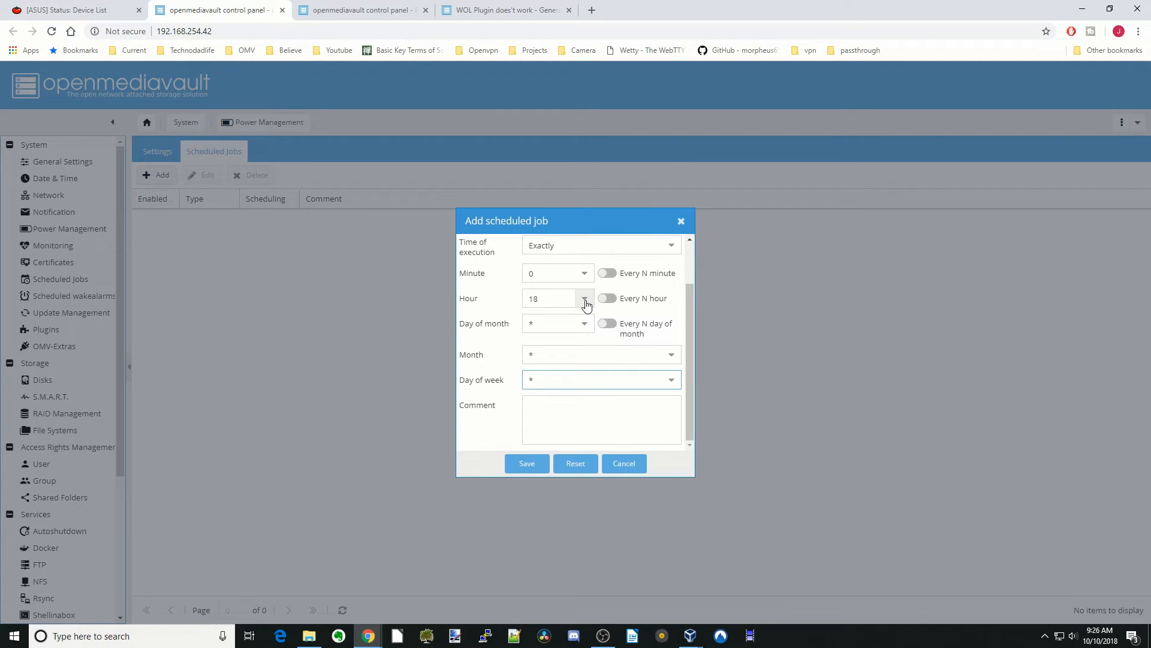
click(584, 298)
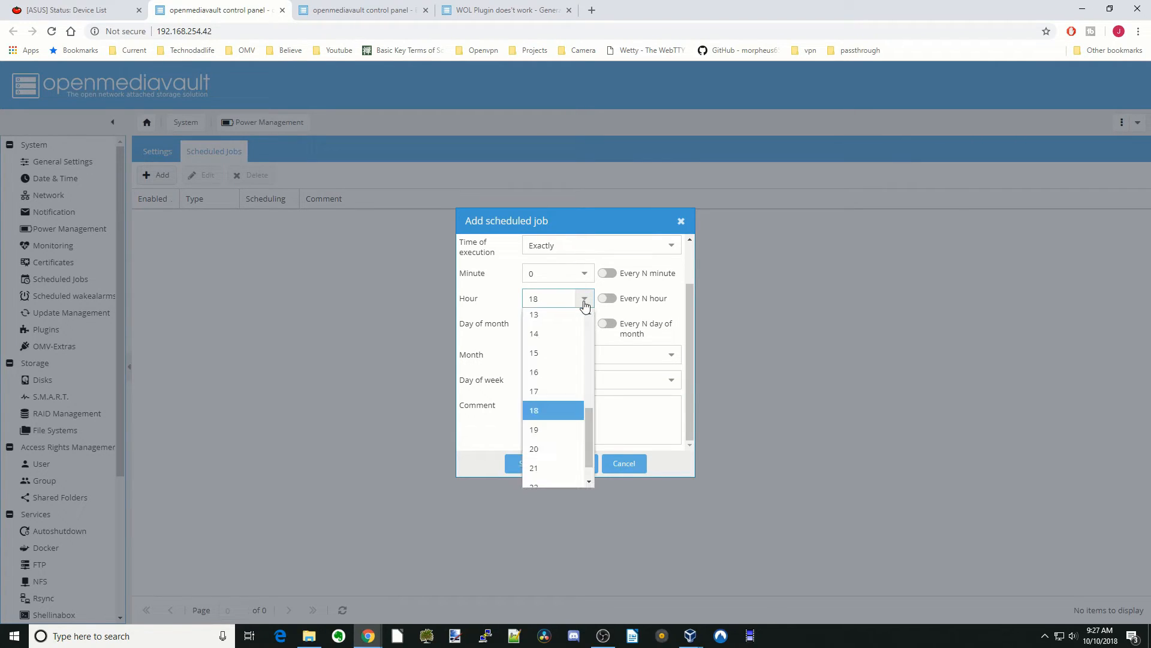
click(533, 299)
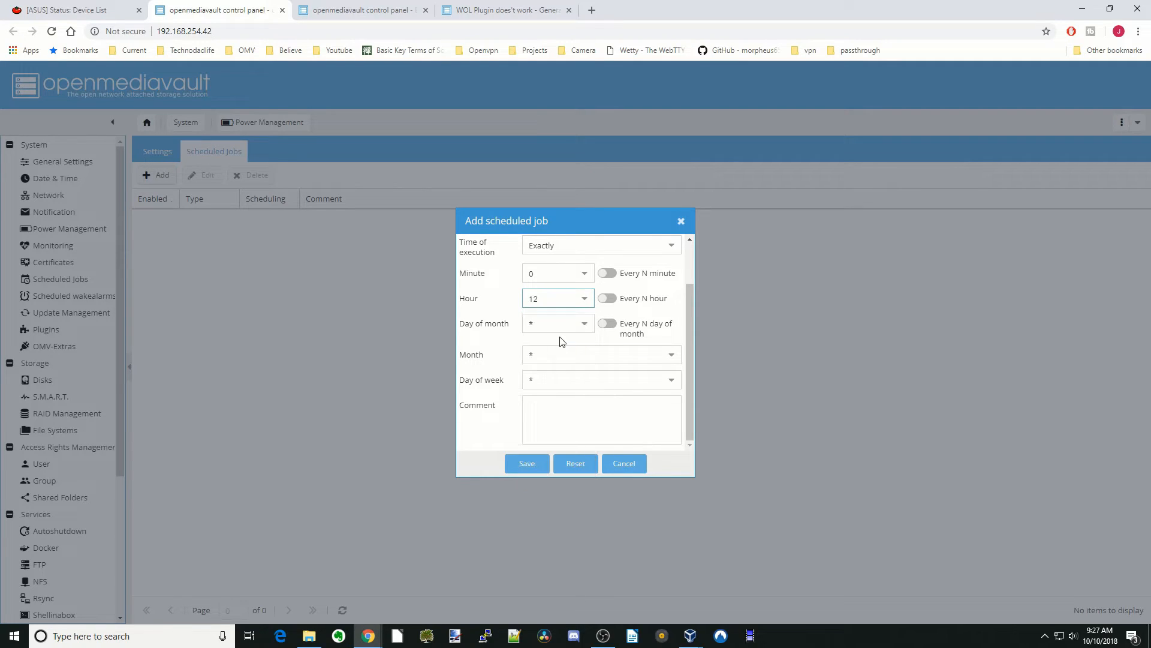
click(607, 299)
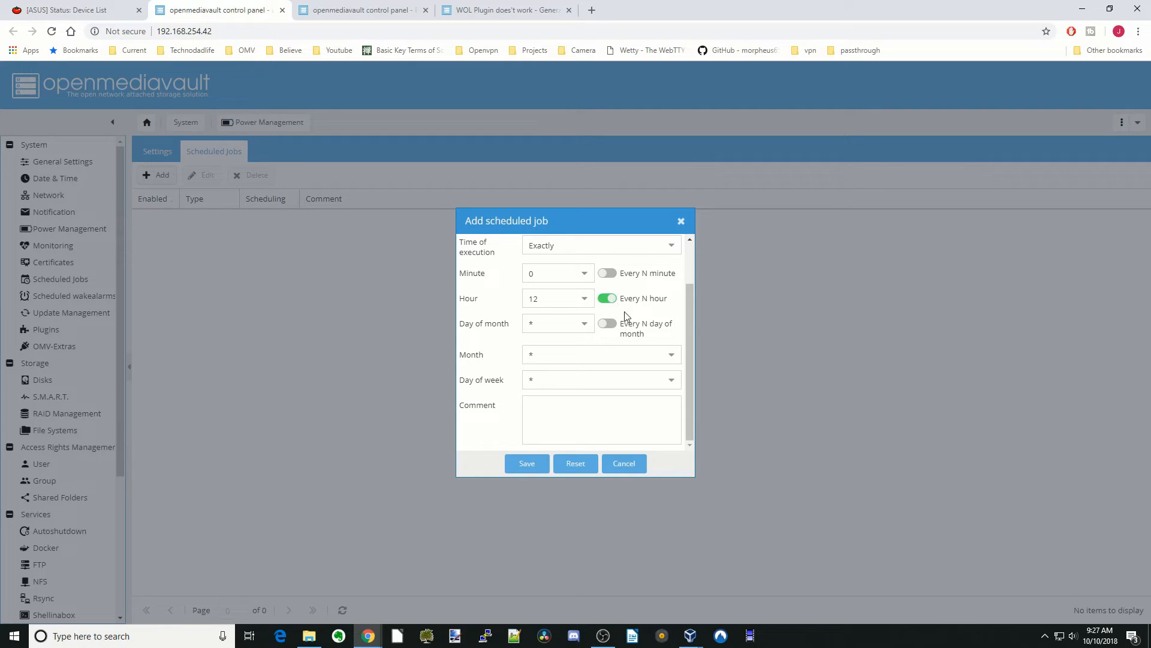
mouse_move(629, 476)
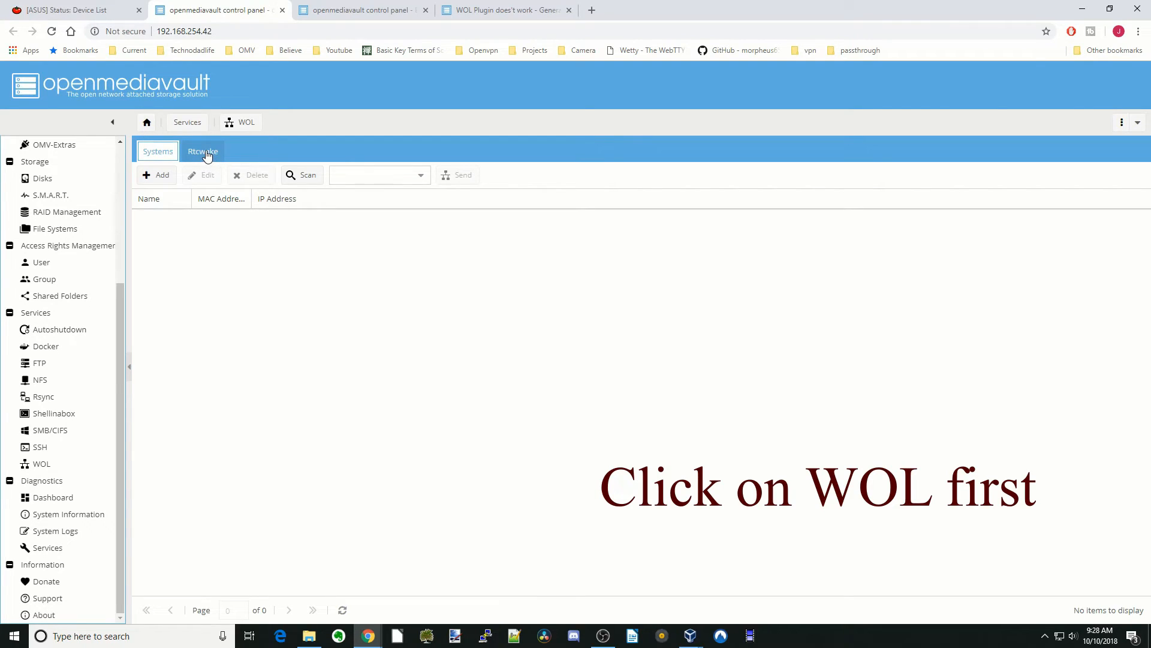
- In WOL Rtcwake choose 'No - Don't suspend' standby mode, attempt Standby and decline it
click(203, 151)
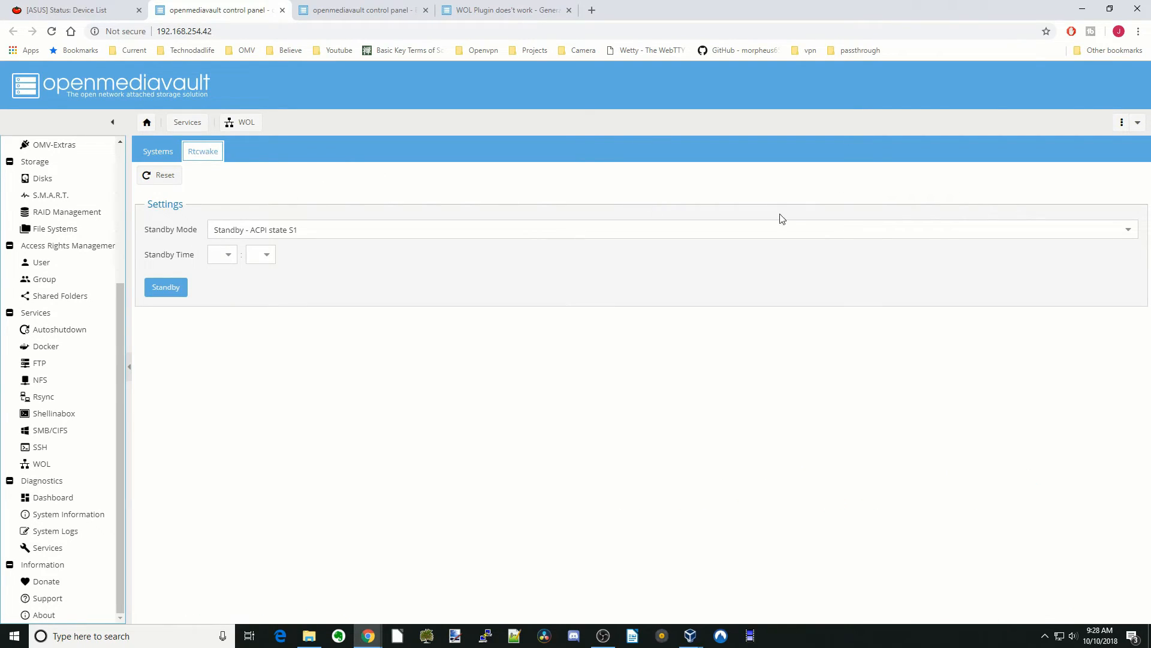
click(1127, 230)
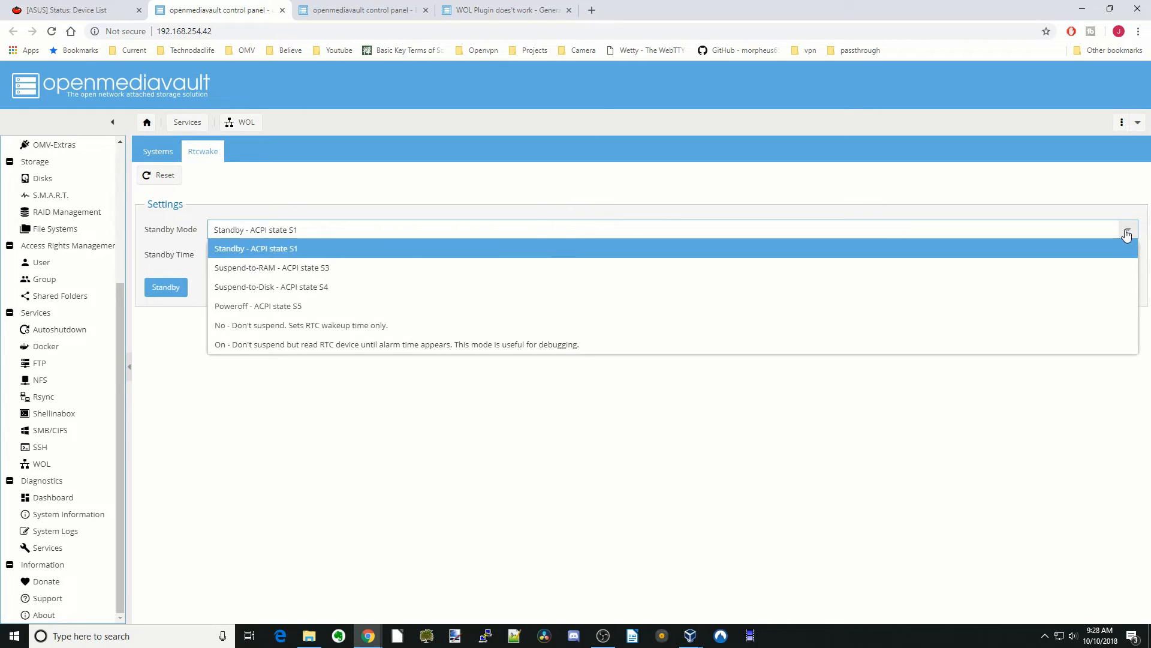
mouse_move(367, 268)
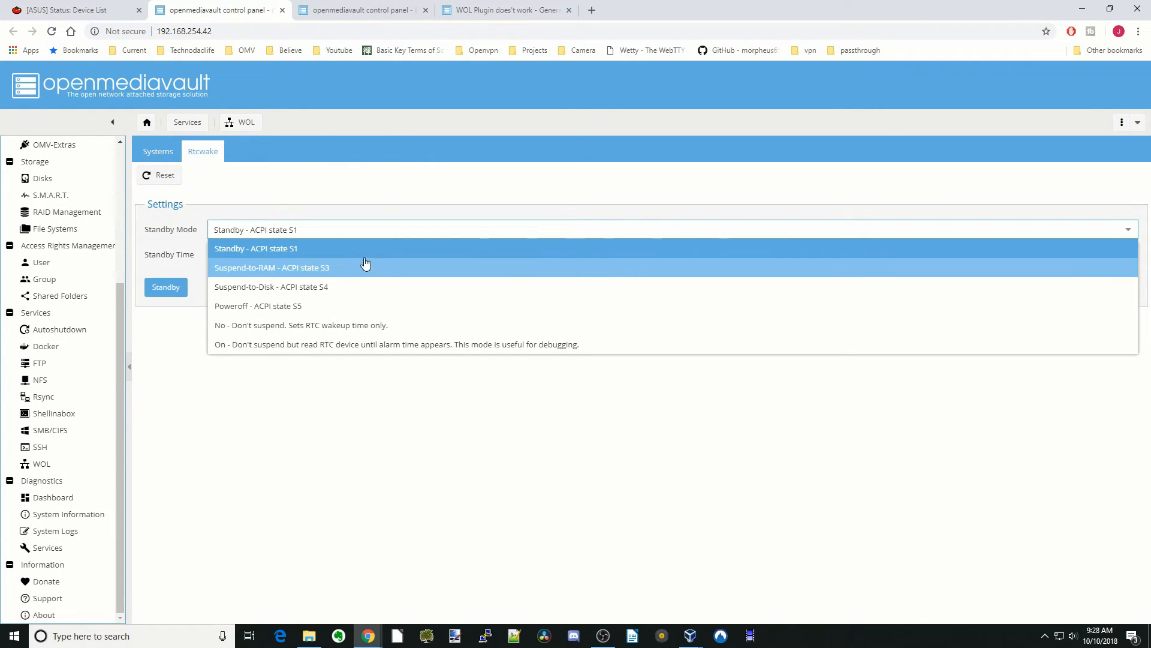
mouse_move(374, 325)
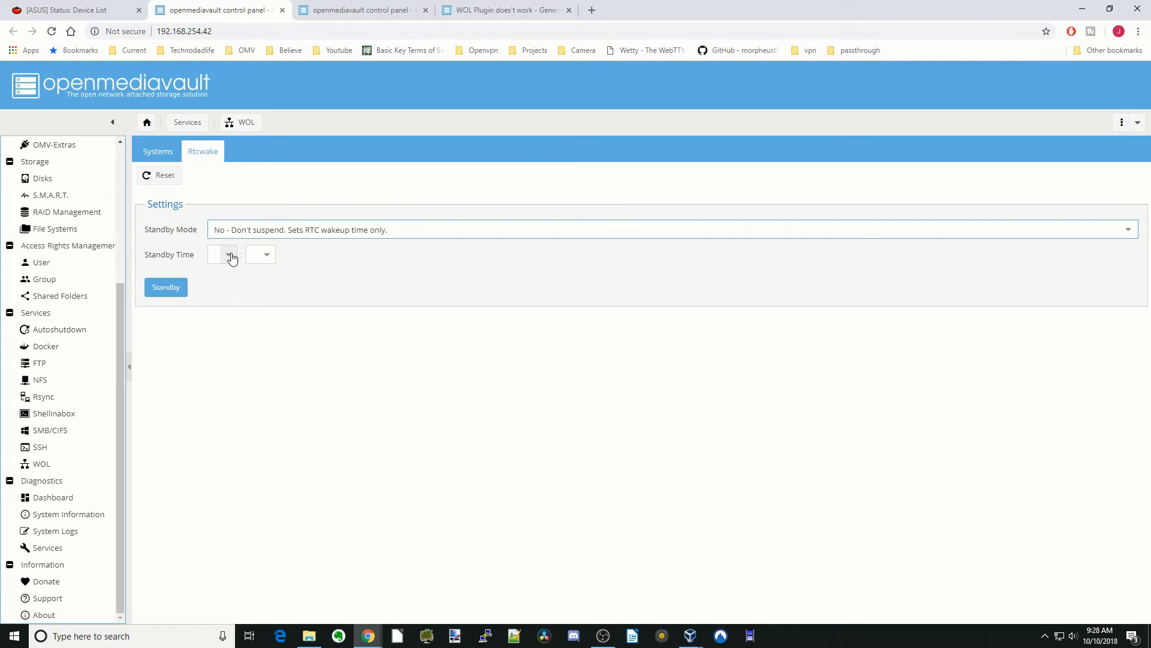
click(223, 255)
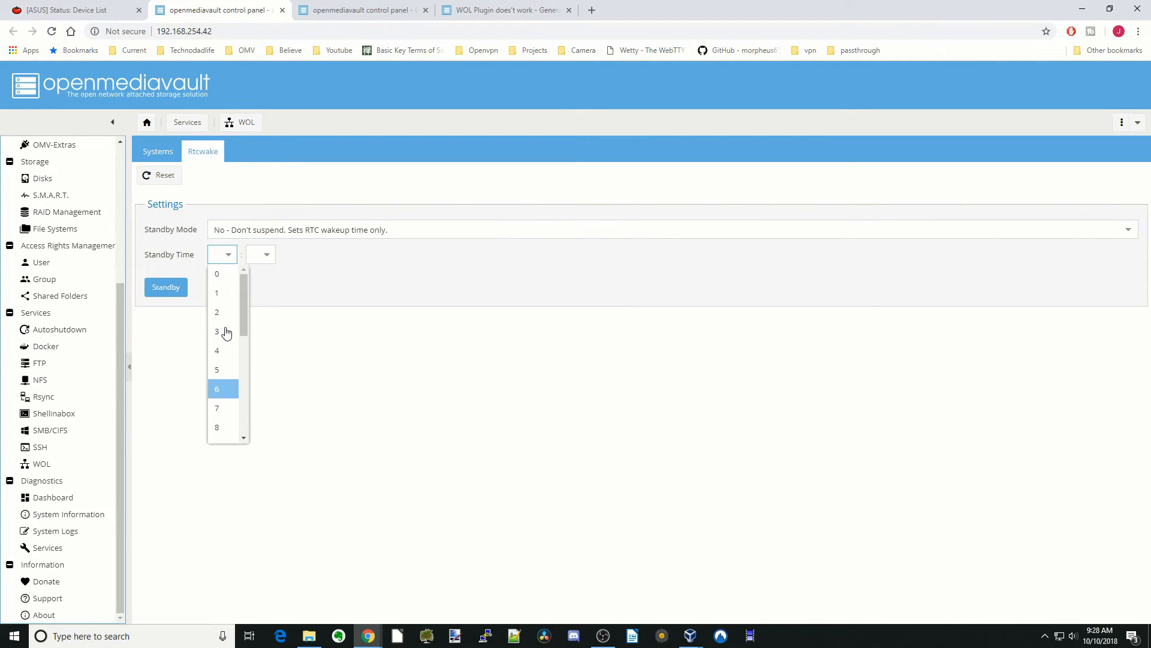
scroll(down, 3)
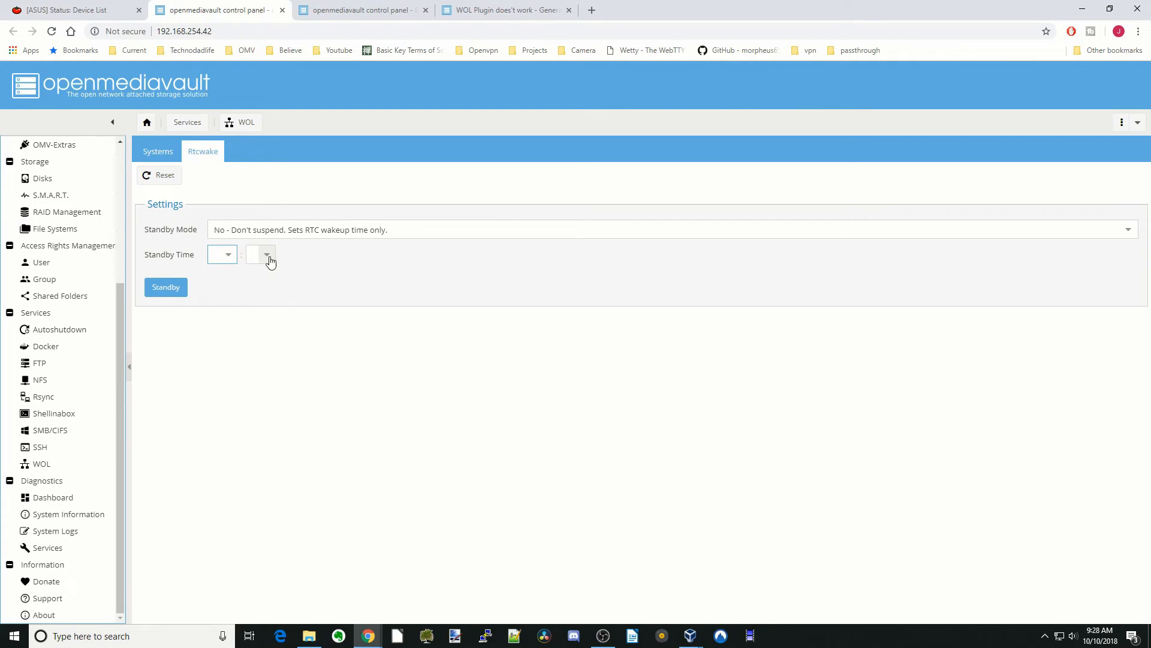
mouse_move(166, 287)
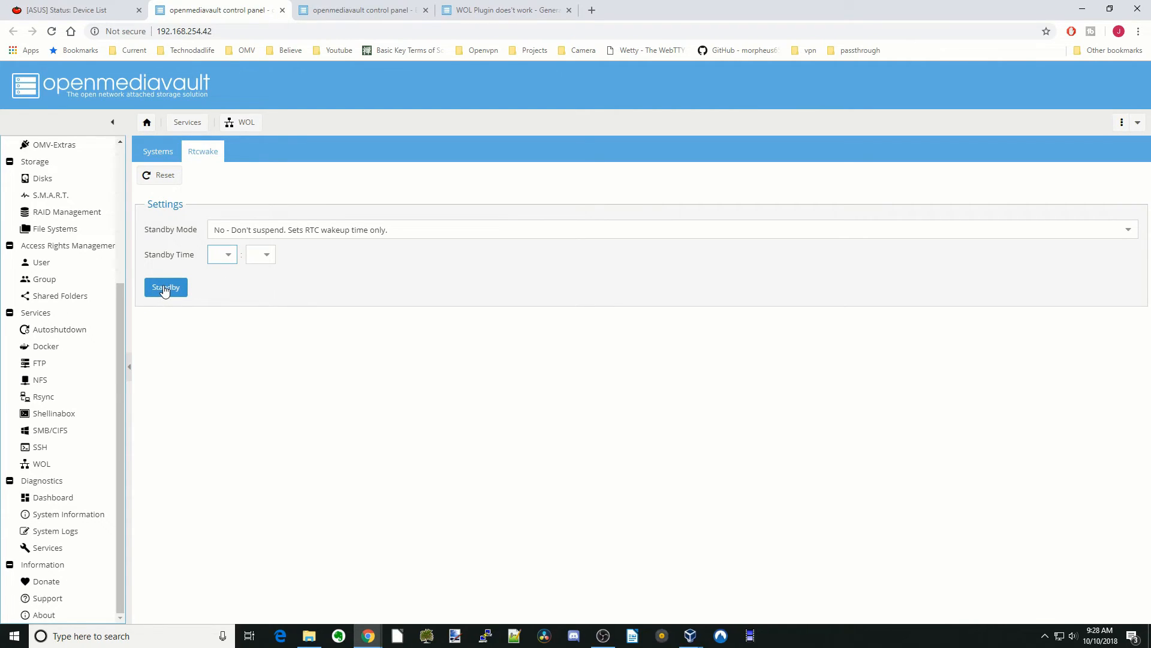
click(165, 286)
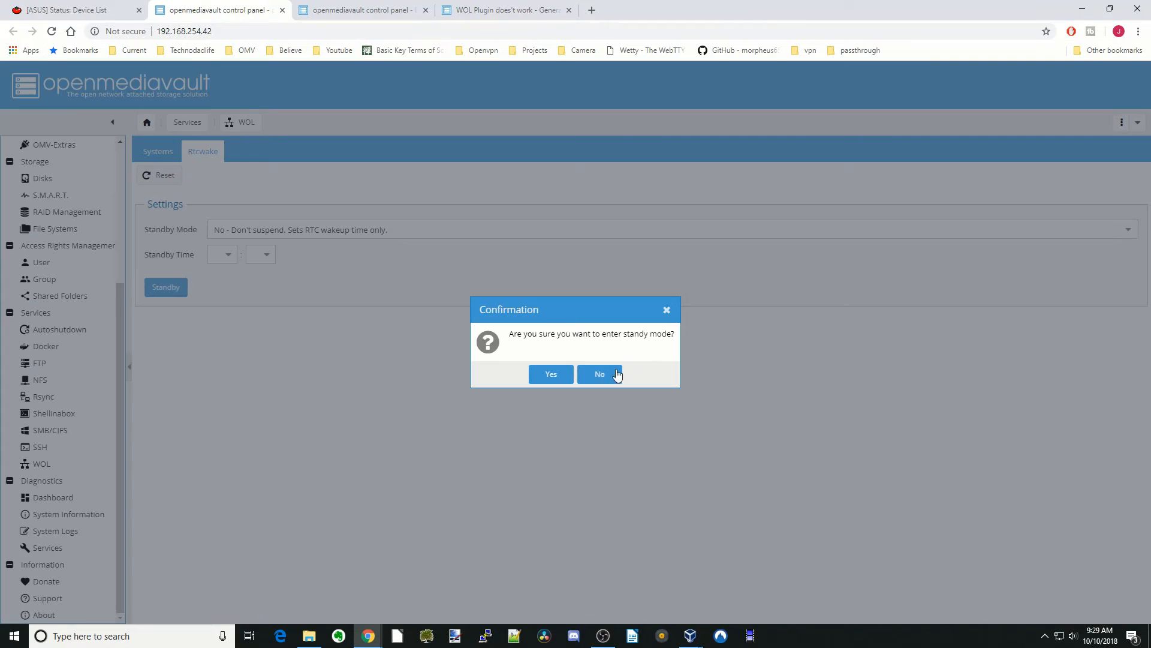
click(600, 374)
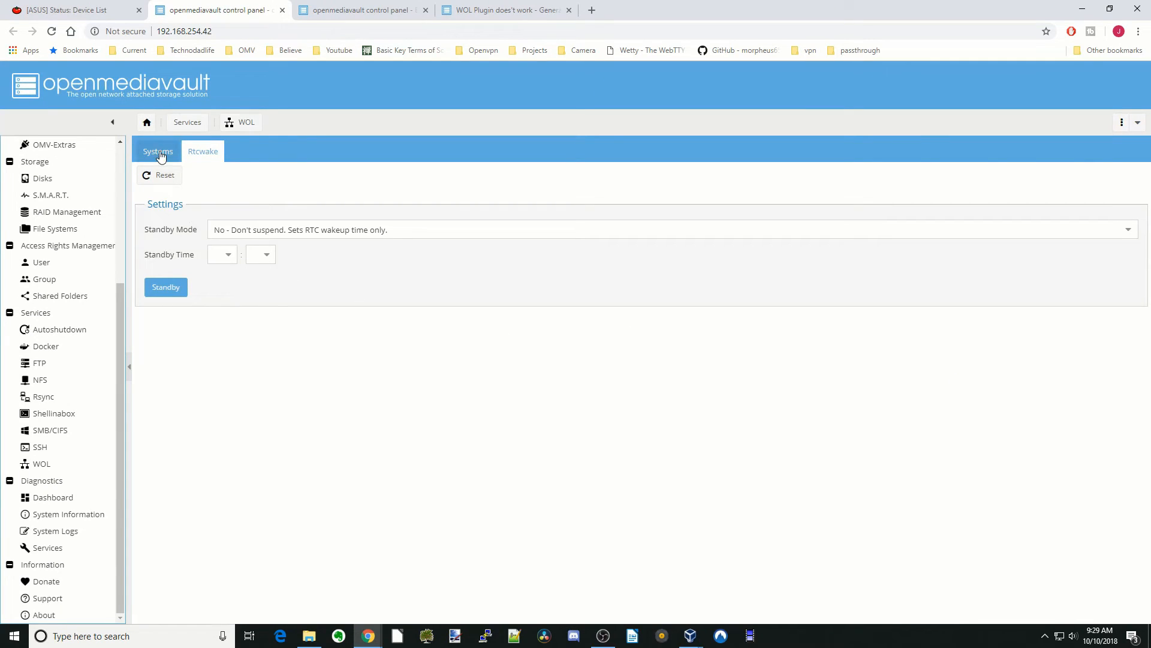
- Start a new WOL system entry and name it Black
click(157, 151)
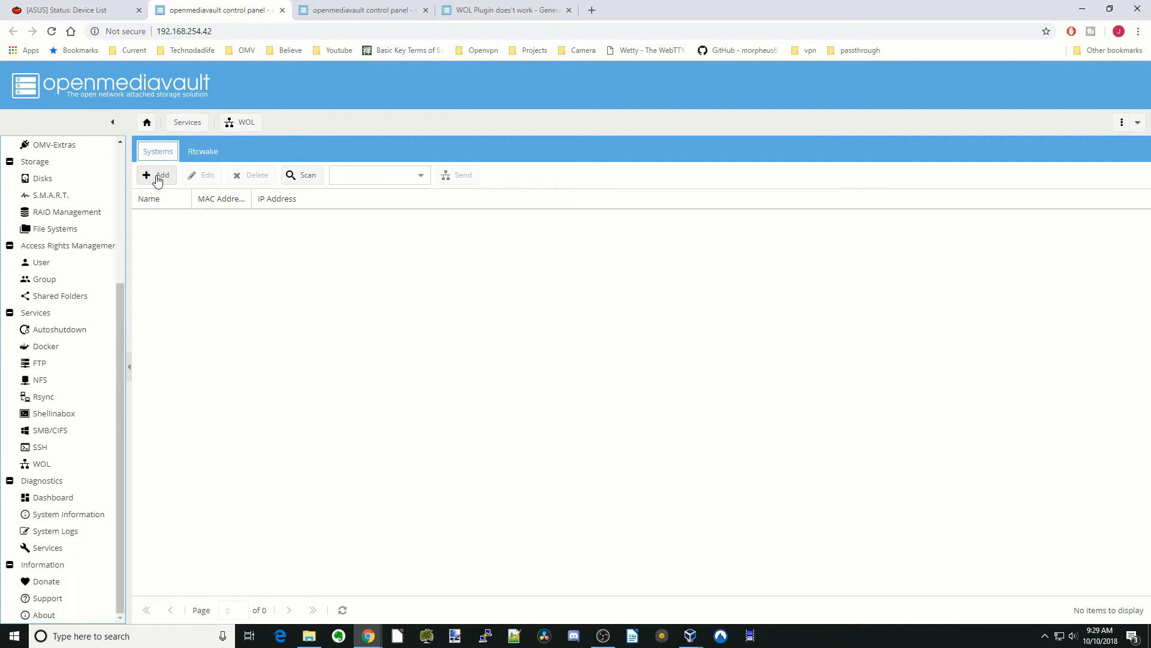
click(156, 175)
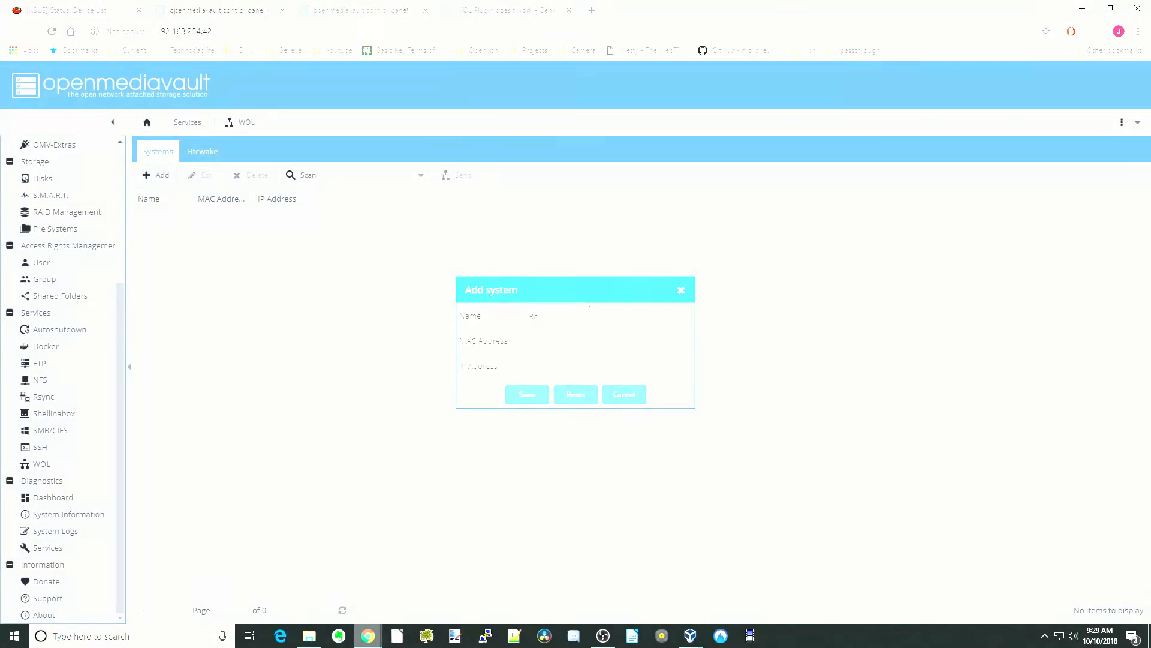
text(B)
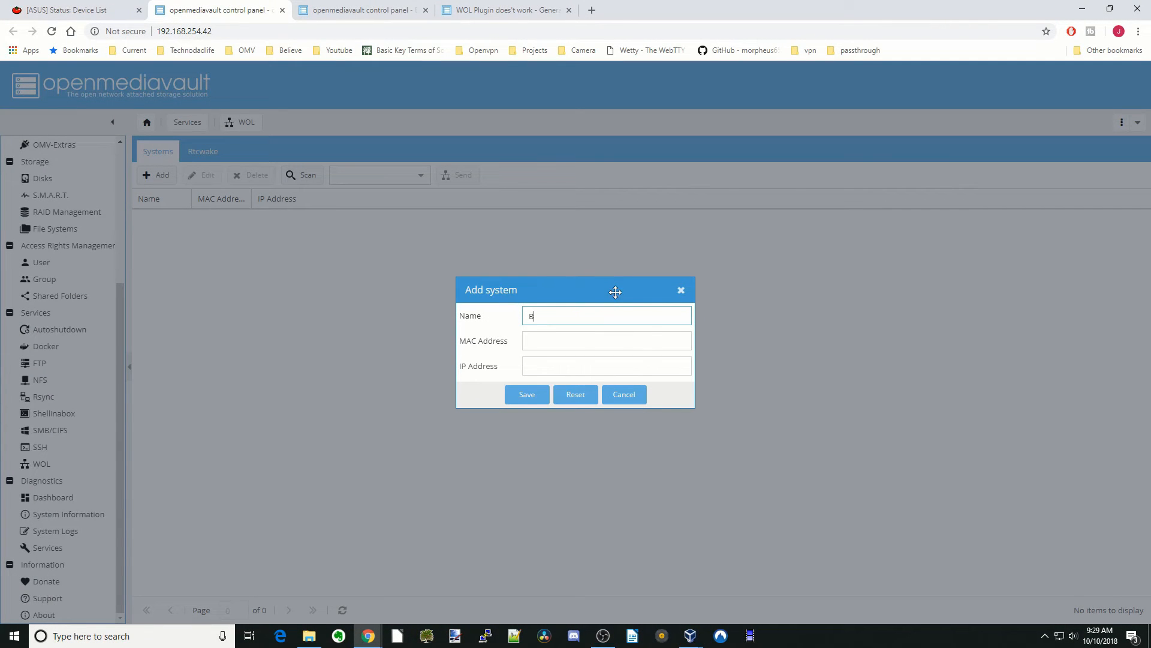
text(lack)
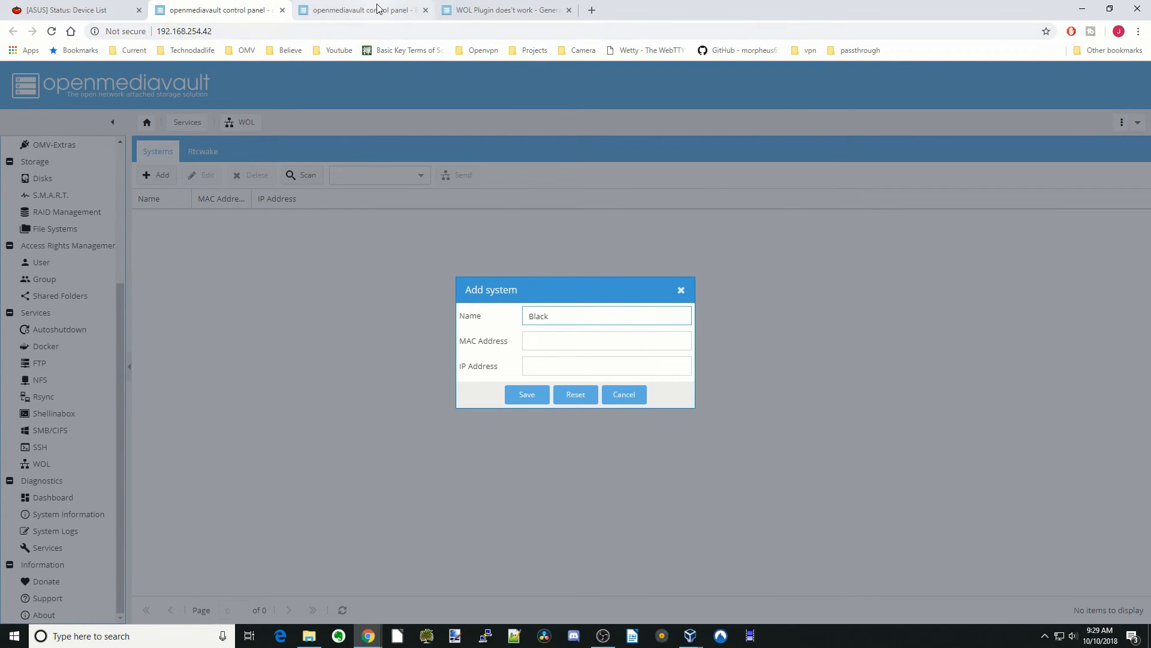
mouse_move(223, 10)
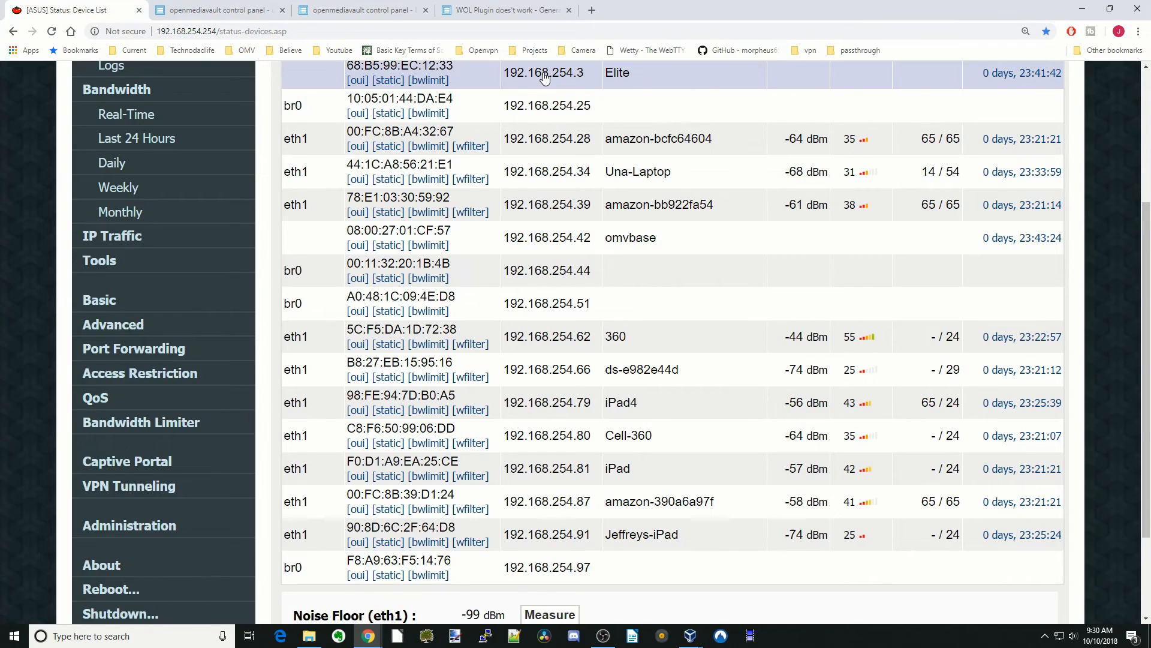
- Copy the Elite device's IP 192.168.254.3 from the ASUS router device list
right_click(544, 75)
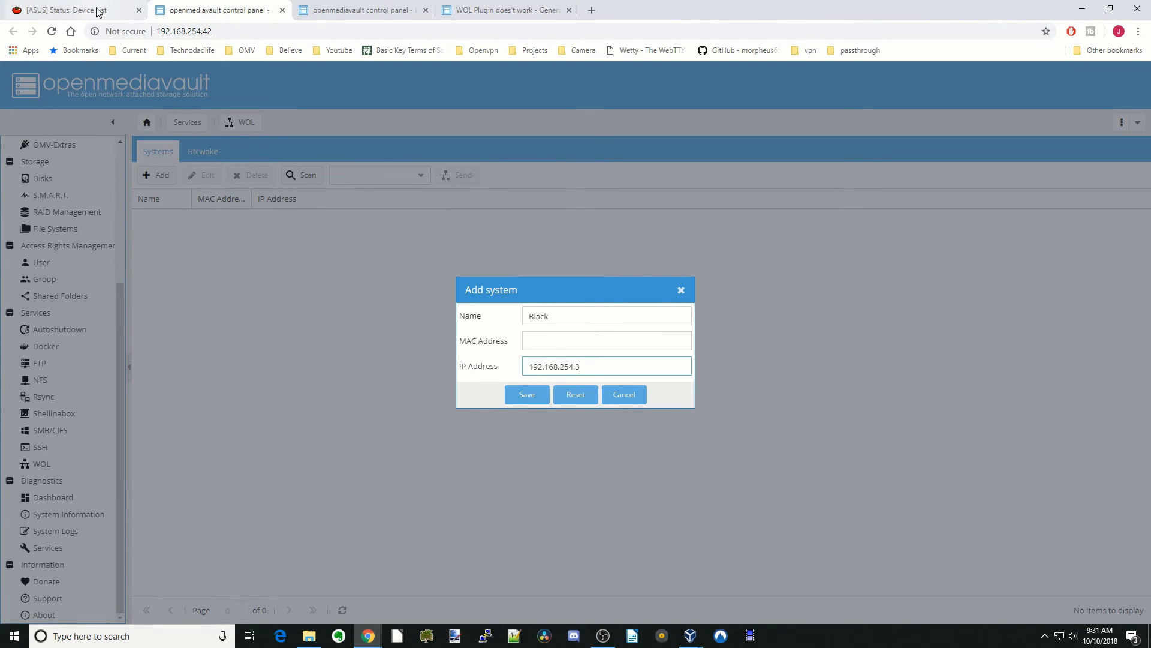
- Save the Black system with MAC 68:B5:99:EC:12:33 and IP 192.168.254.3
click(70, 10)
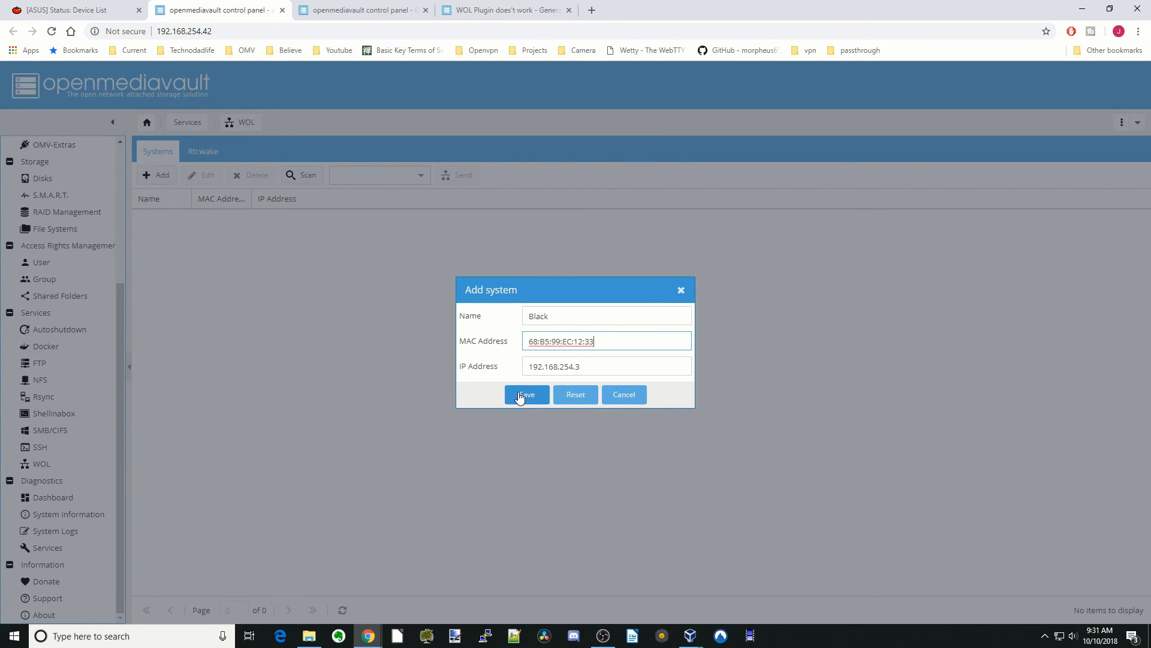
click(525, 395)
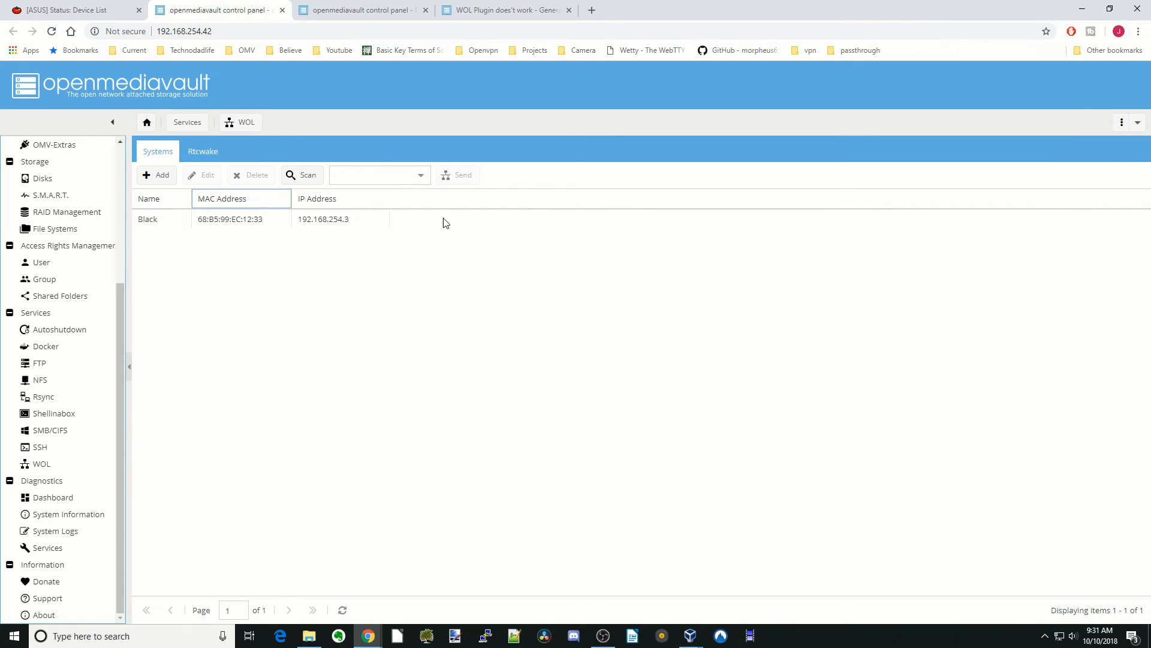
mouse_move(463, 217)
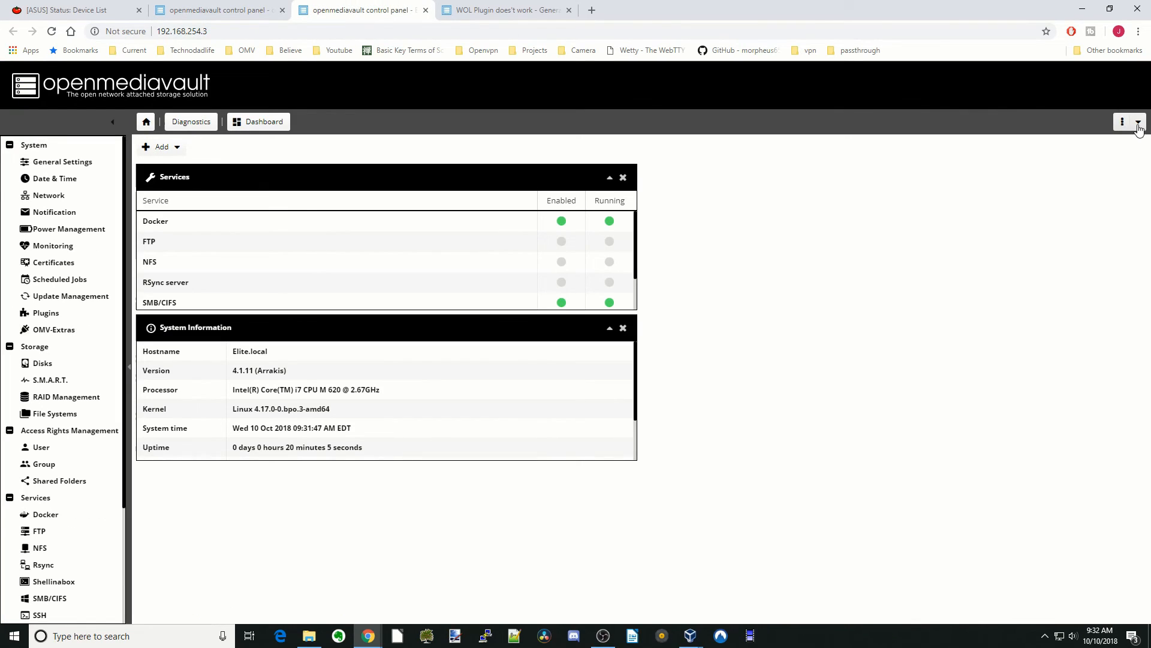
click(41, 463)
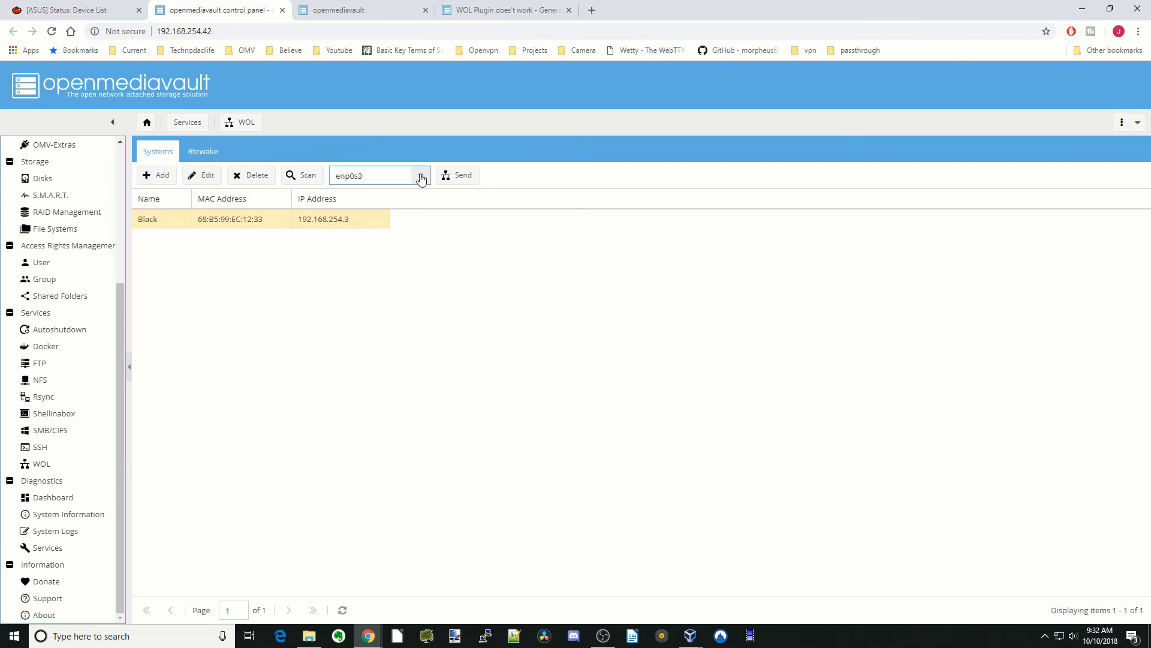
- Send a wake signal to the Black system over the enp0s3 interface
click(421, 175)
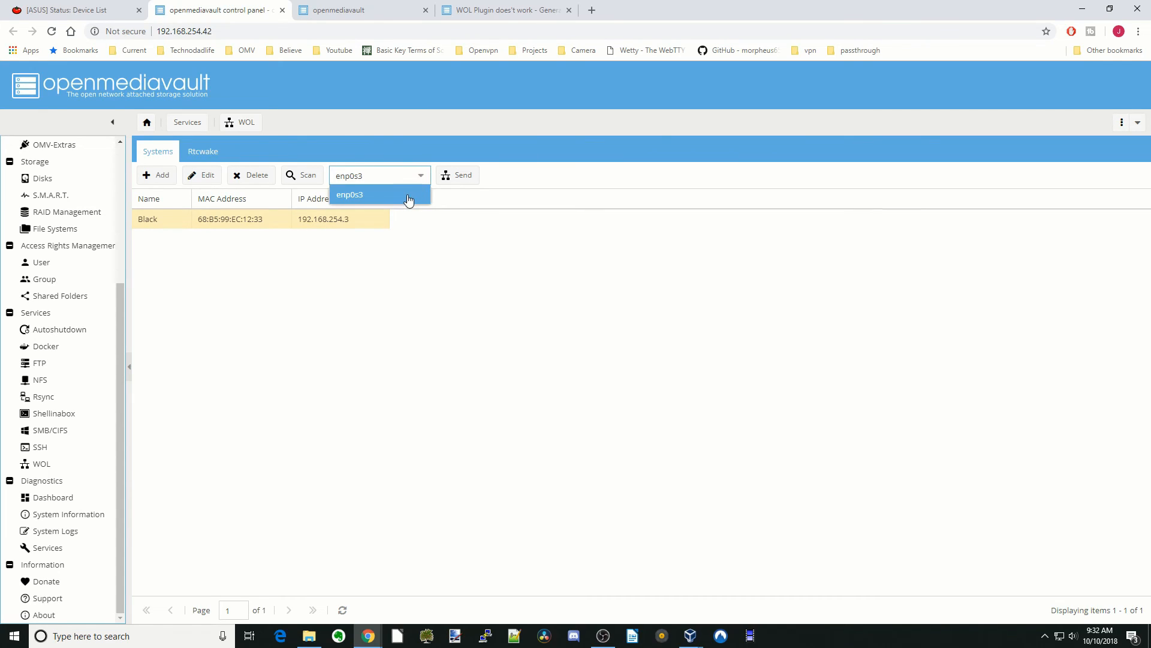
click(349, 195)
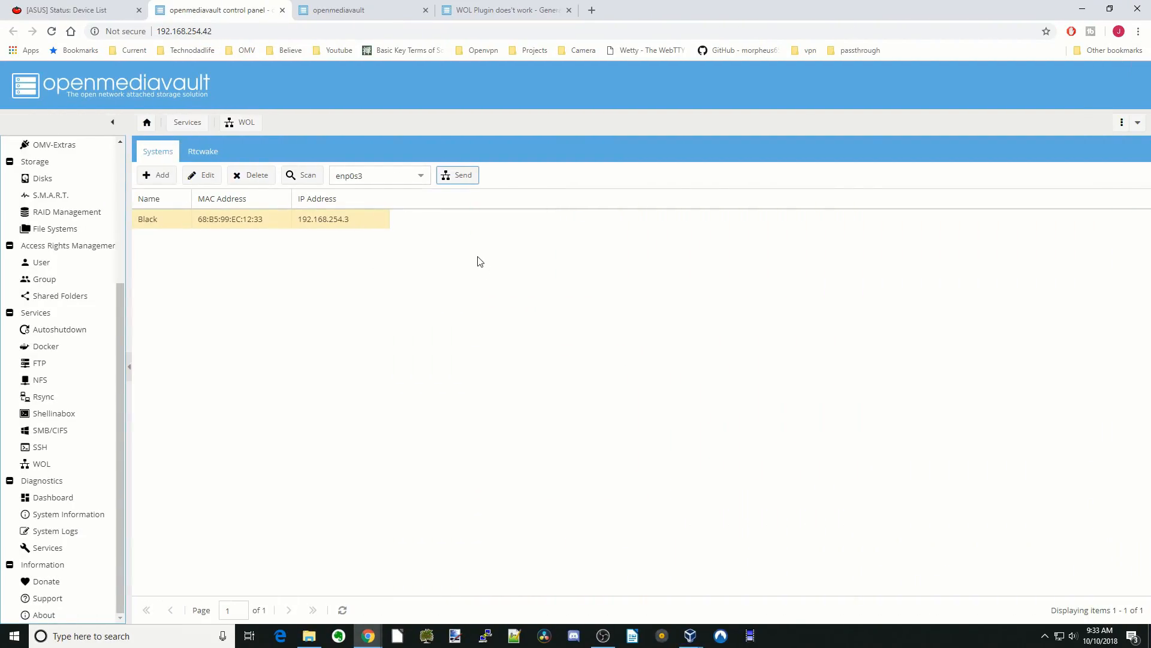
mouse_move(418, 247)
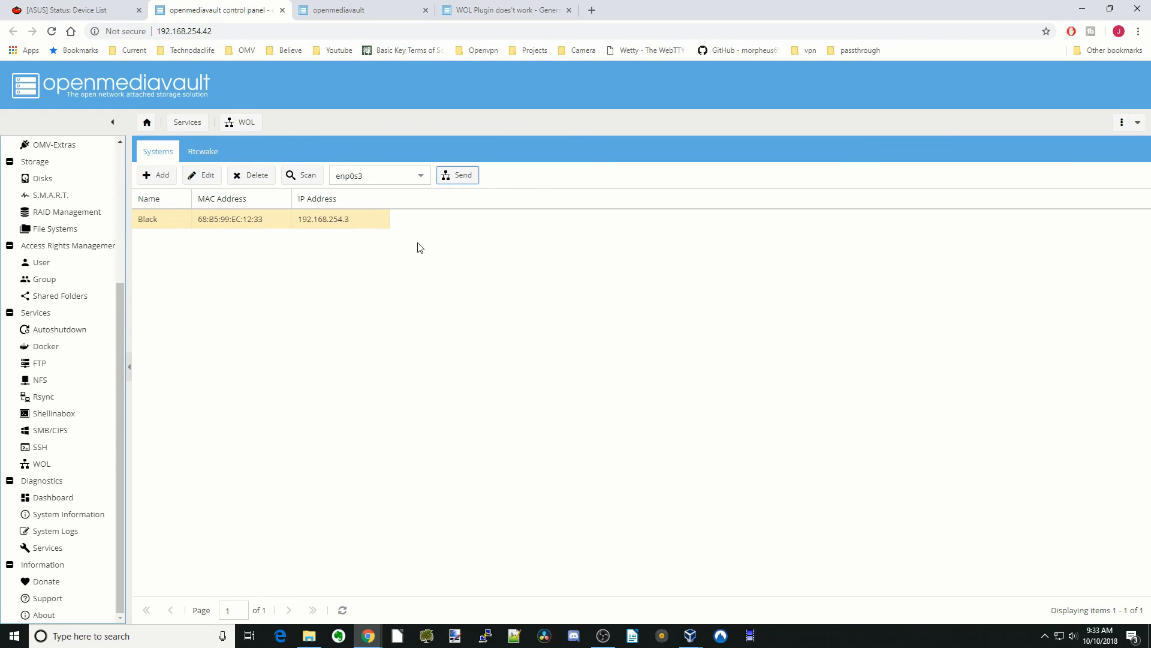
mouse_move(247, 225)
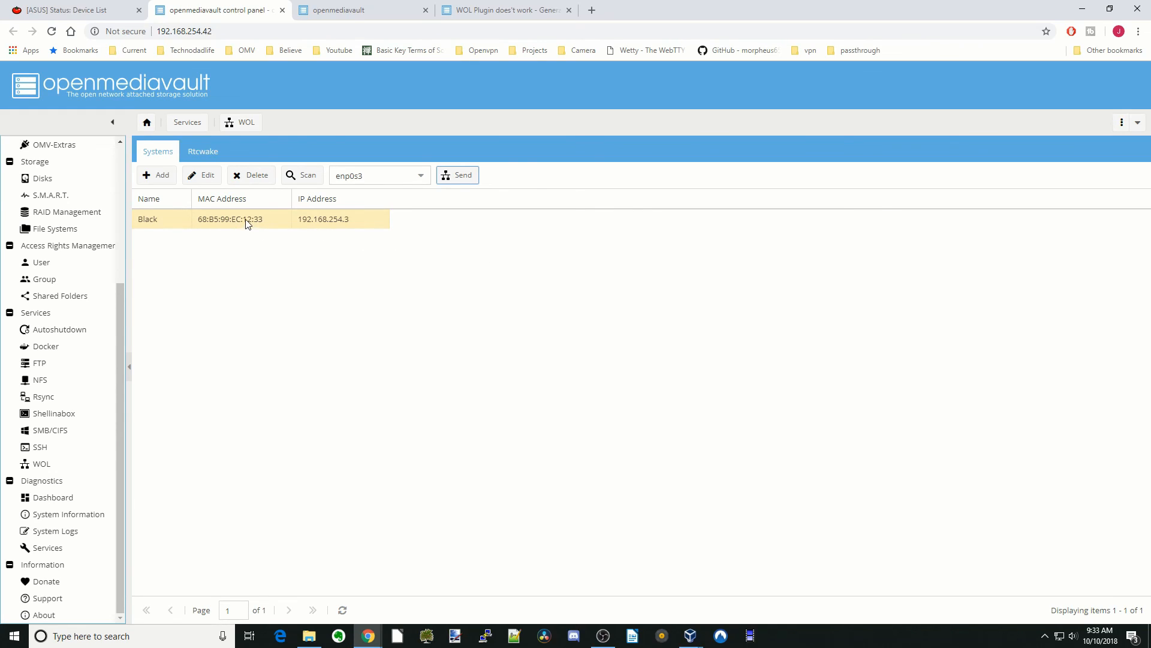
mouse_move(249, 215)
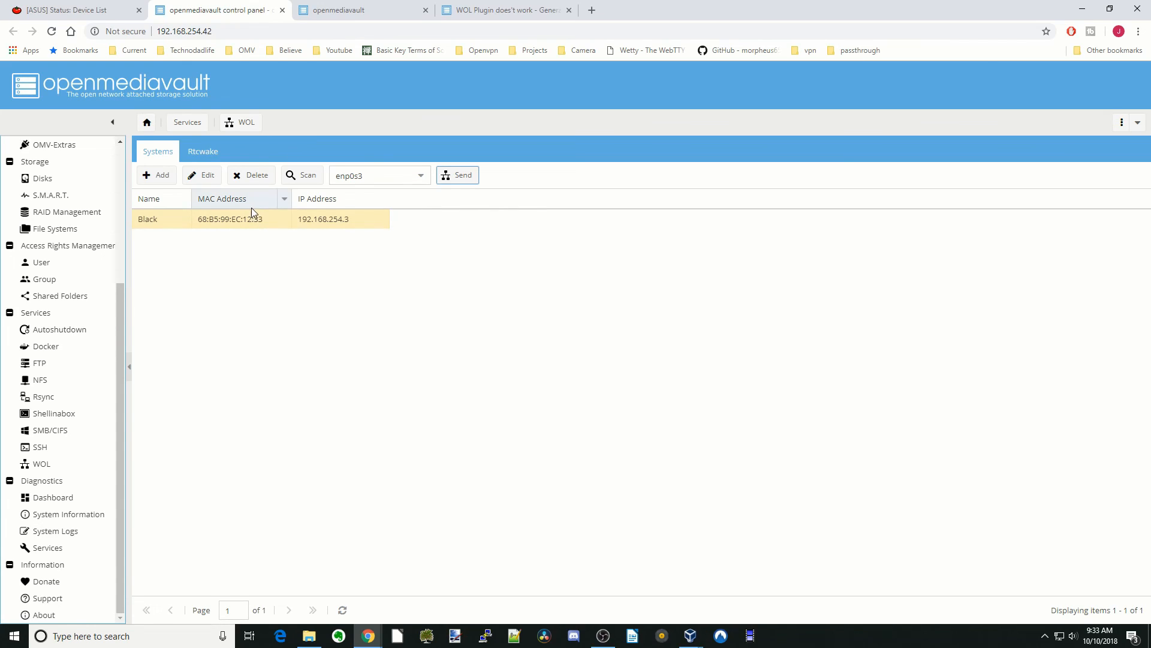
mouse_move(255, 207)
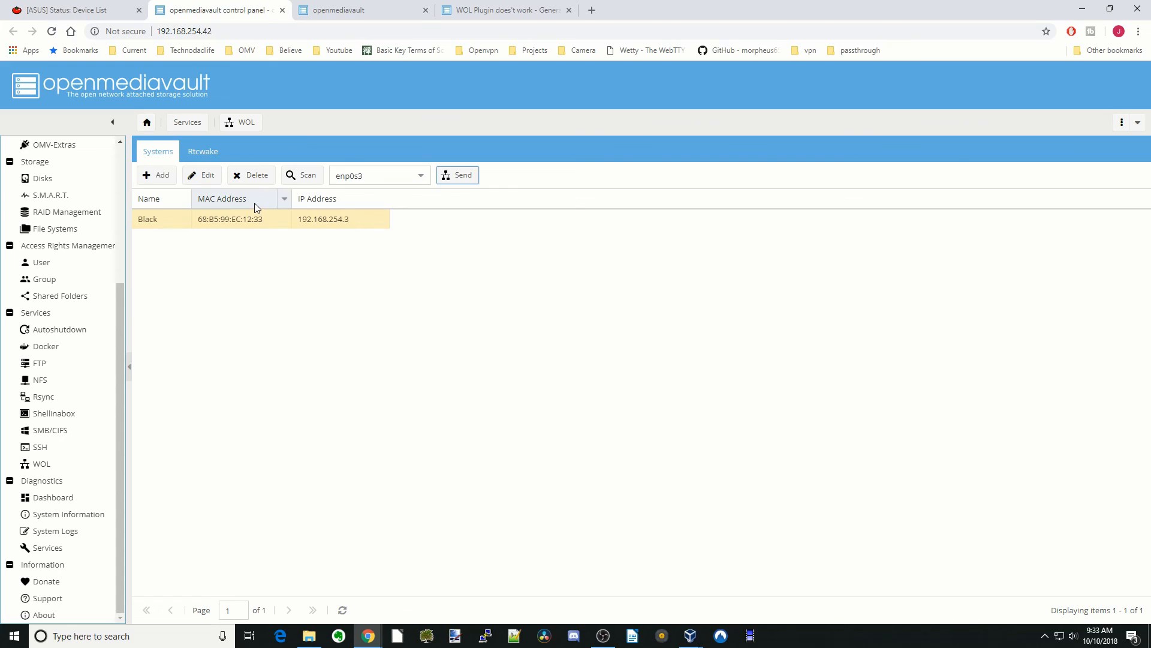